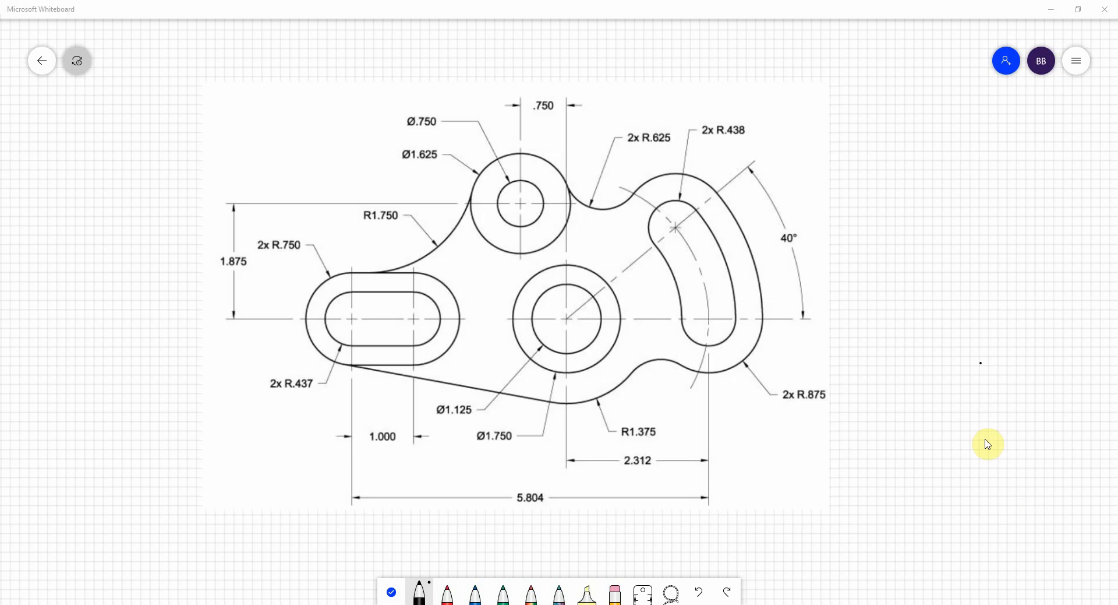
mouse_move(433, 583)
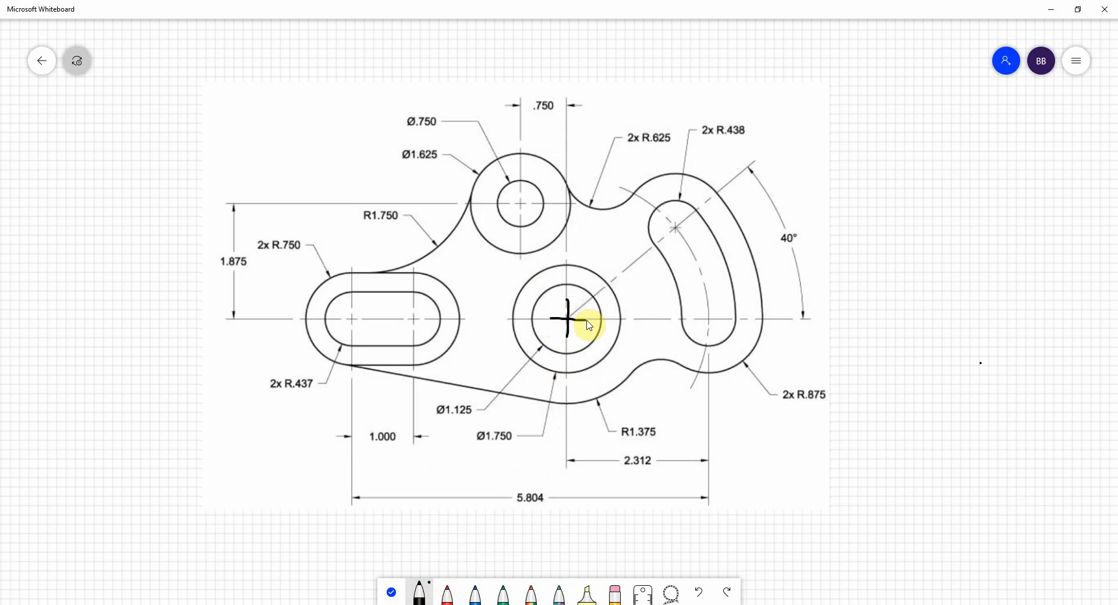
mouse_move(609, 262)
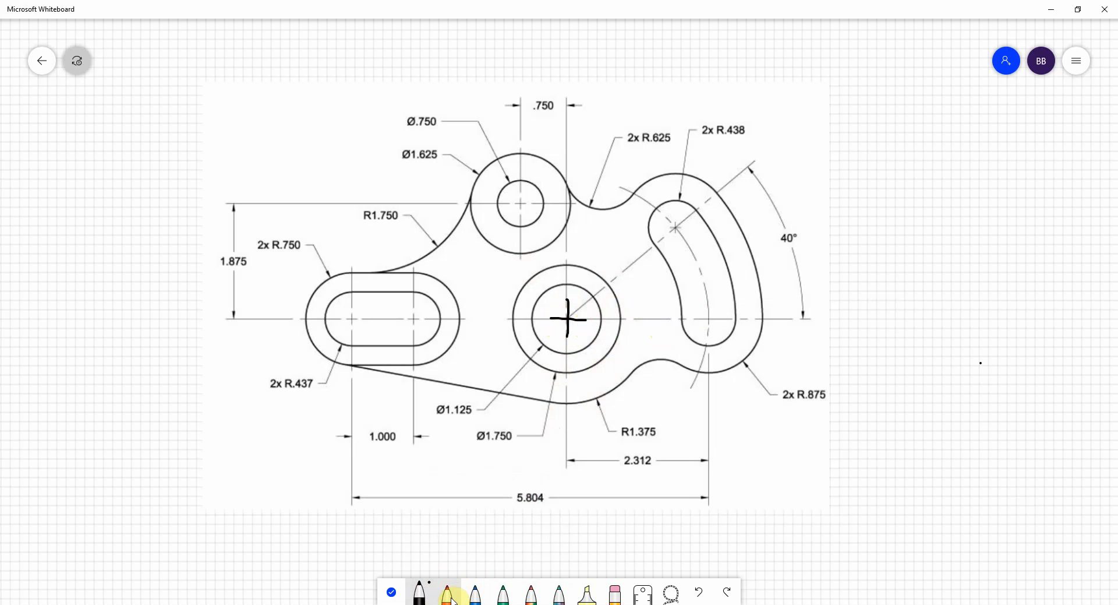
Trace a red loop around the middle circle and the angled right slot with the R.625 blends
drag(511, 277, 575, 246)
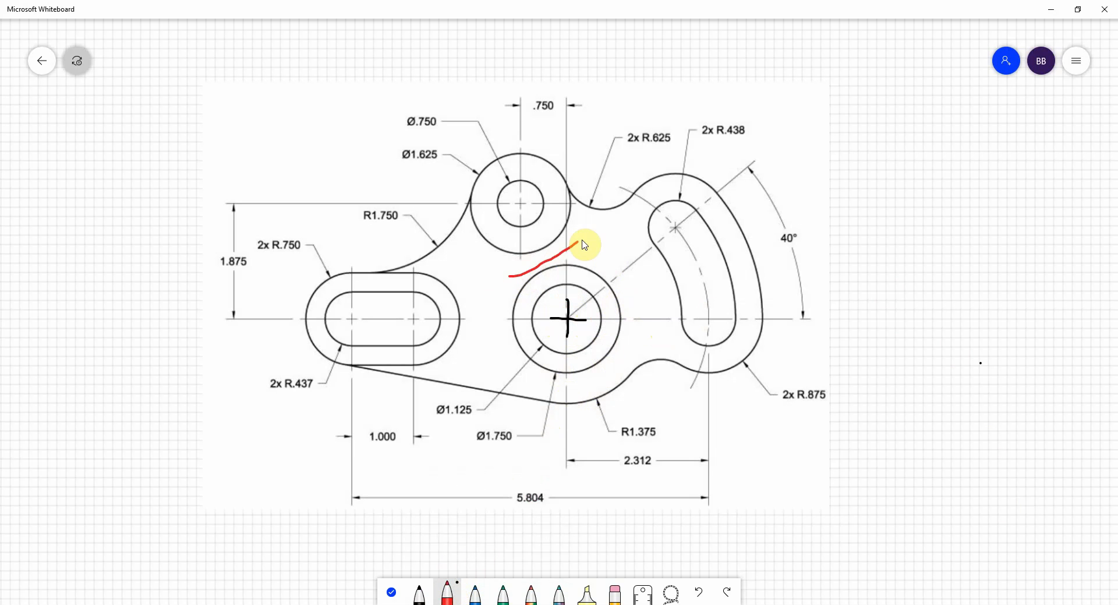
drag(578, 246, 625, 160)
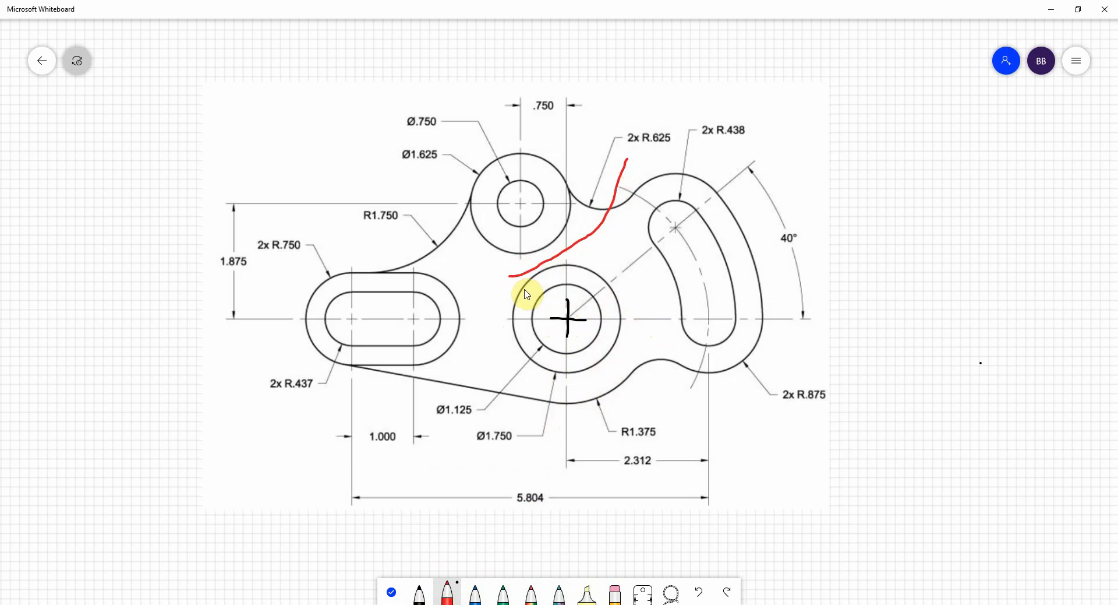
drag(510, 276, 524, 371)
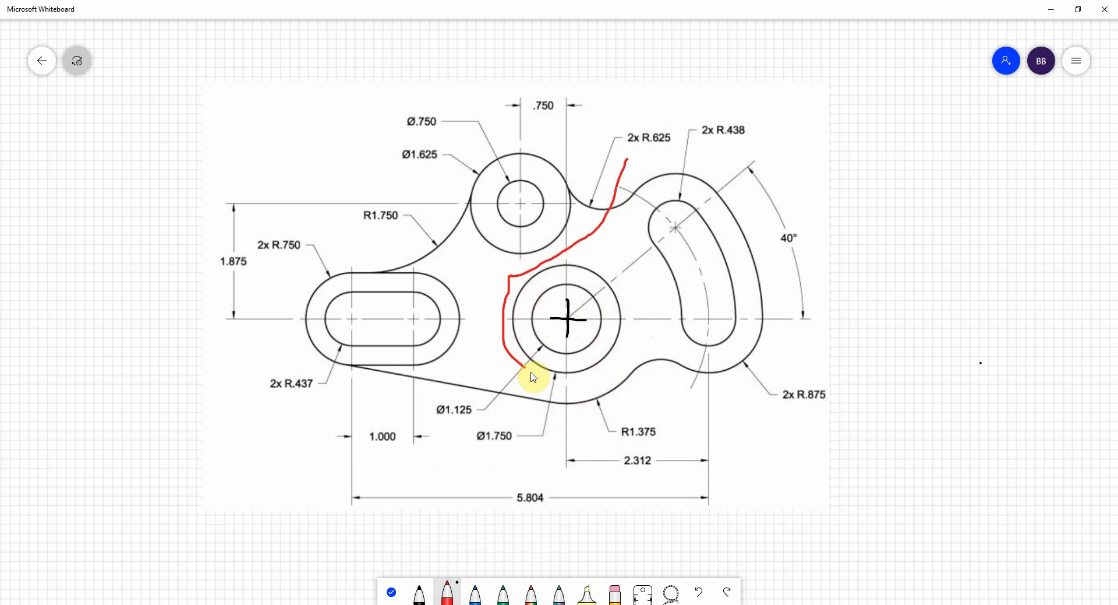
drag(521, 374, 653, 354)
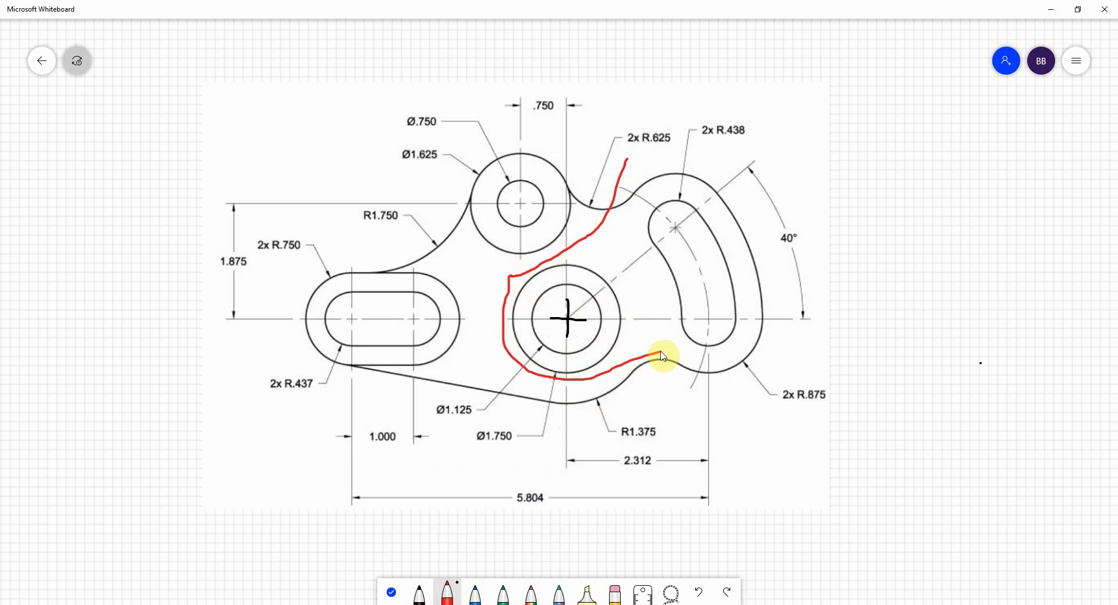
drag(656, 357, 720, 400)
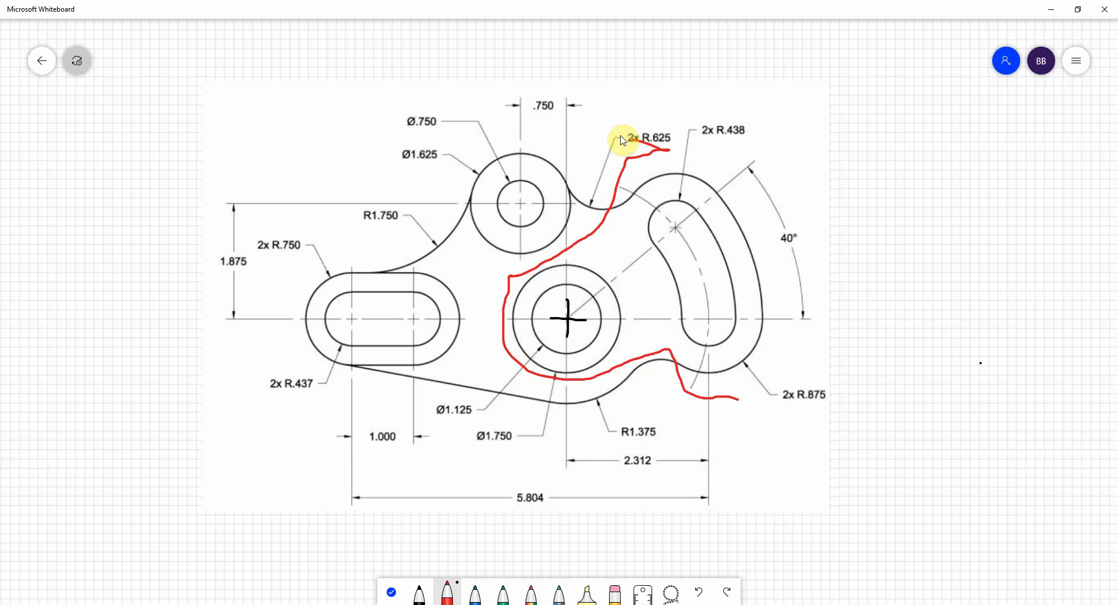
drag(624, 139, 789, 427)
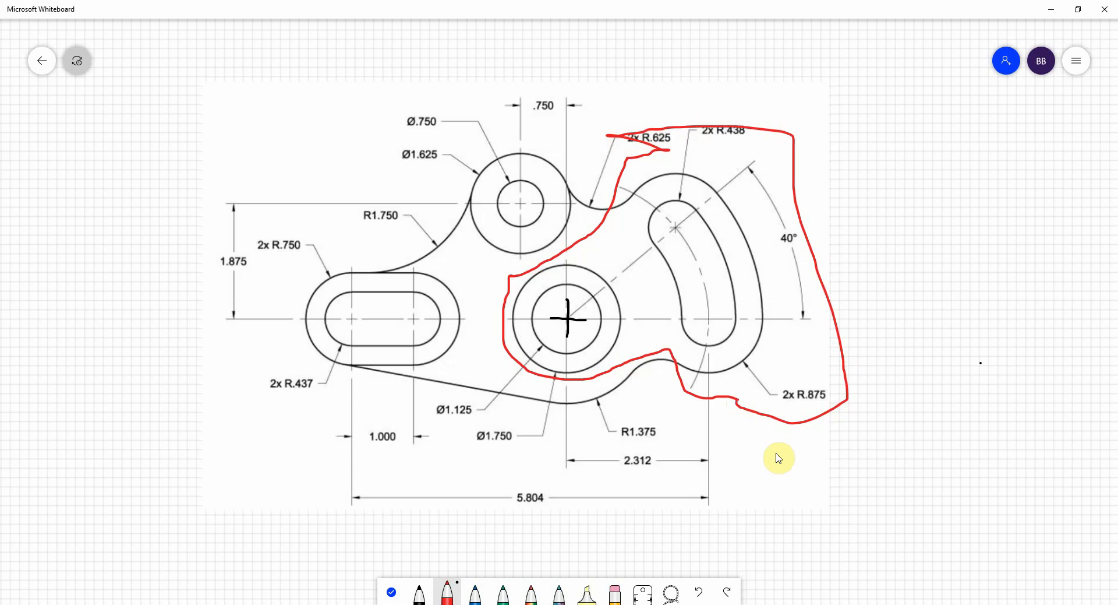
mouse_move(538, 309)
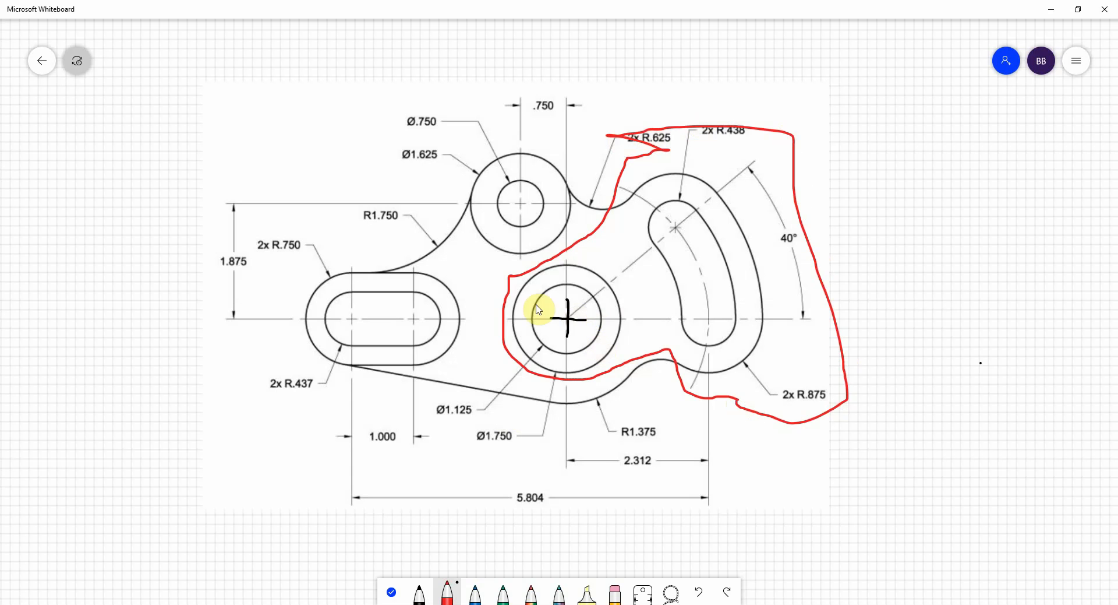
mouse_move(526, 322)
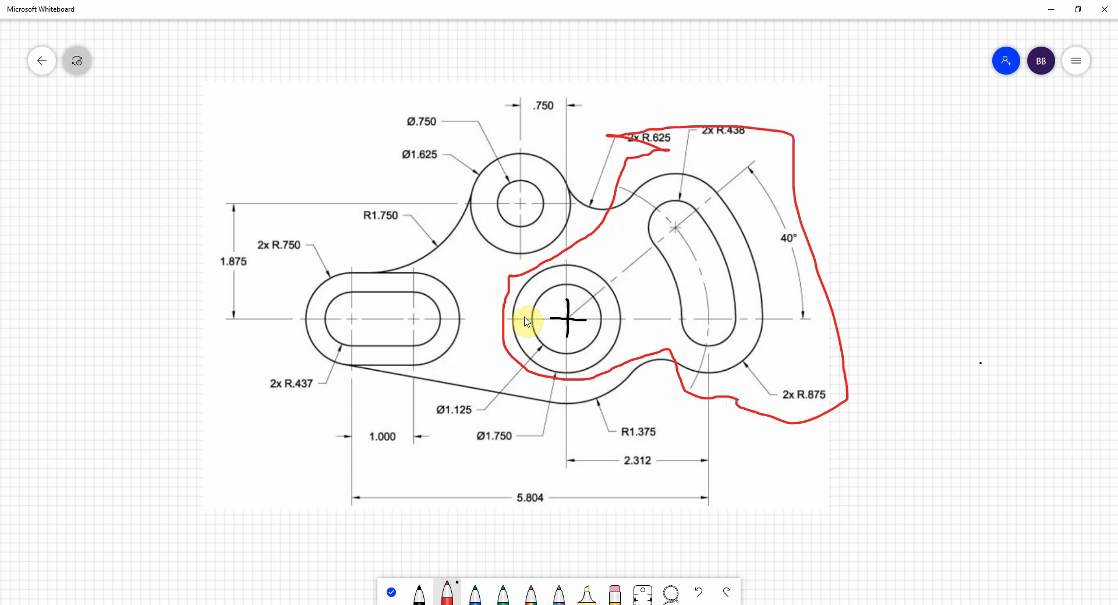
mouse_move(627, 285)
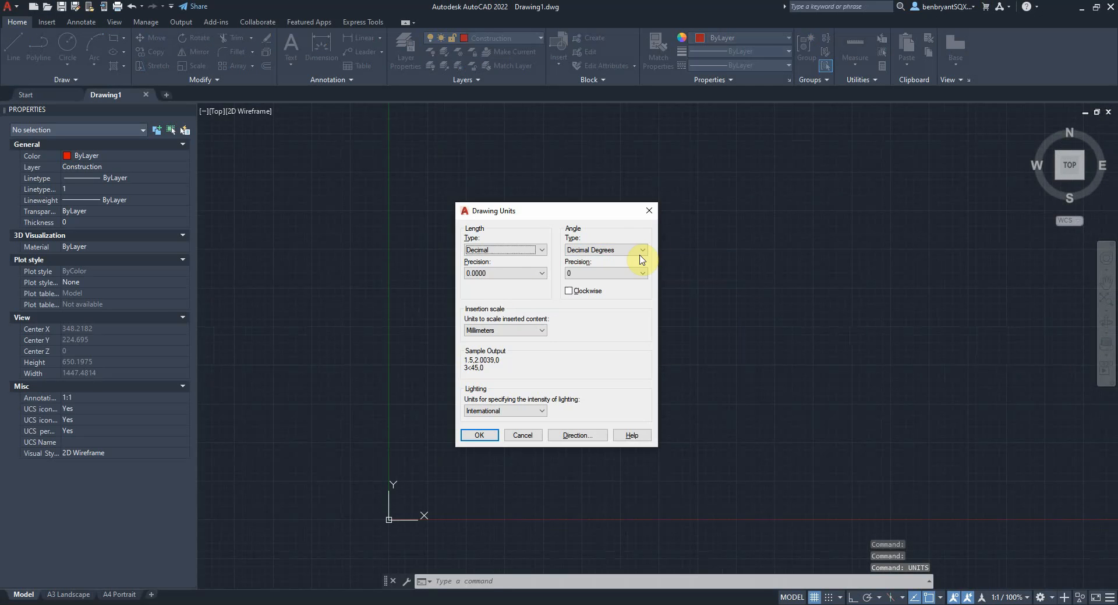
Set length precision to 0.00 and insertion scale to Inches, then confirm
click(542, 273)
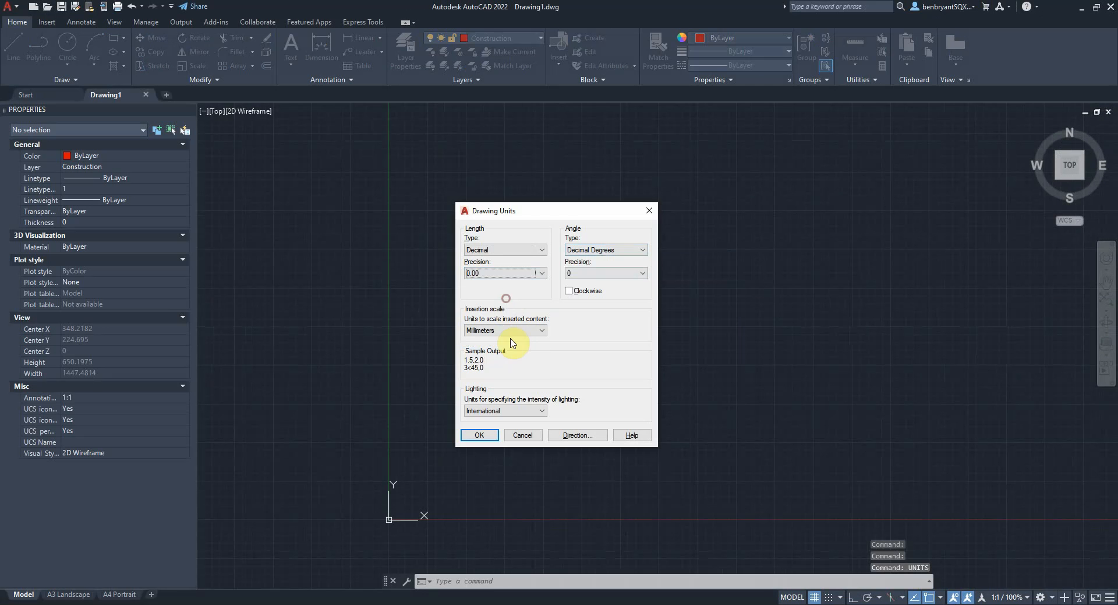
click(504, 329)
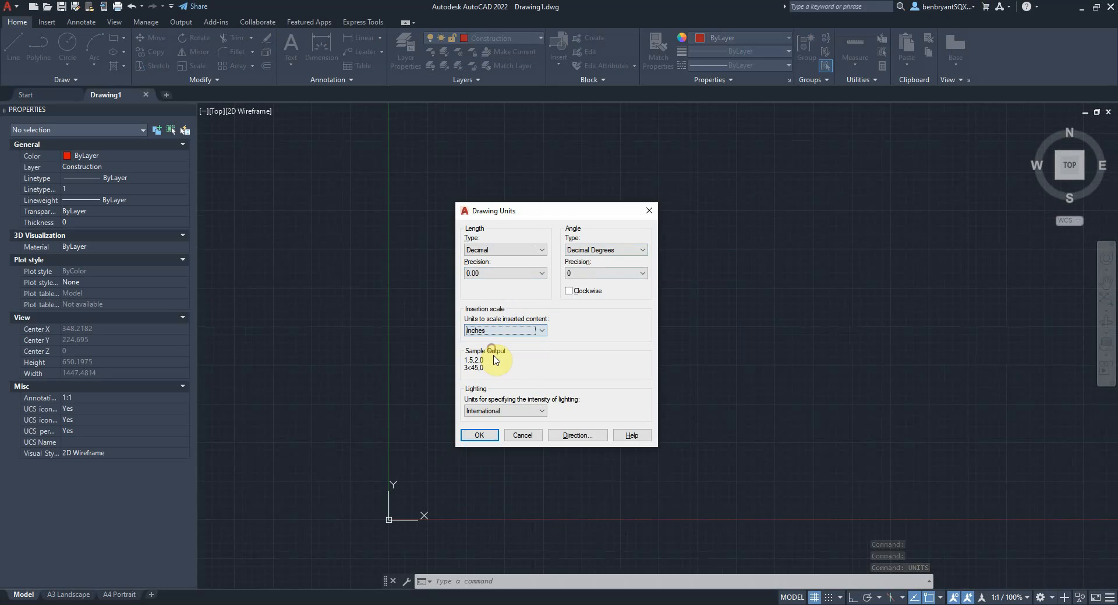
click(479, 435)
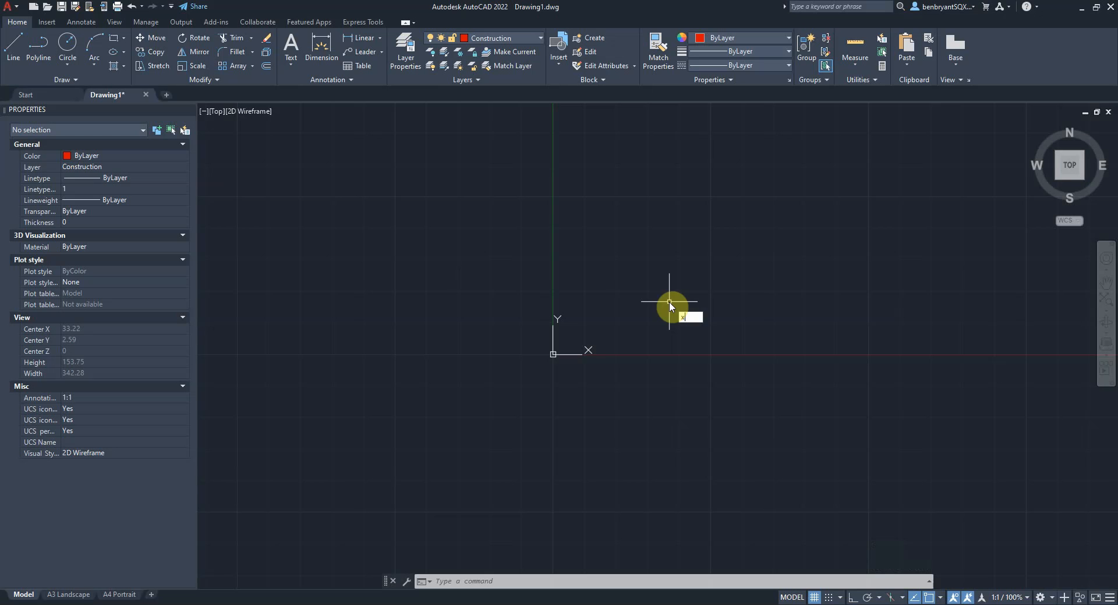
Place vertical and horizontal XLINEs through the origin with Ortho as centre lines
text(X)
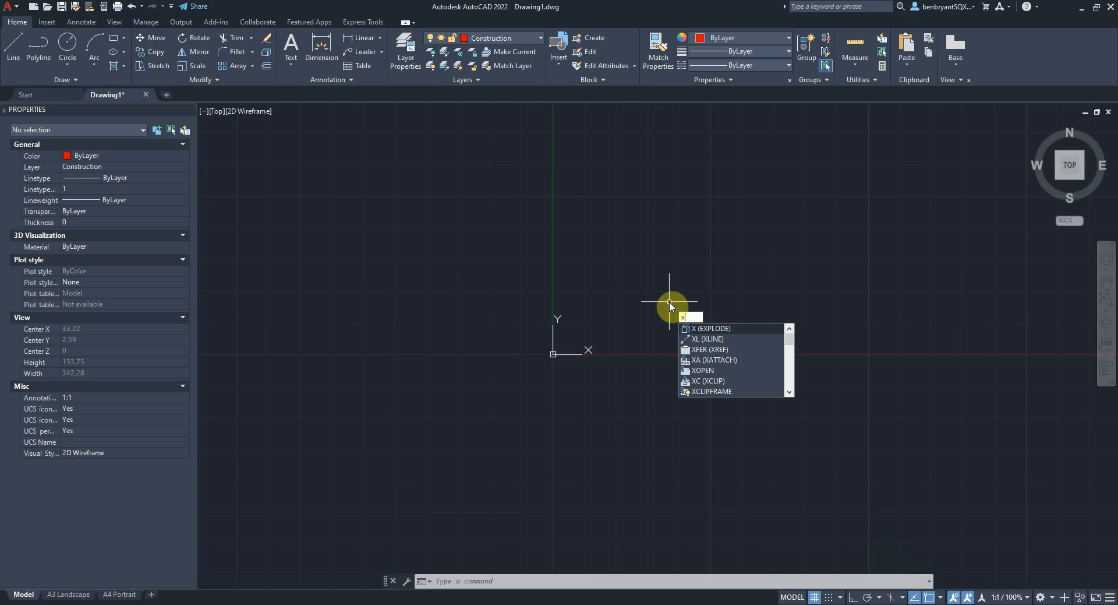
click(706, 338)
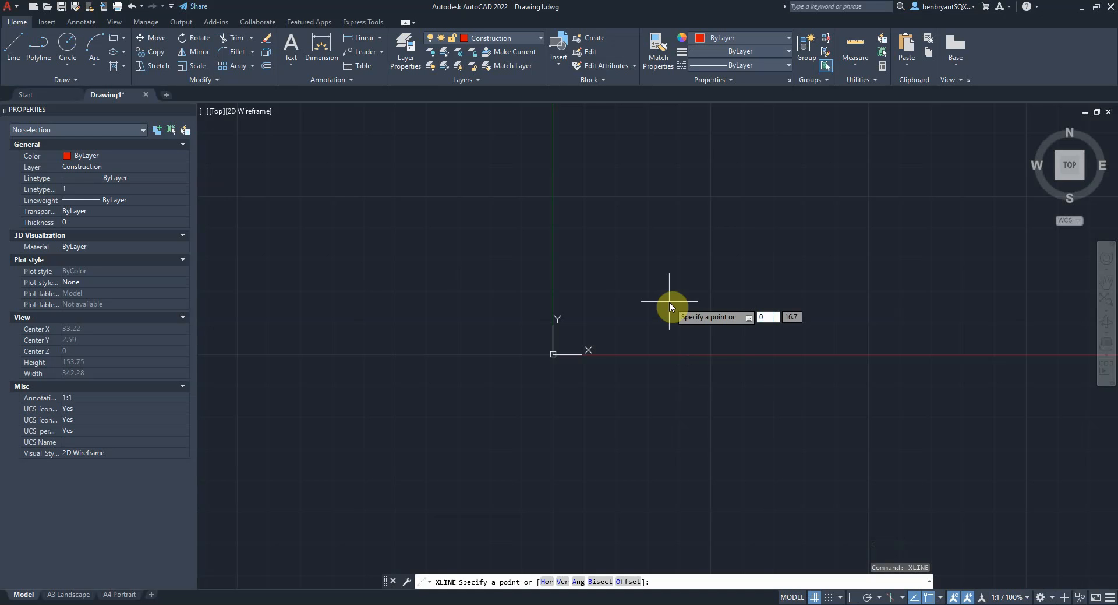
click(552, 353)
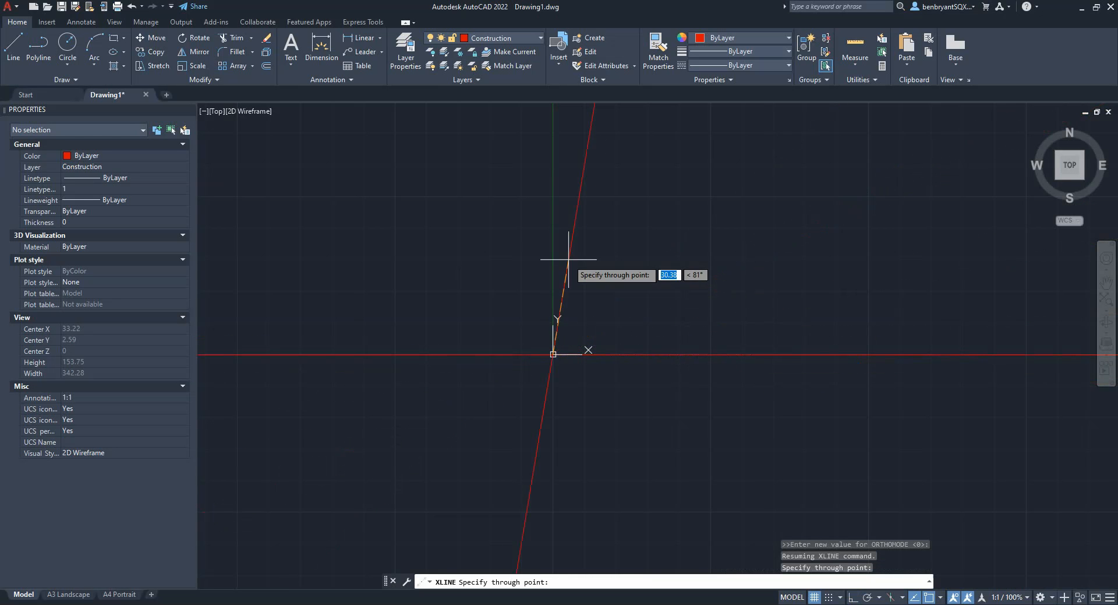
key(Escape)
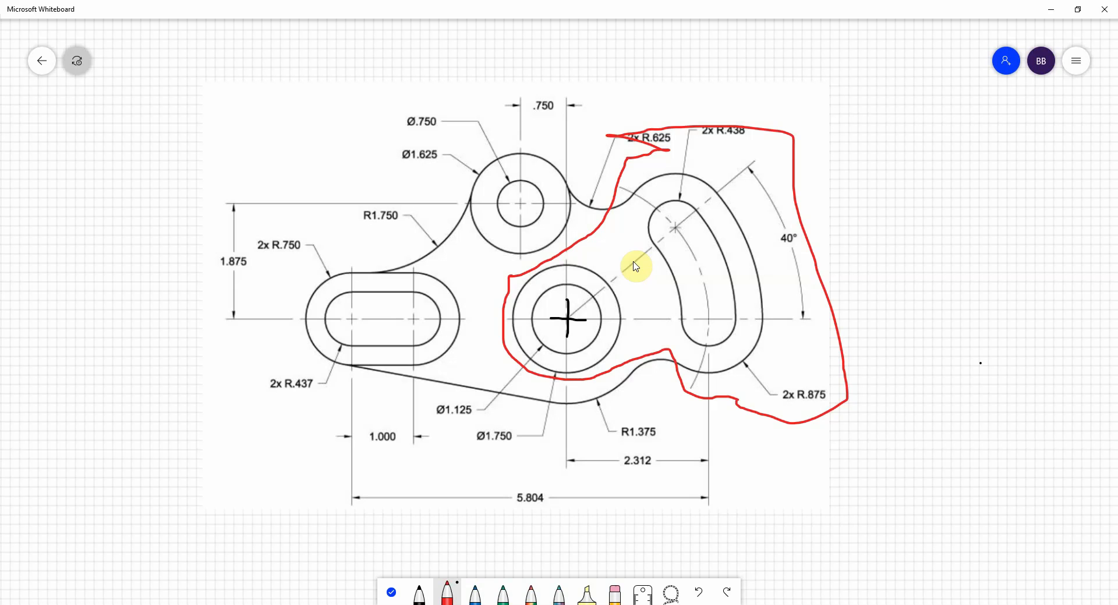
mouse_move(444, 418)
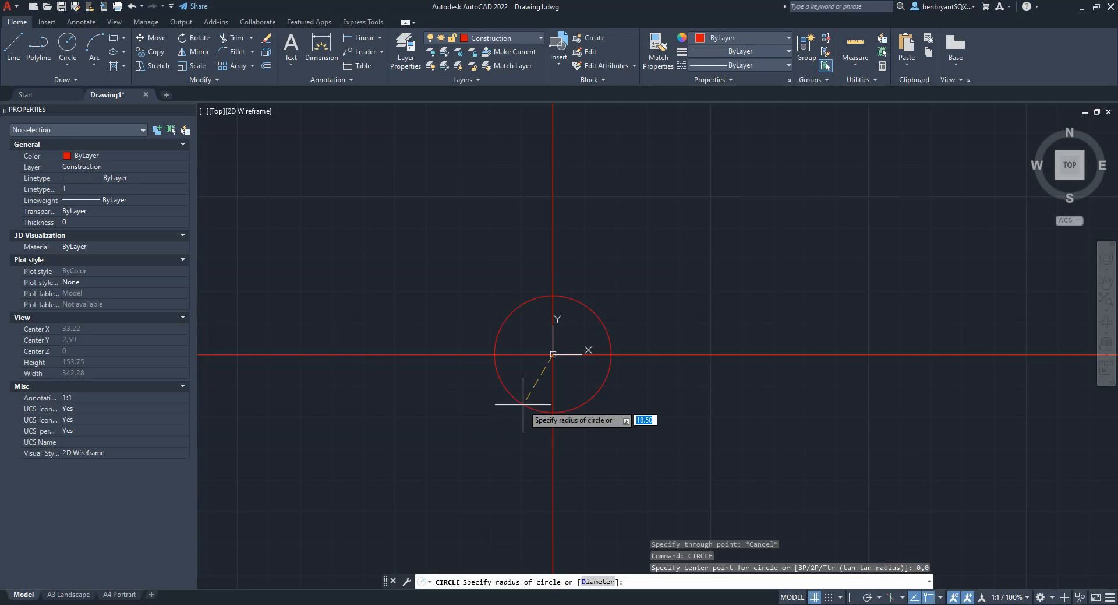
Draw concentric circles of diameter 1.125 and 1.750 centred on the origin
text(1.12)
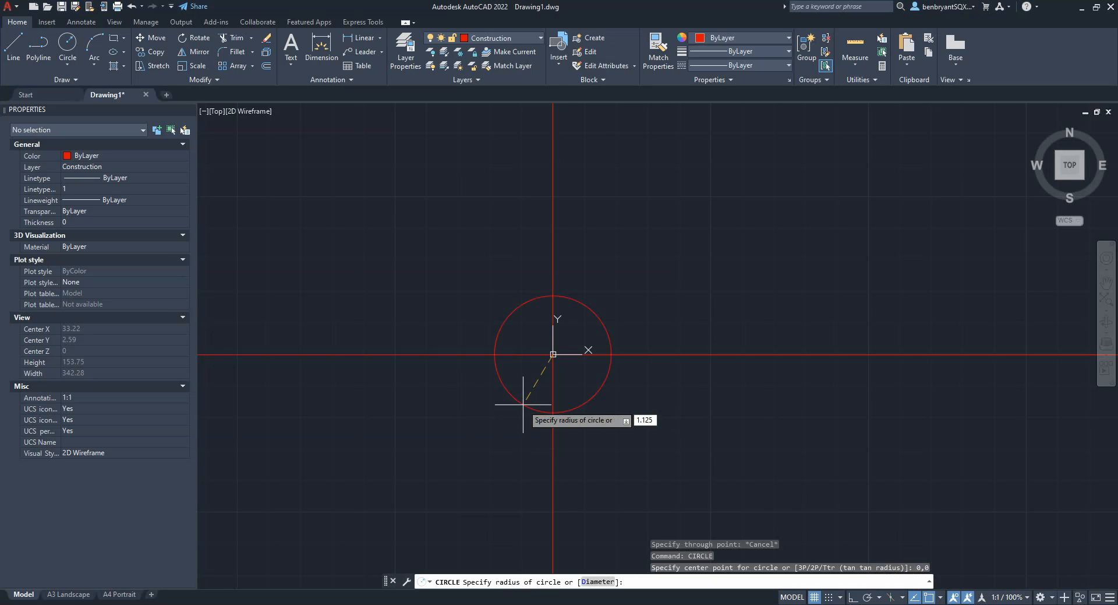
text(d)
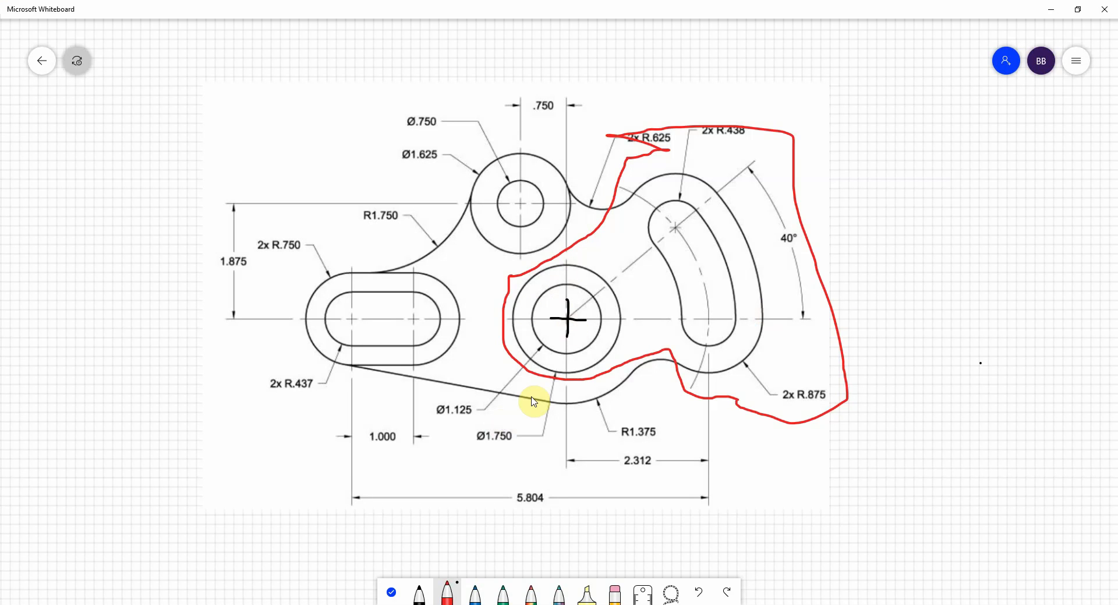
mouse_move(508, 457)
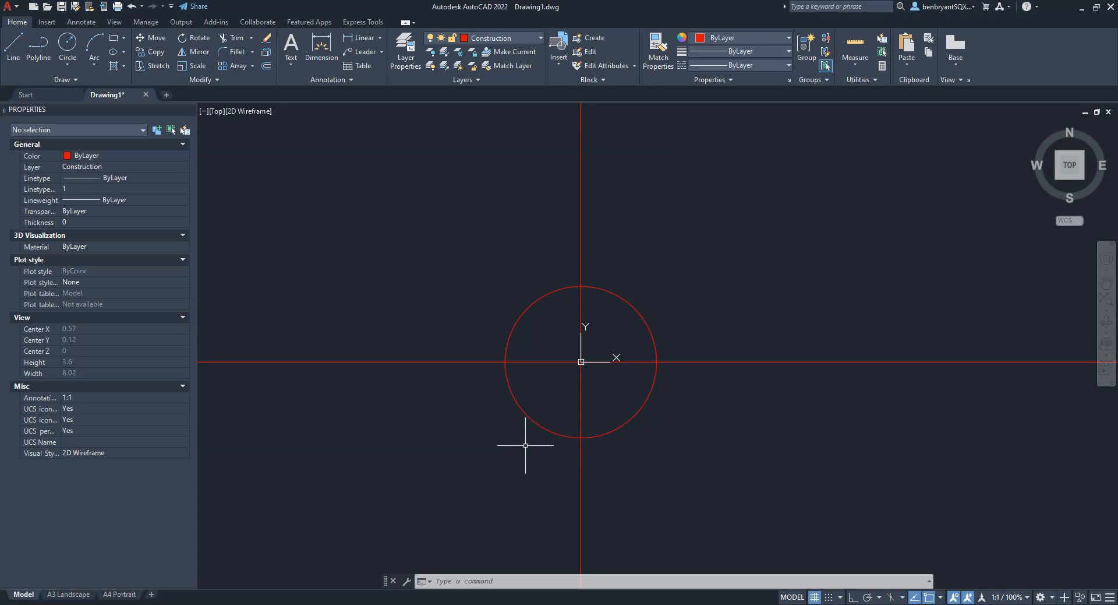
click(581, 360)
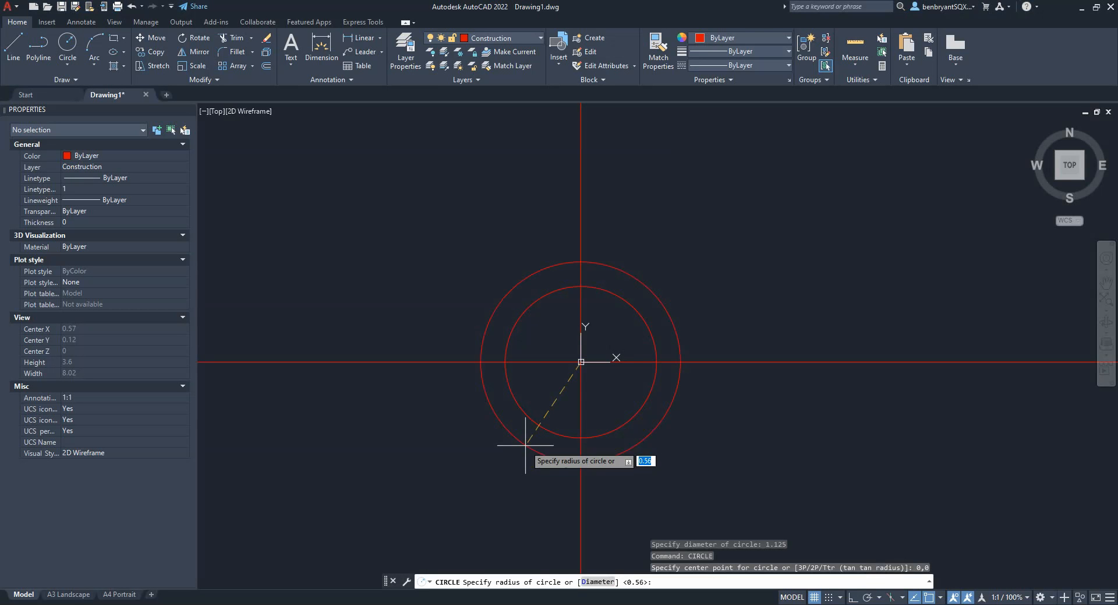
text(d)
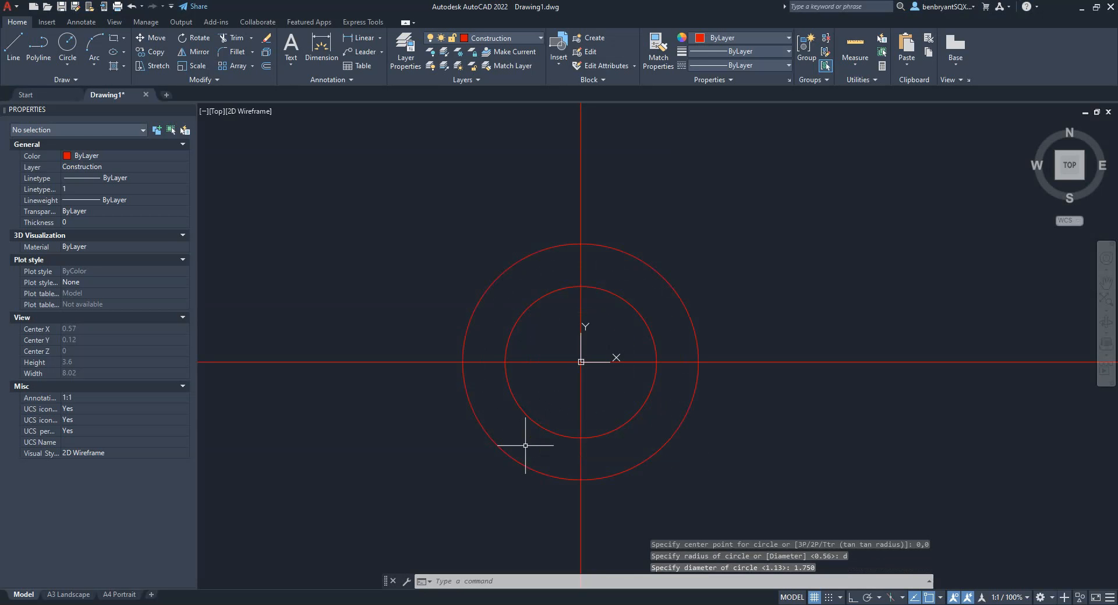
scroll(down, 3)
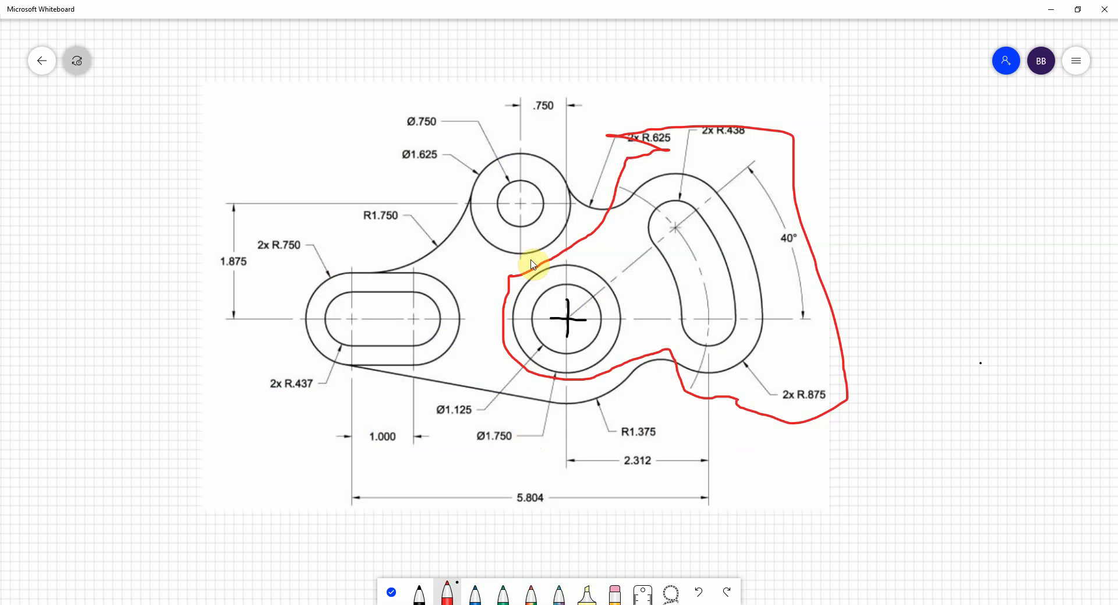
mouse_move(724, 401)
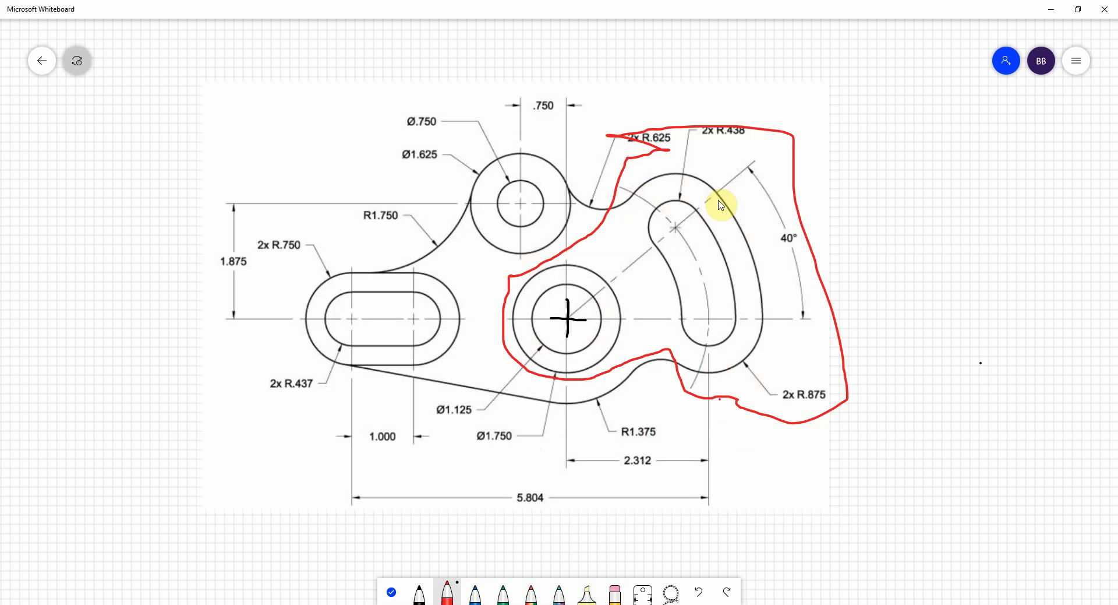
mouse_move(687, 342)
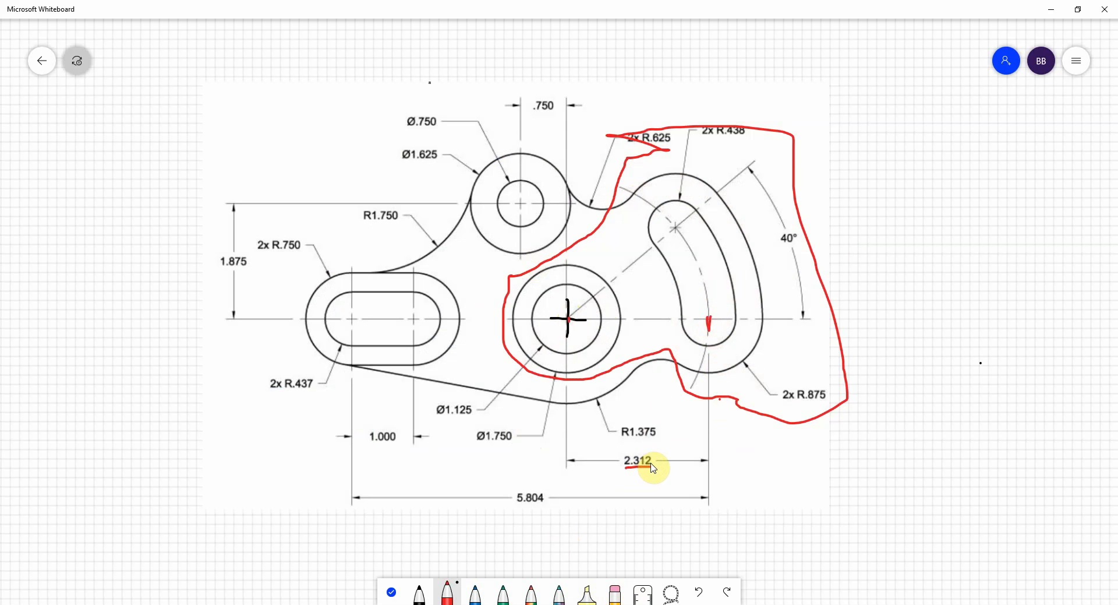
mouse_move(684, 255)
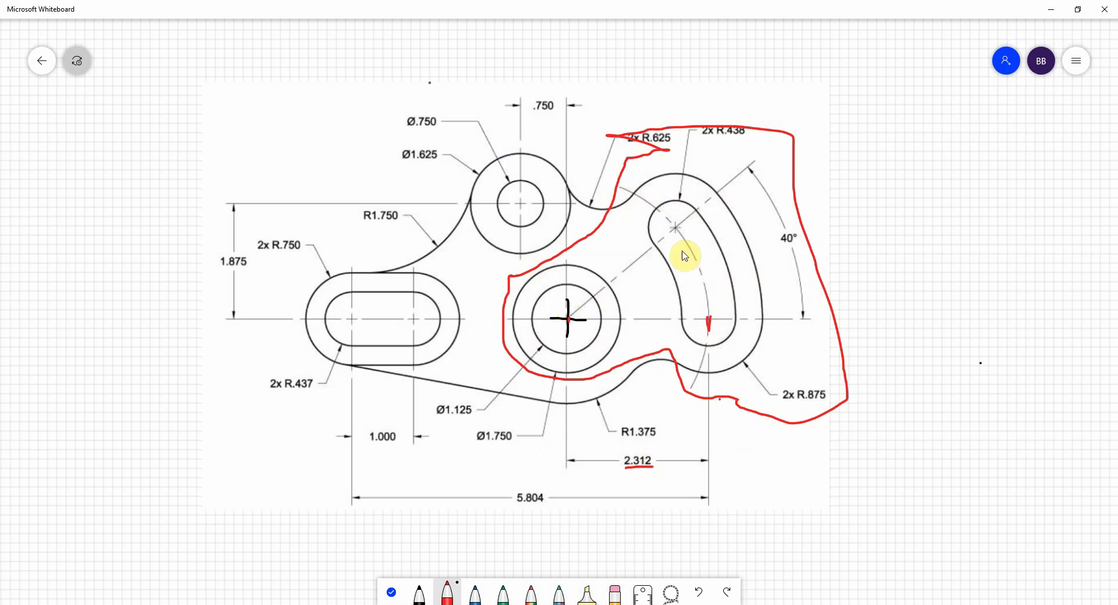
mouse_move(621, 190)
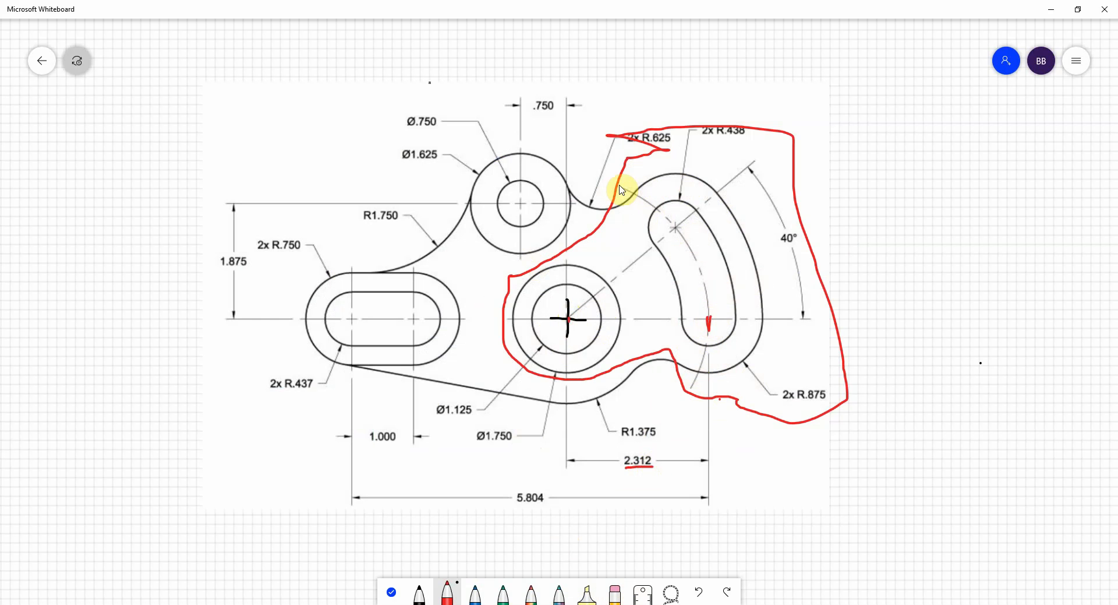
mouse_move(424, 205)
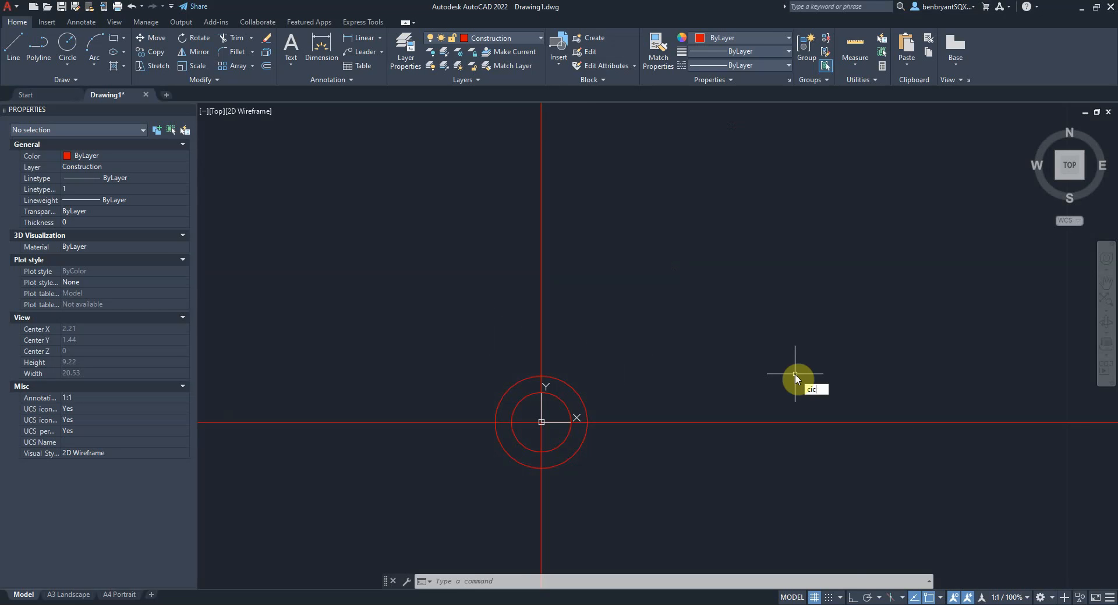
Start a construction circle at the origin for the 2.312 radius to the slot arc centres
key(Return)
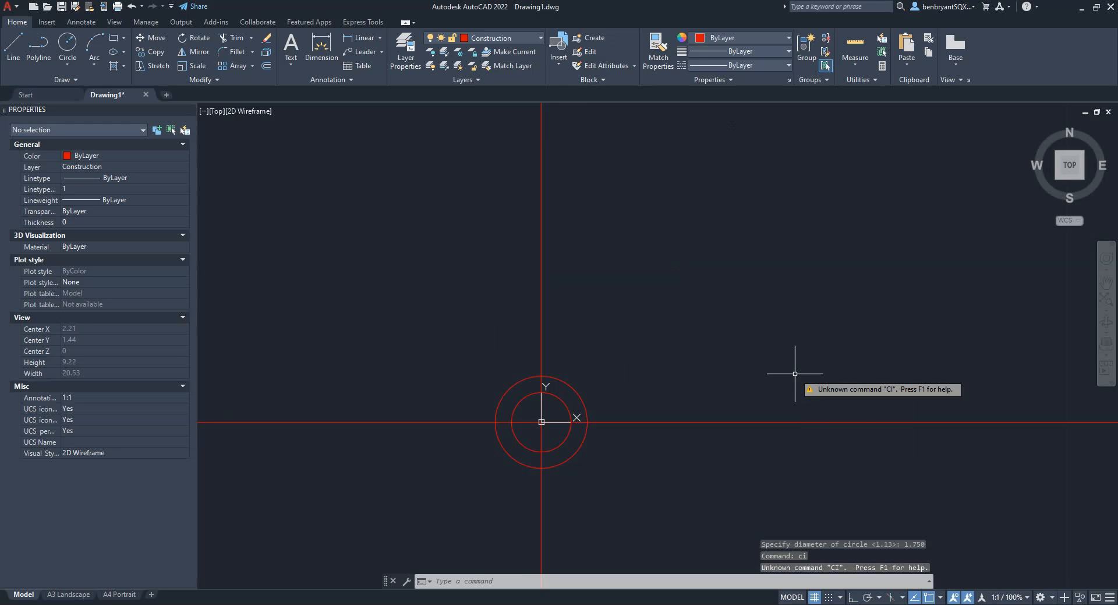
text(CIRCLE)
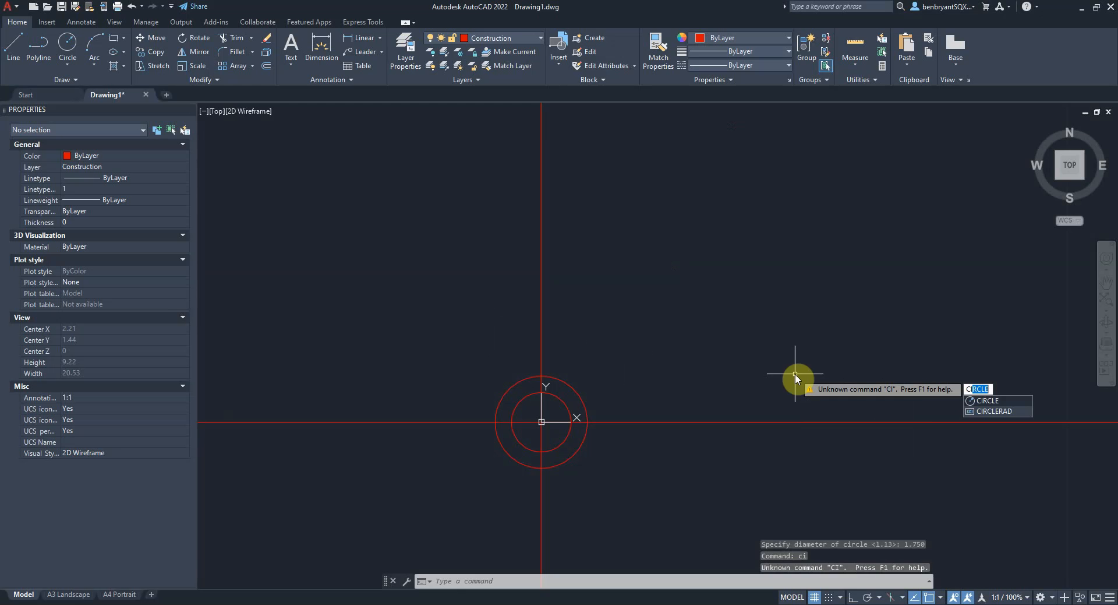
click(987, 399)
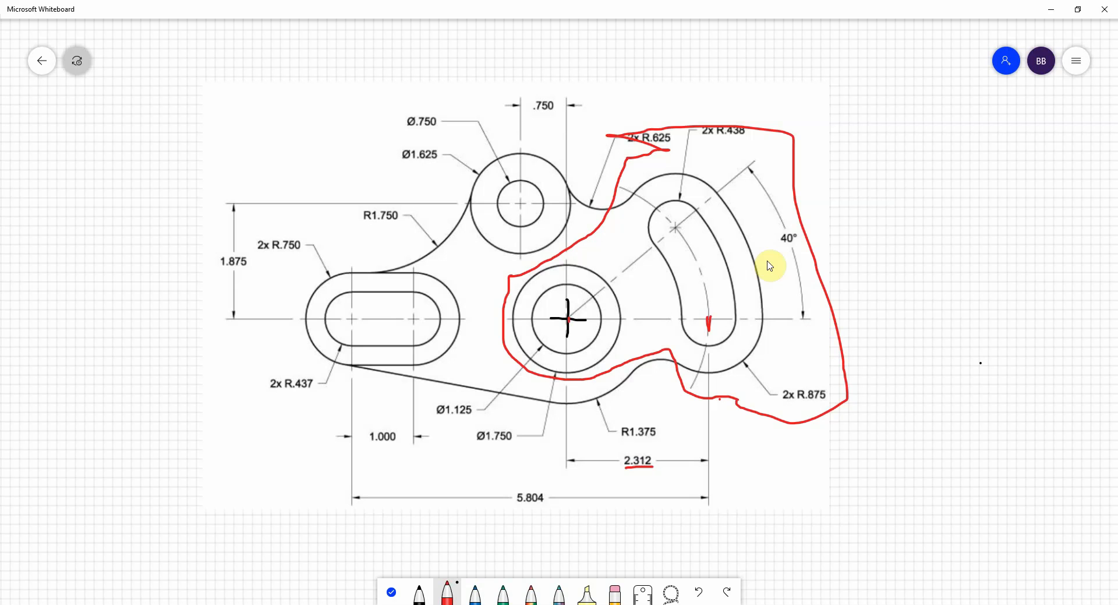
mouse_move(717, 342)
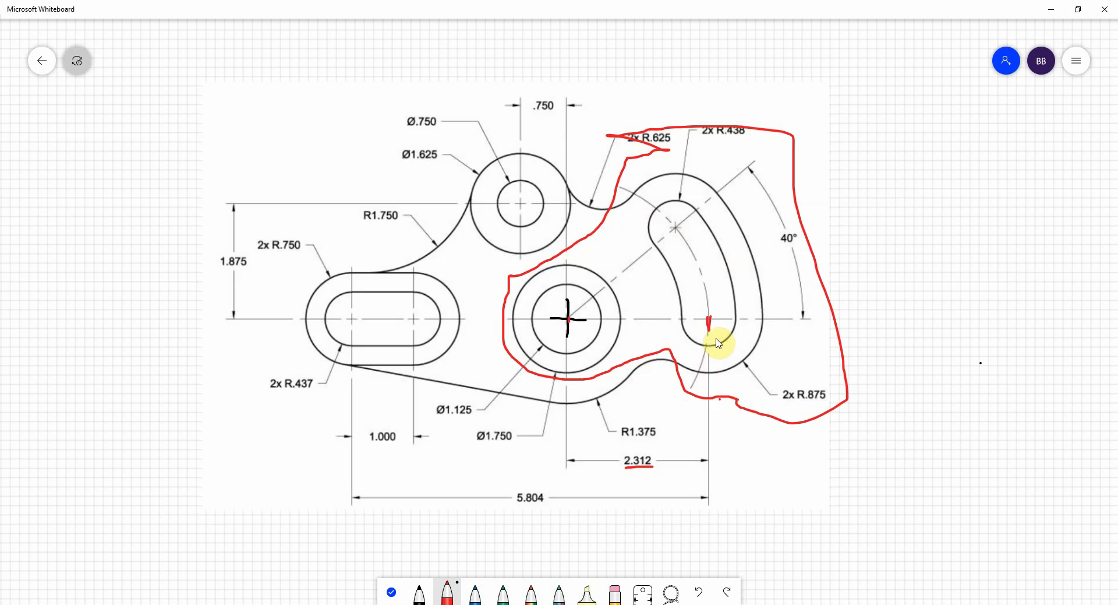
mouse_move(679, 333)
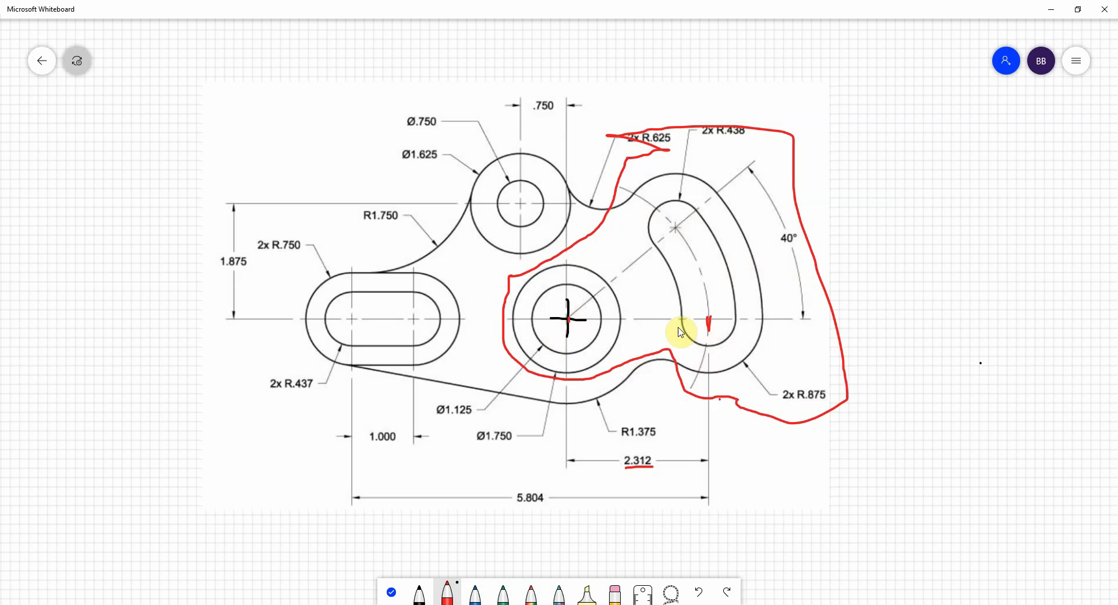
click(447, 592)
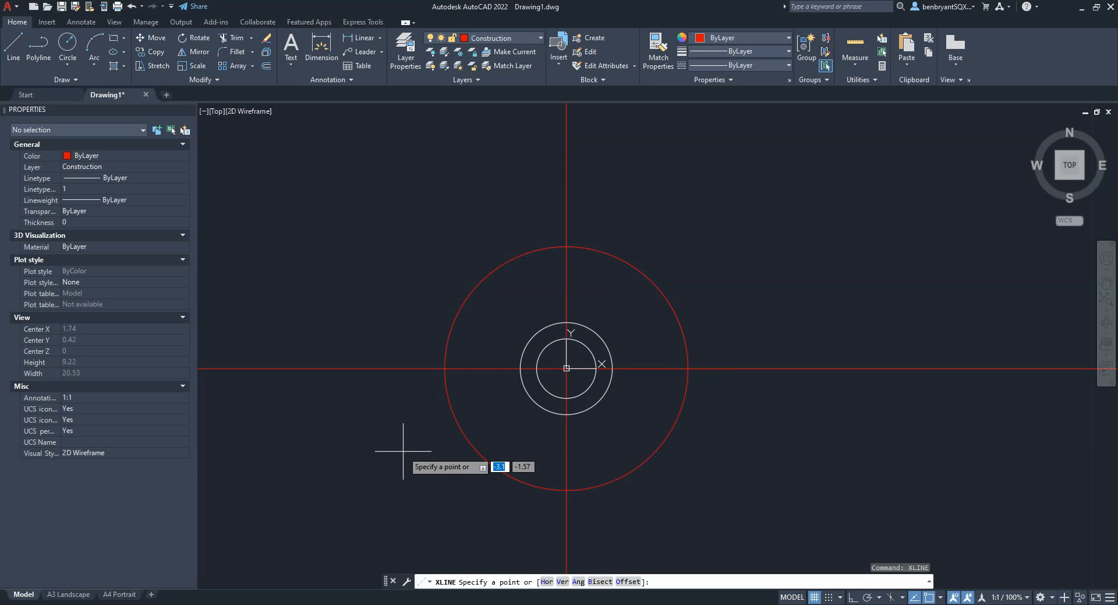
Place a construction line through the hole centre angled up at 40 degrees
click(566, 368)
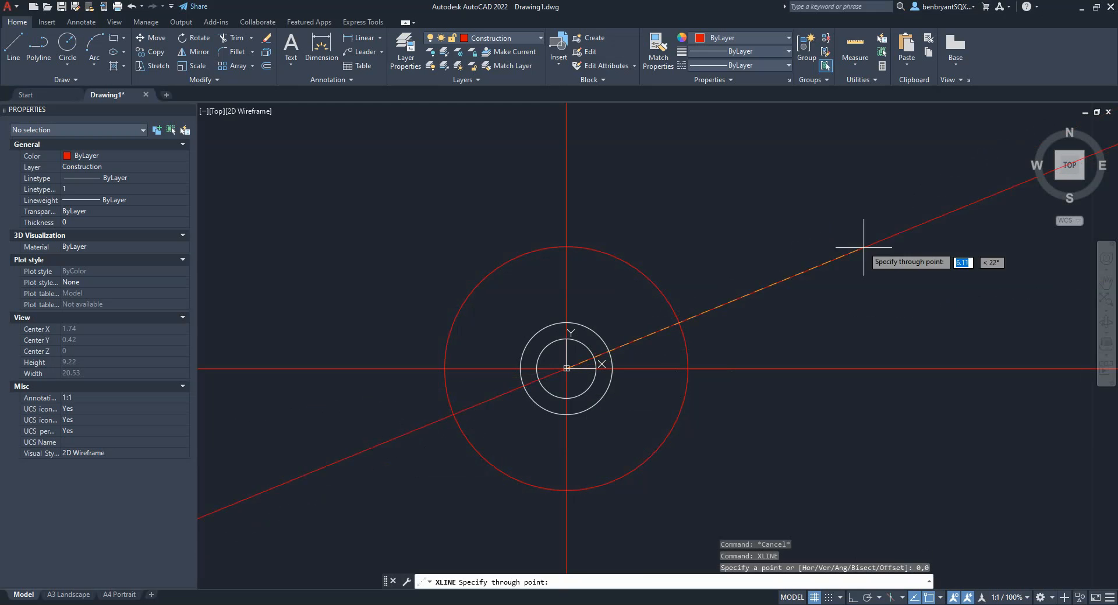
mouse_move(768, 196)
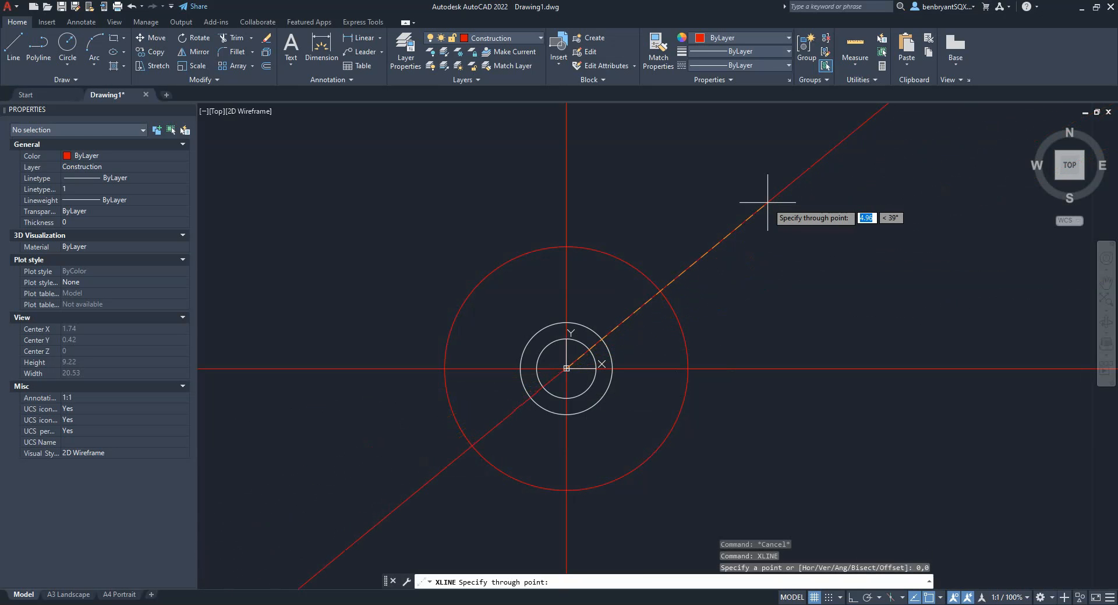
mouse_move(769, 212)
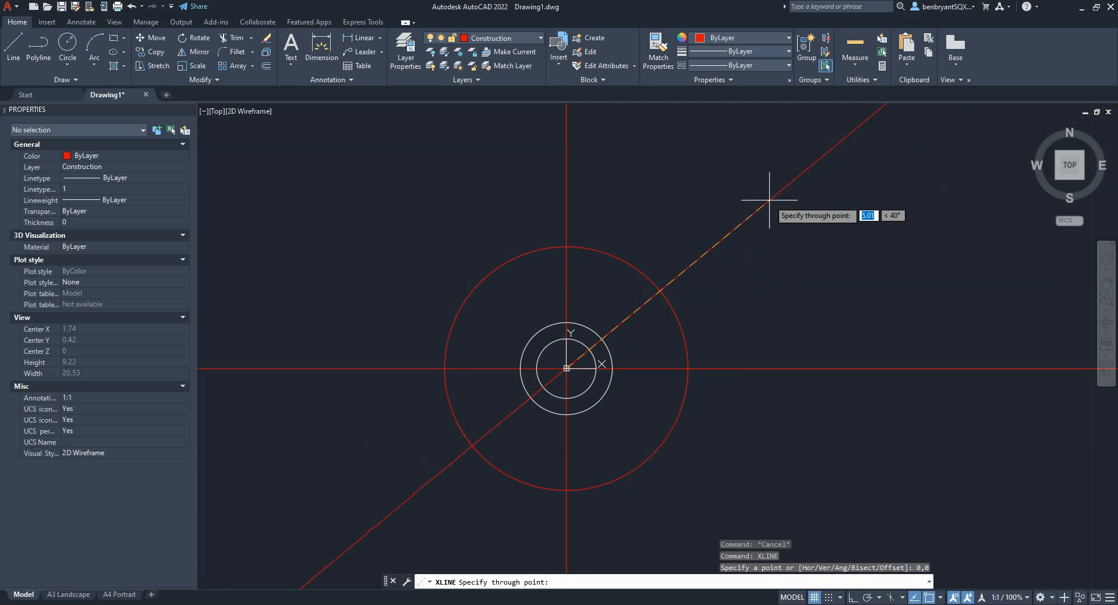
key(Tab)
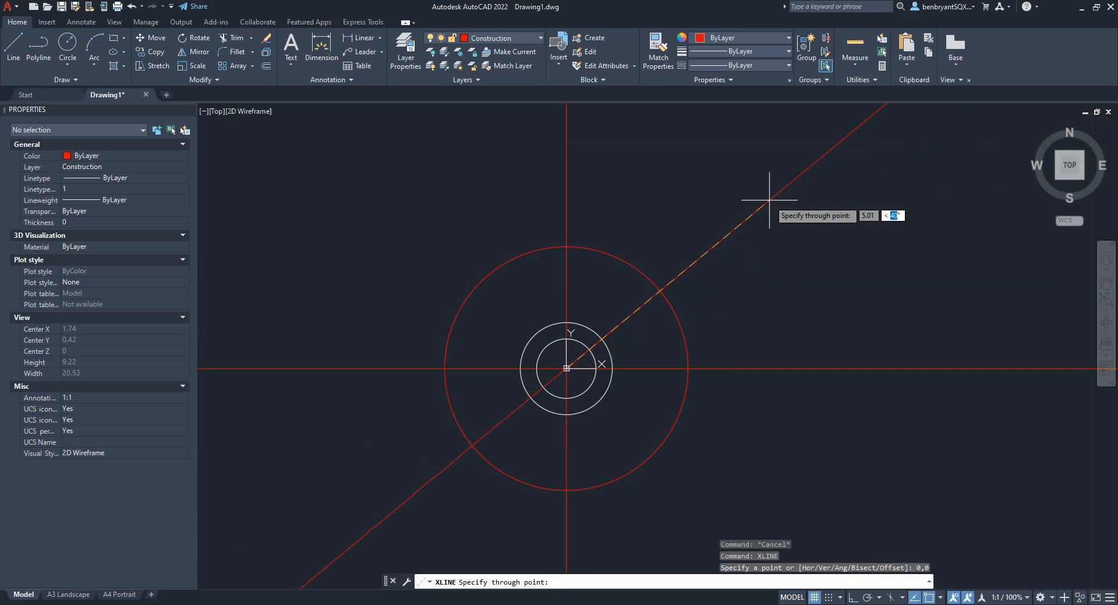
mouse_move(752, 255)
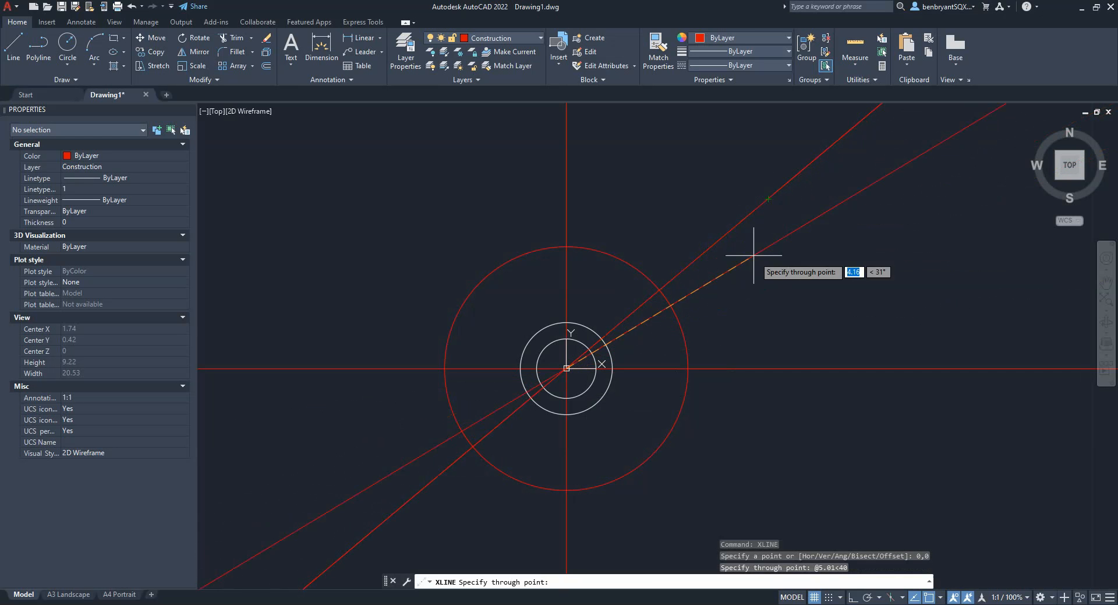
key(Escape)
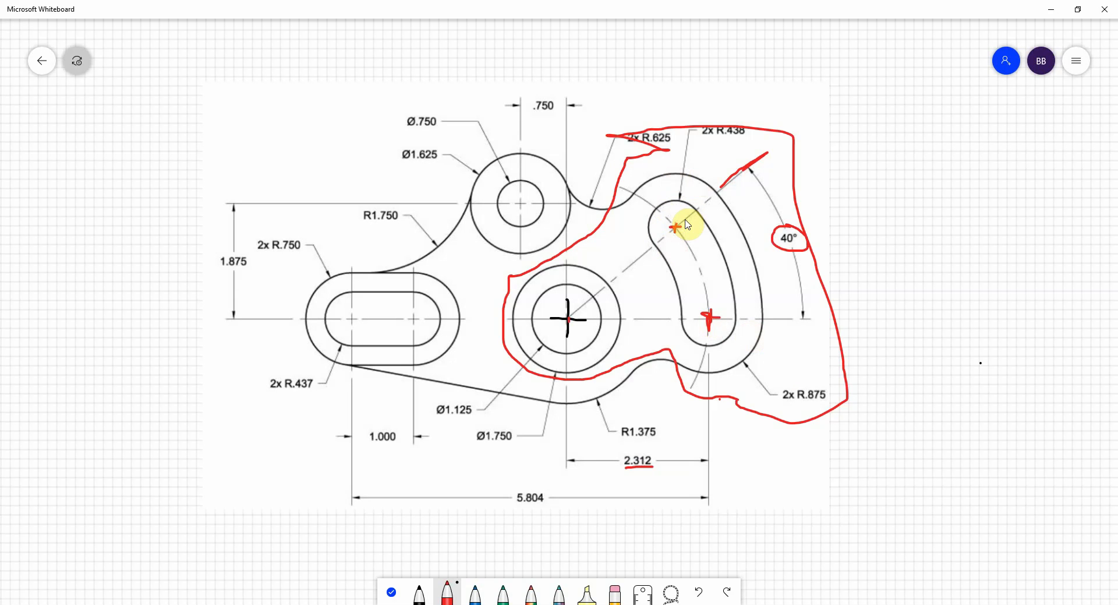
mouse_move(706, 296)
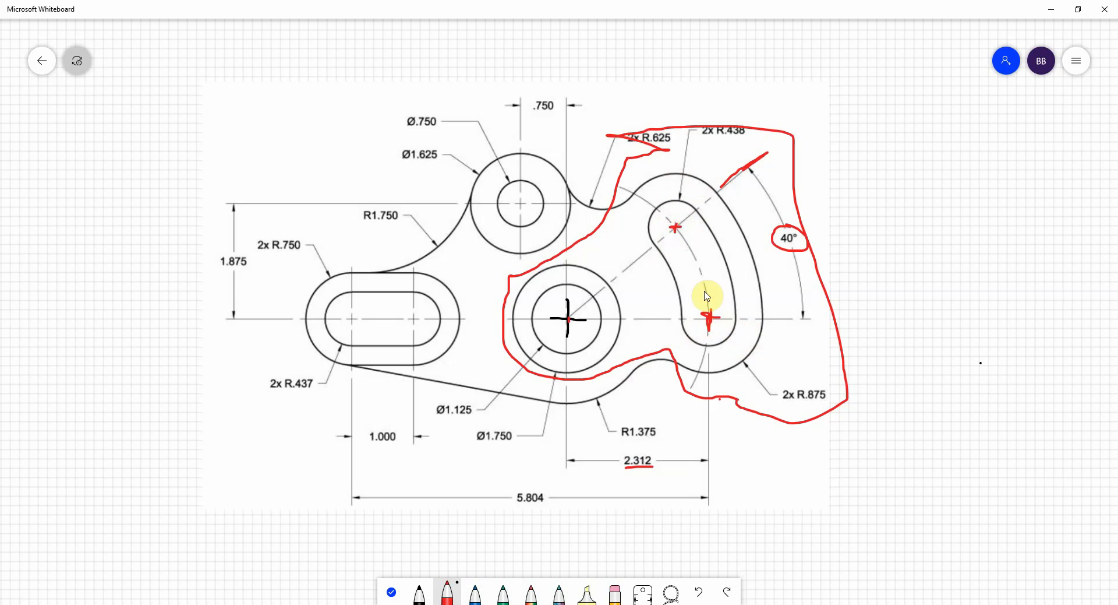
mouse_move(618, 511)
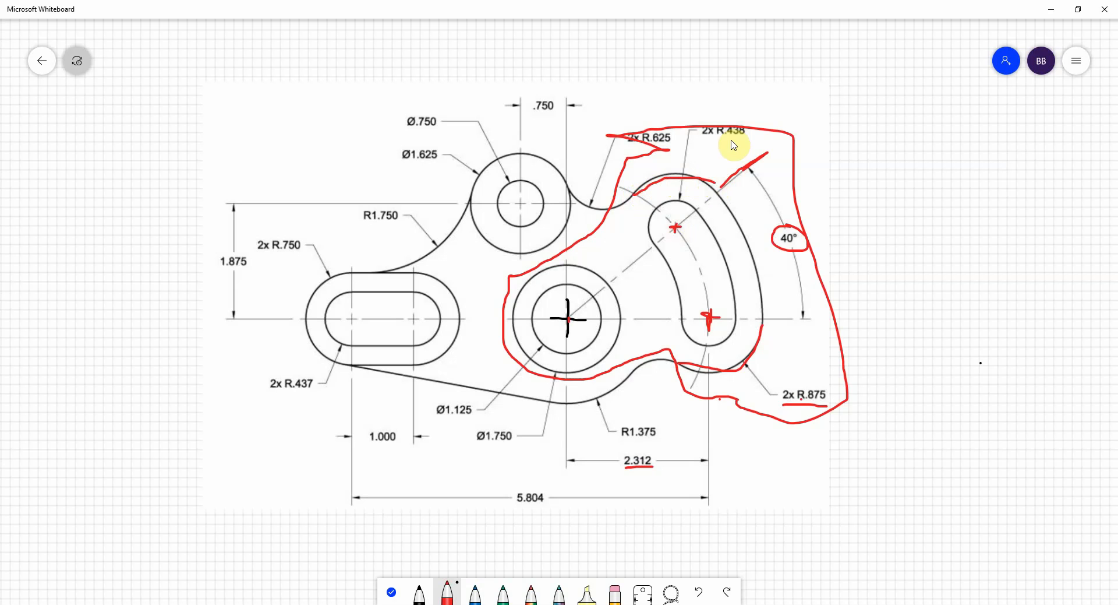
mouse_move(656, 247)
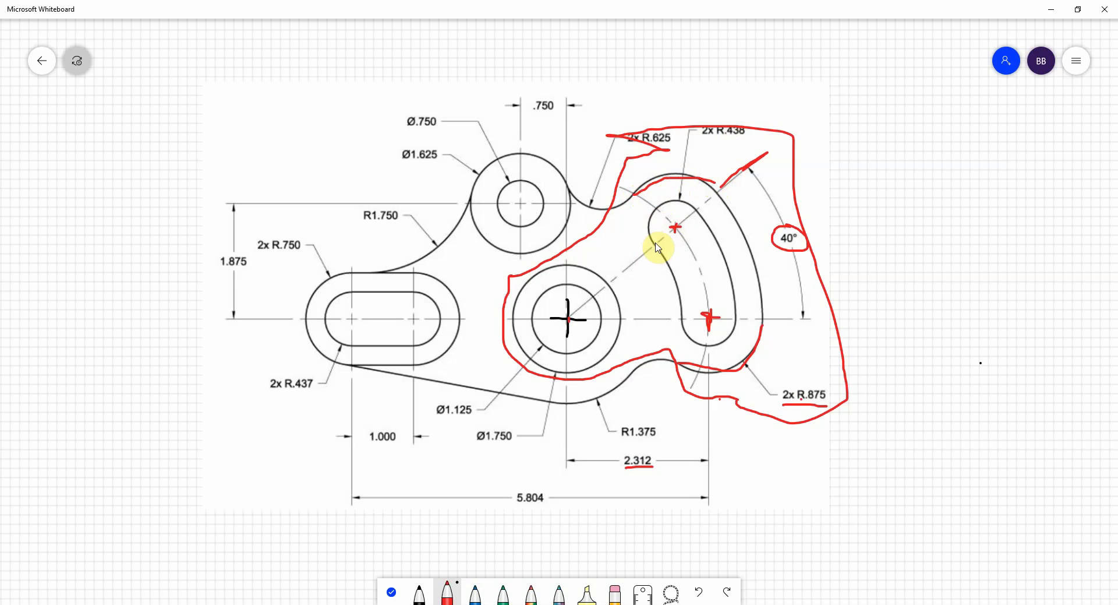
mouse_move(698, 329)
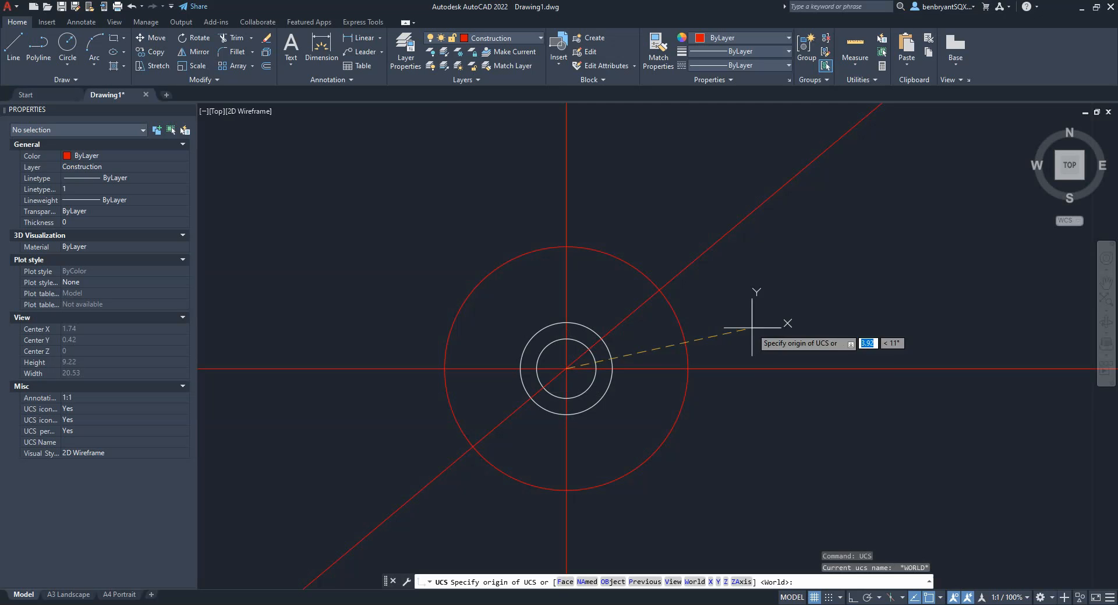
Move the UCS to the 40° intersection and draw circles of radius .875 and .438 there
click(566, 368)
text(c)
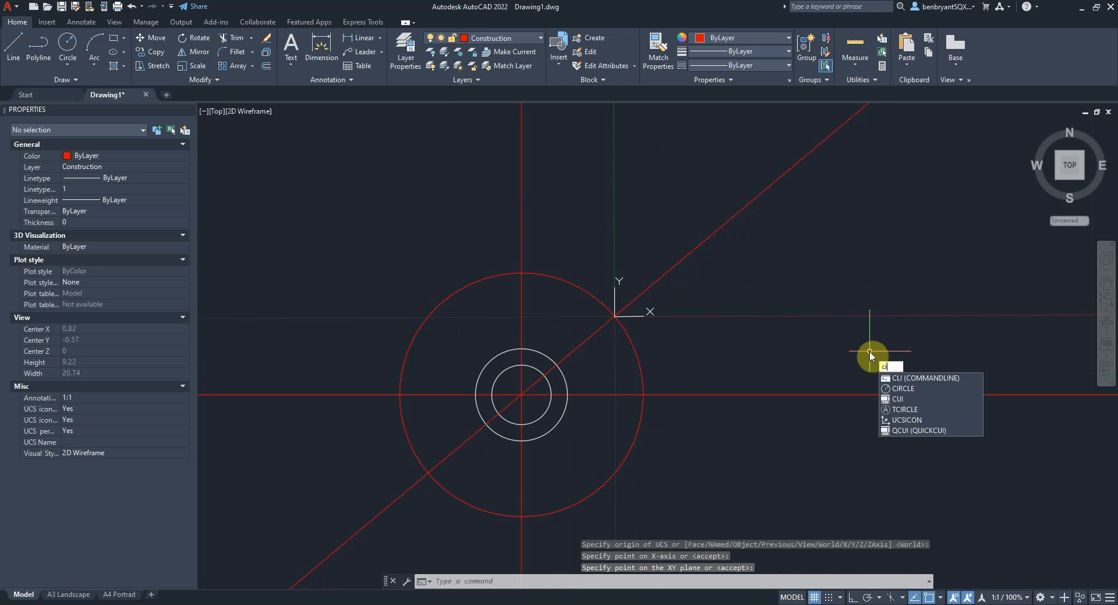
key(Return)
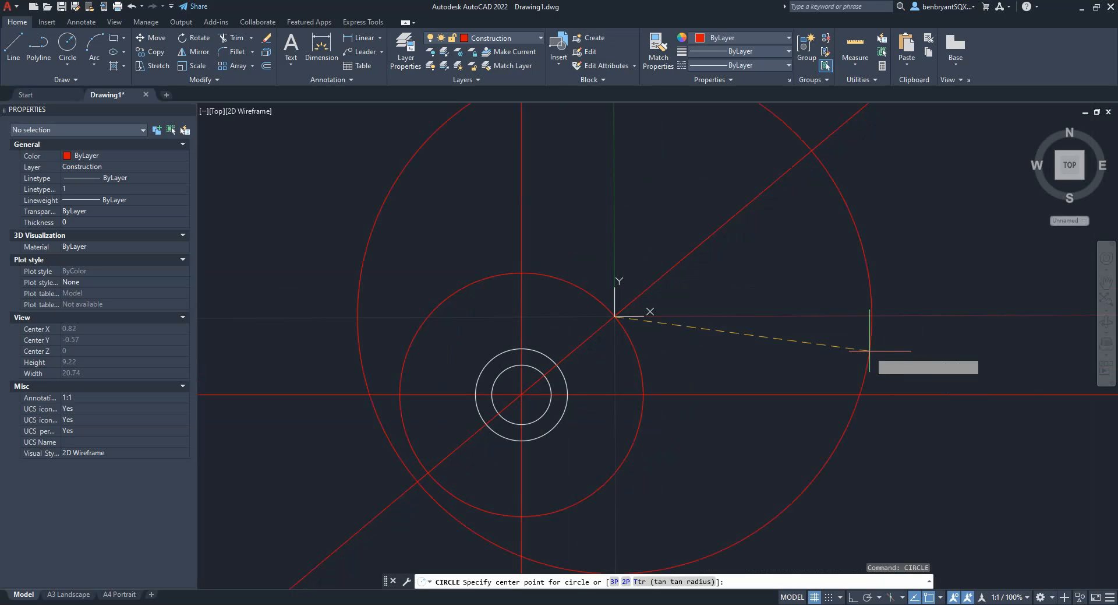
click(618, 312)
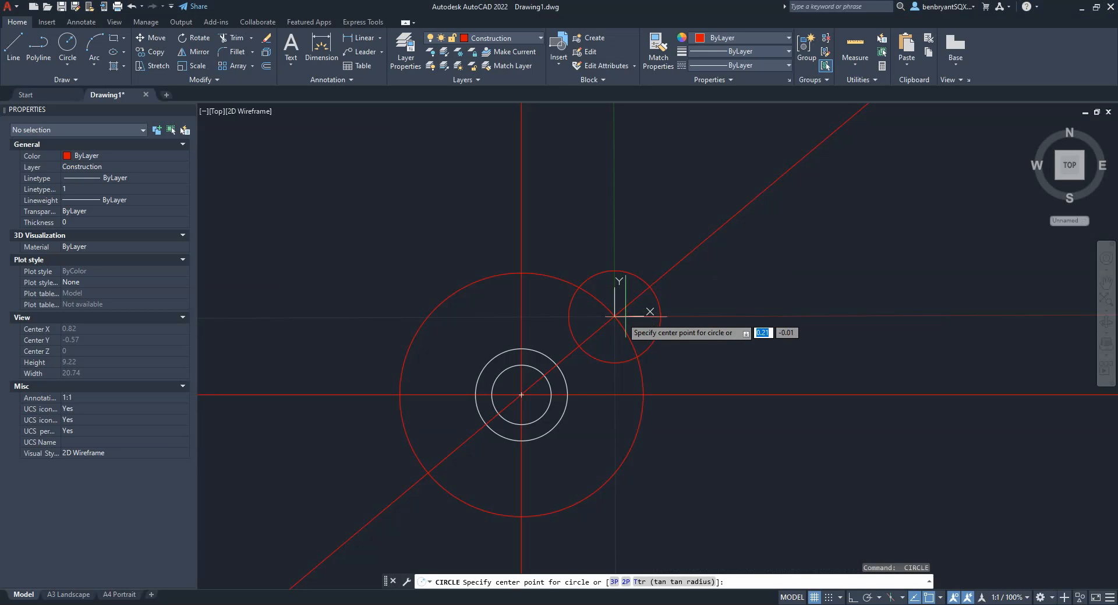
click(616, 316)
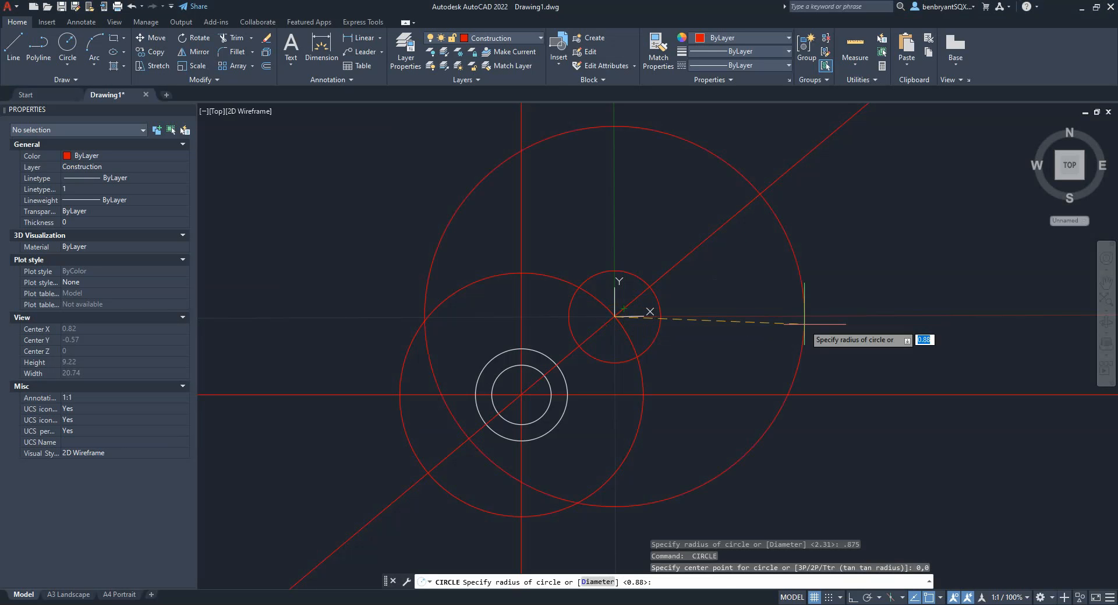
text(.438)
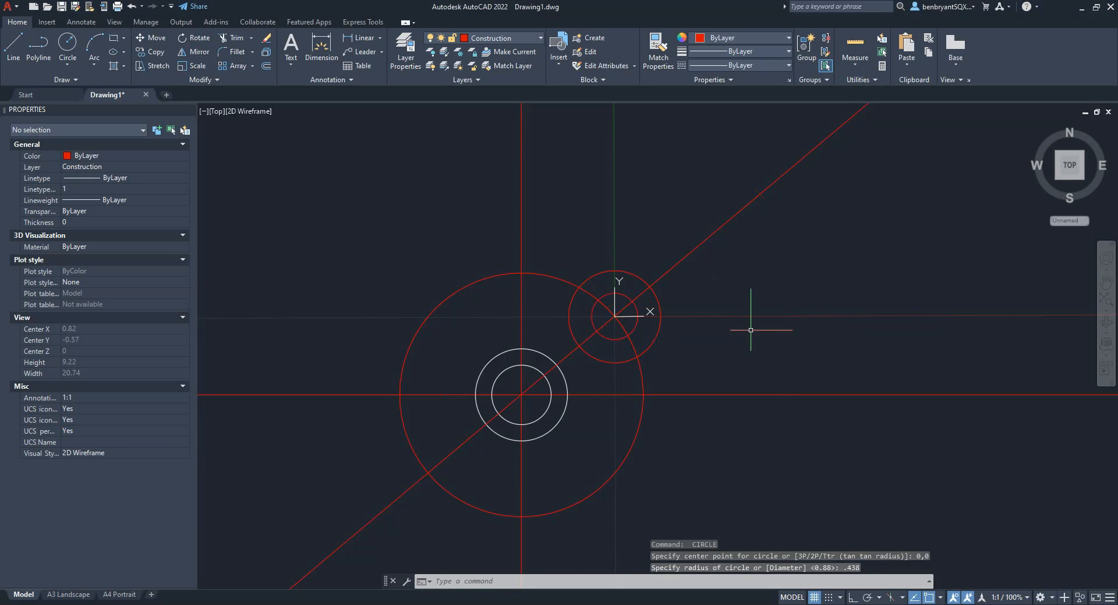
text(UCS)
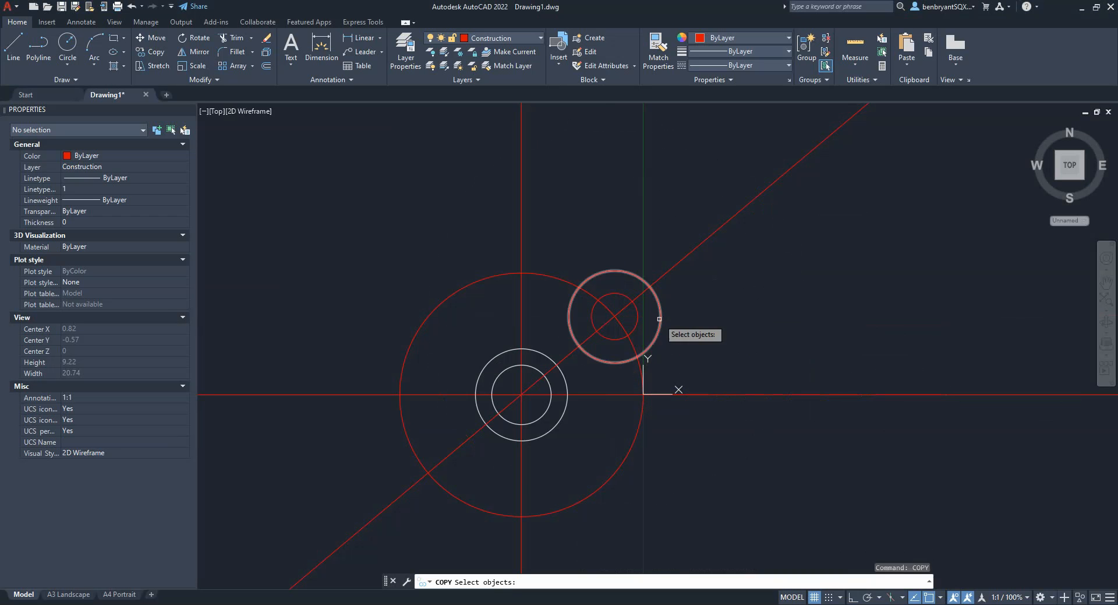
Select the slot-end circles and use their centre as the copy base point
click(611, 316)
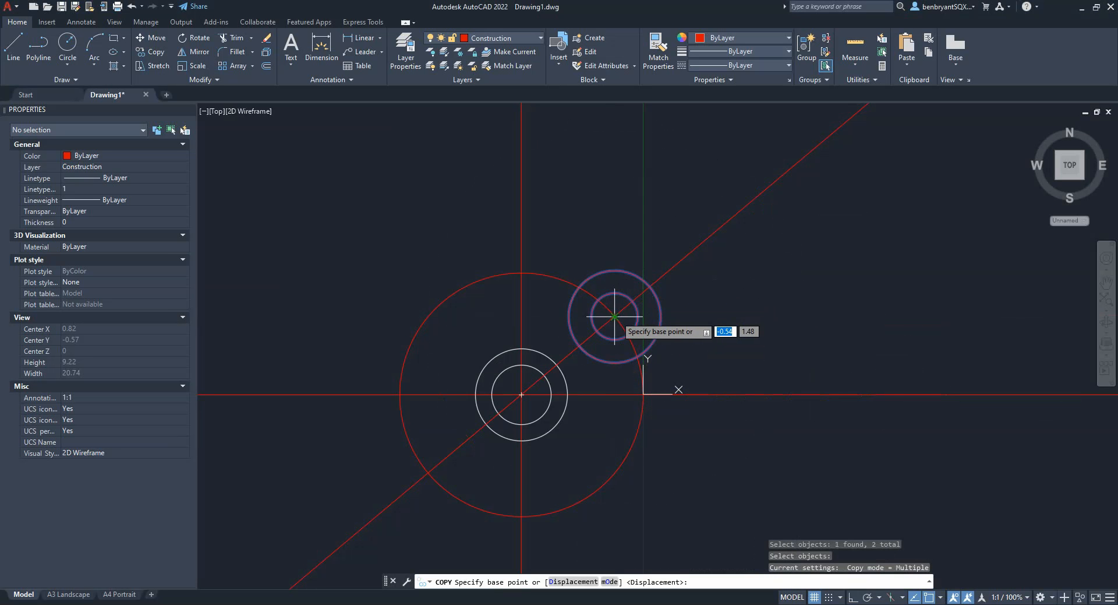
click(614, 315)
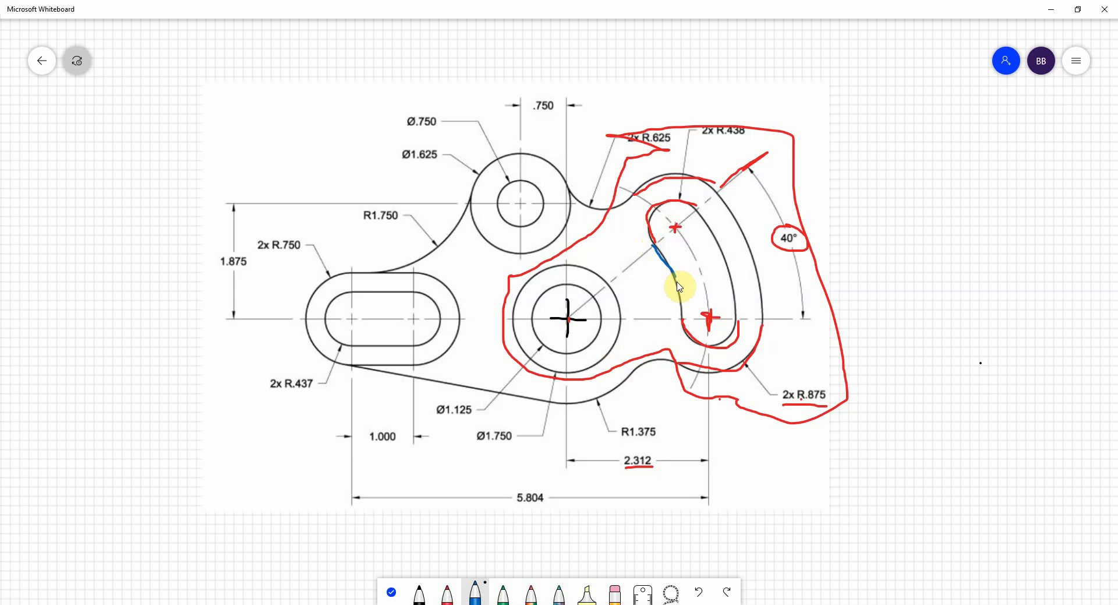
Trace the slot's inner curved edge in blue between its rounded ends
drag(666, 268, 692, 206)
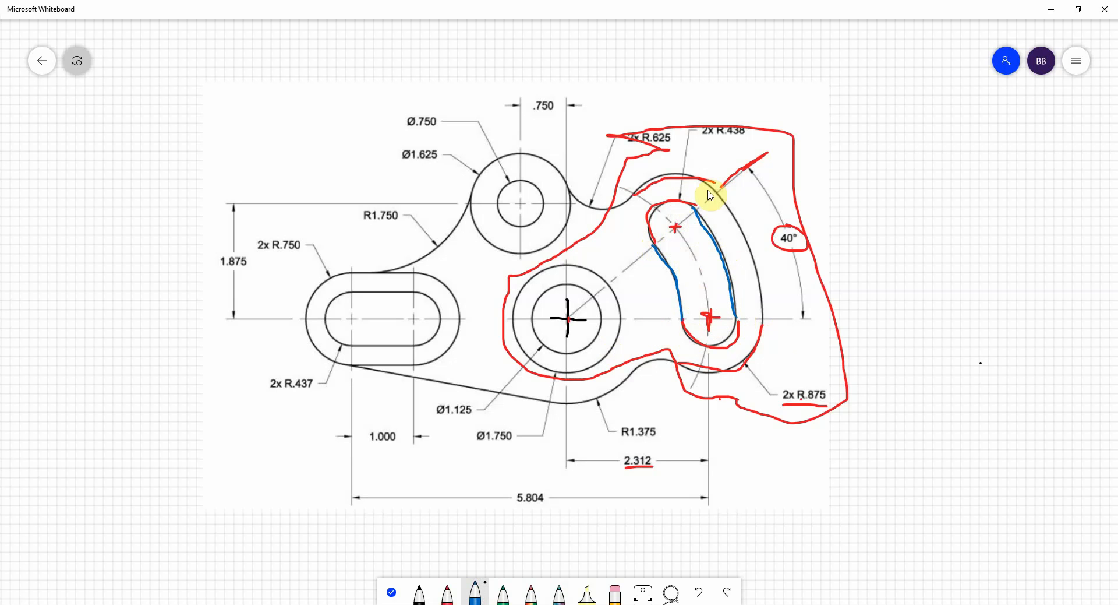
mouse_move(638, 170)
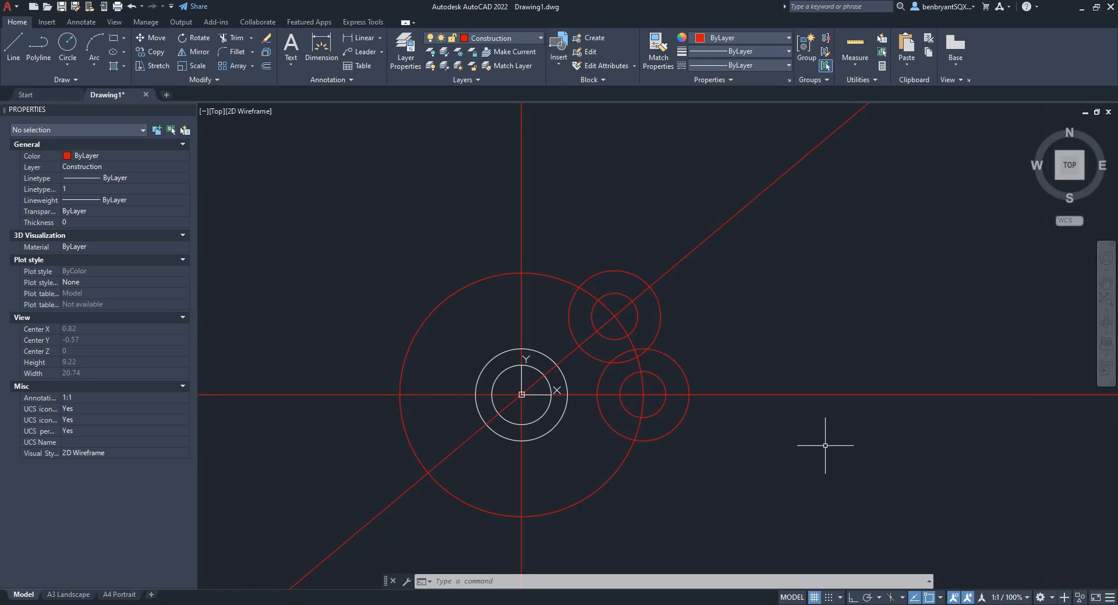
Draw construction circles from the main hole snapped to the slot-end circle quadrants
click(67, 50)
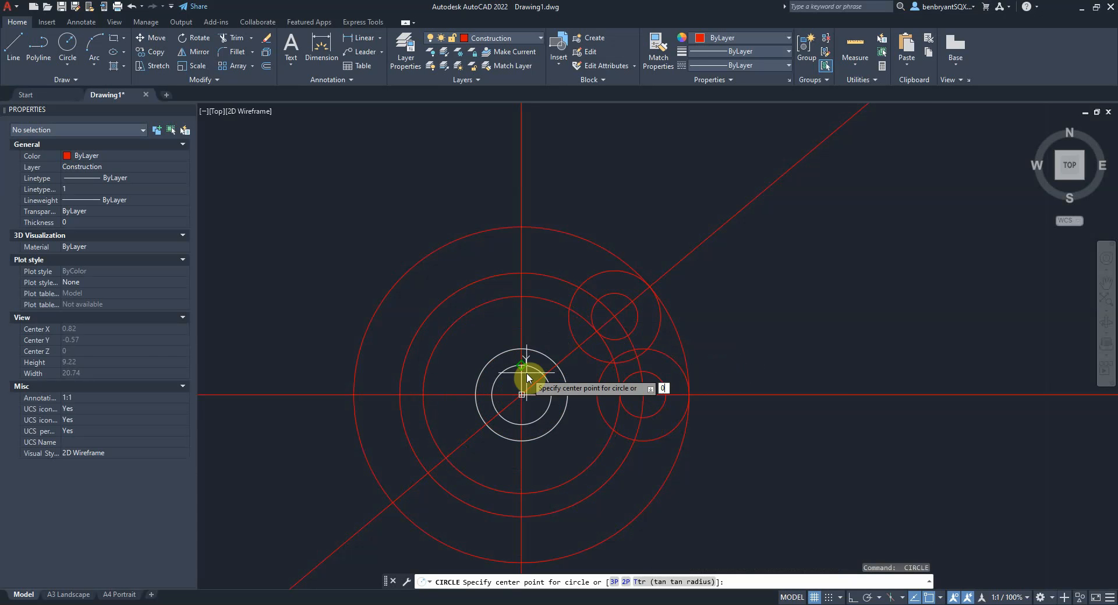
click(527, 399)
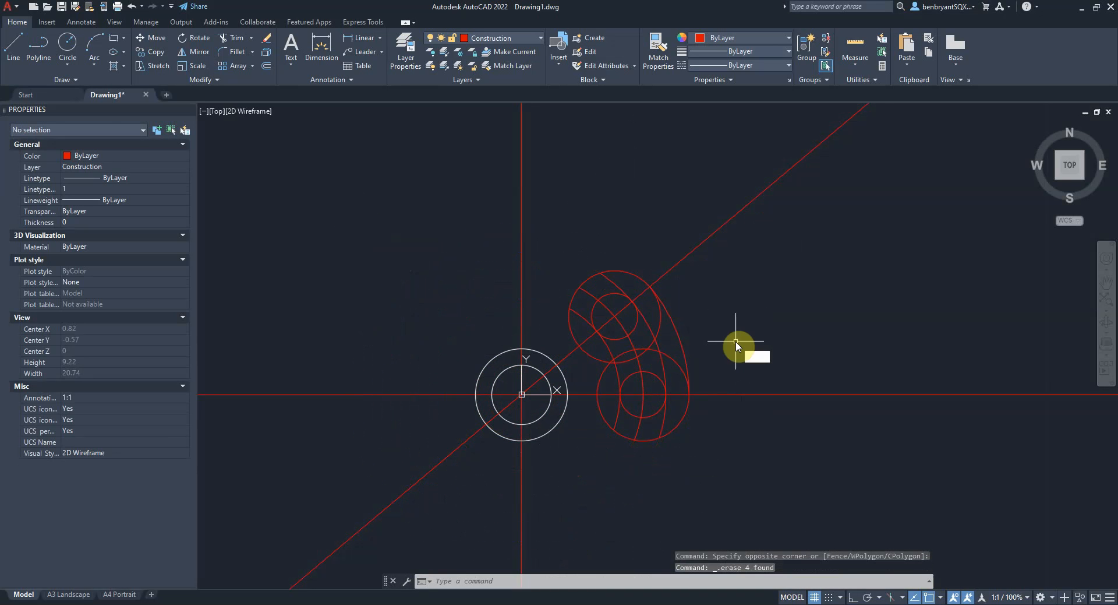
Start TRIM on the slot's overlapping circles after erasing the unneeded ones
text(TR)
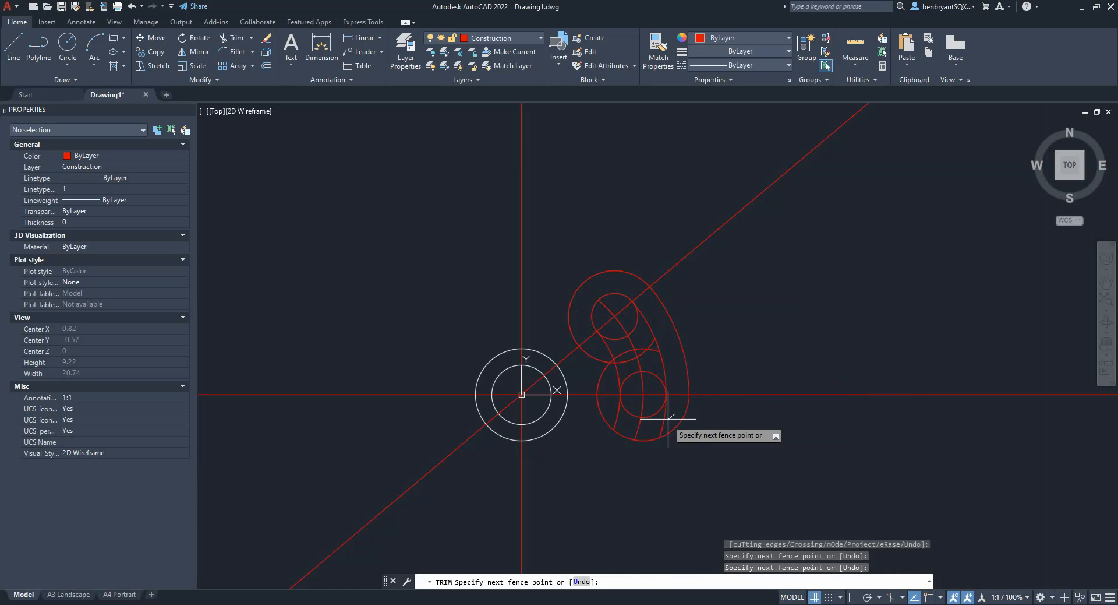
mouse_move(617, 417)
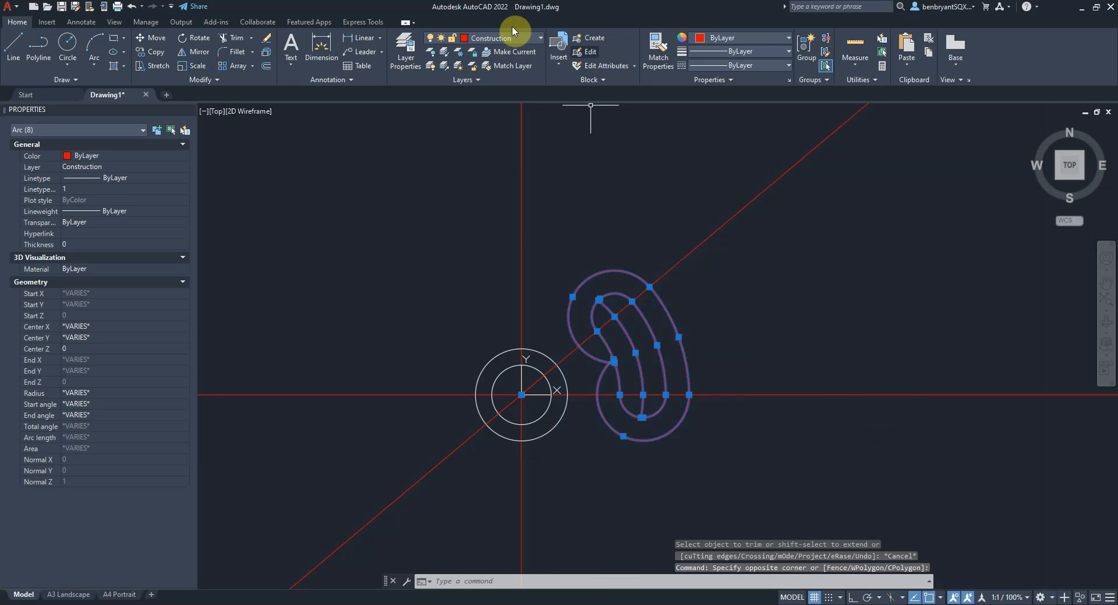
click(540, 37)
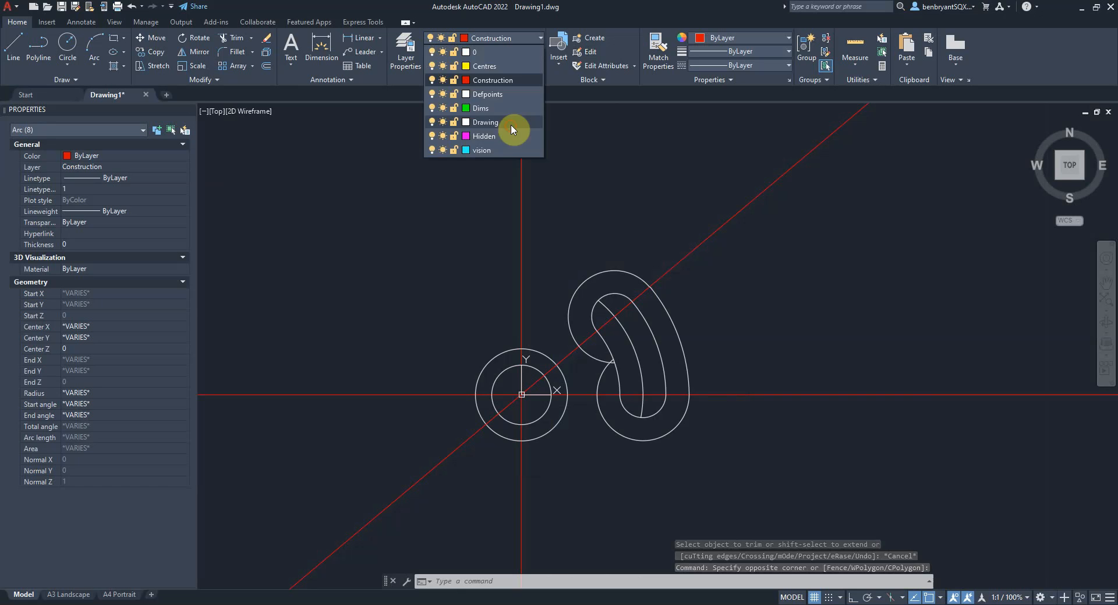
key(Escape)
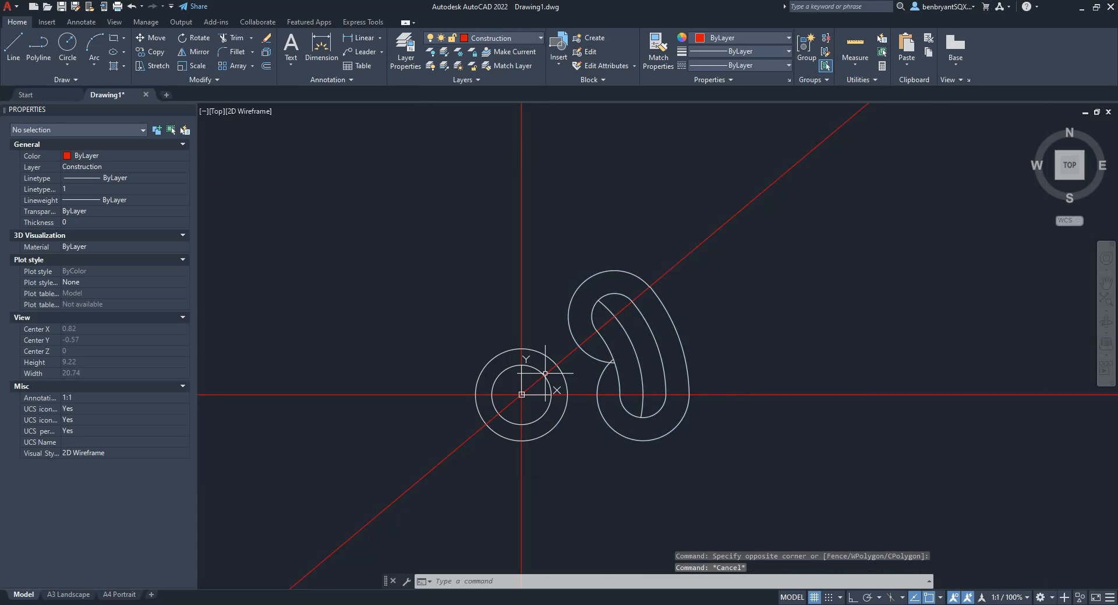
mouse_move(645, 328)
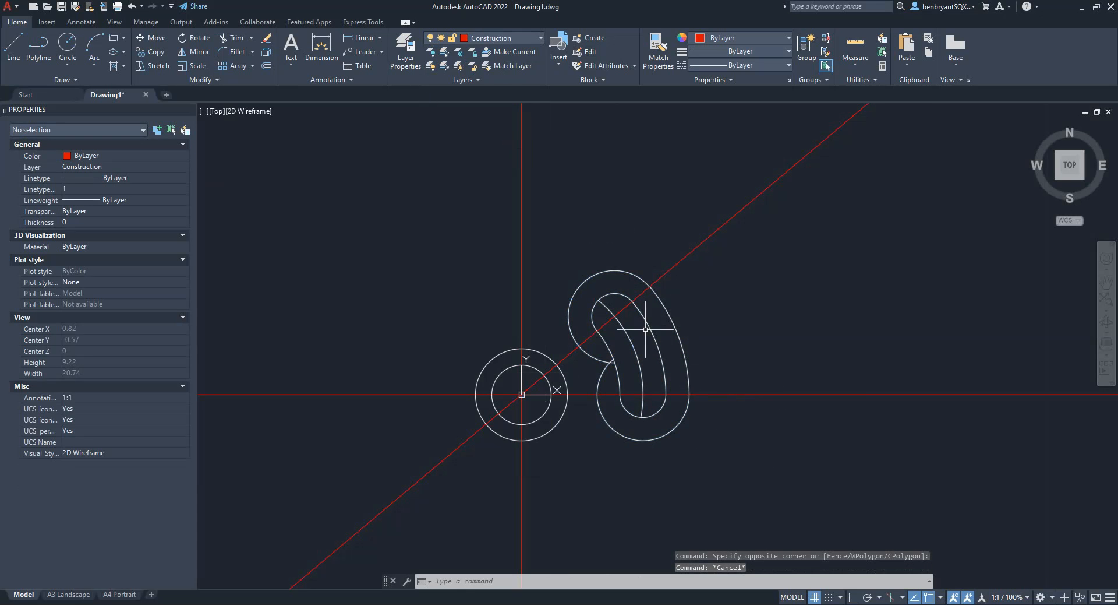
click(640, 343)
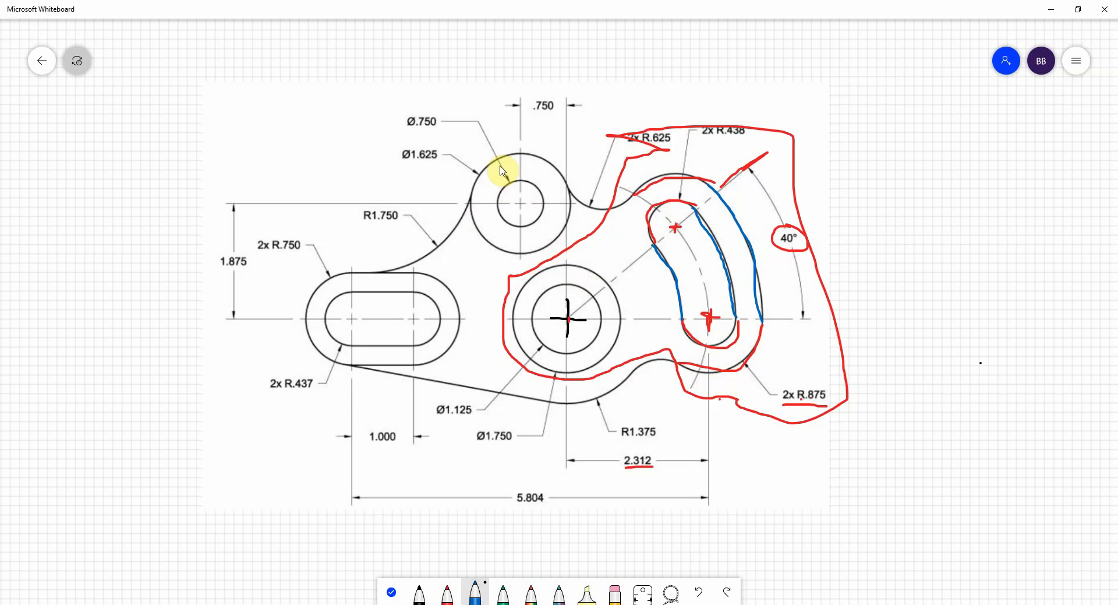
mouse_move(561, 206)
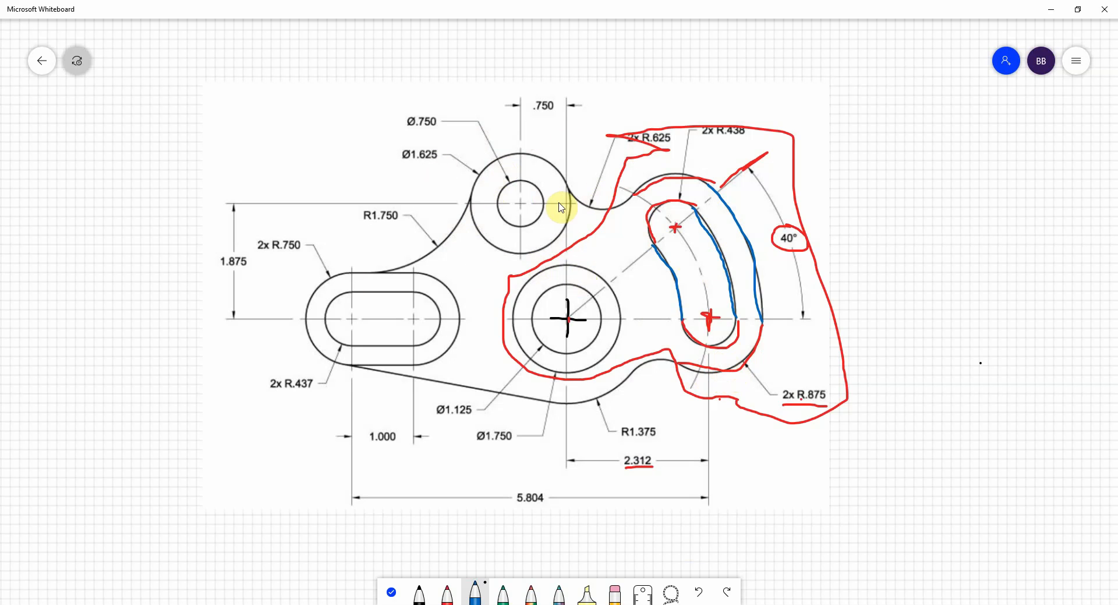
mouse_move(249, 281)
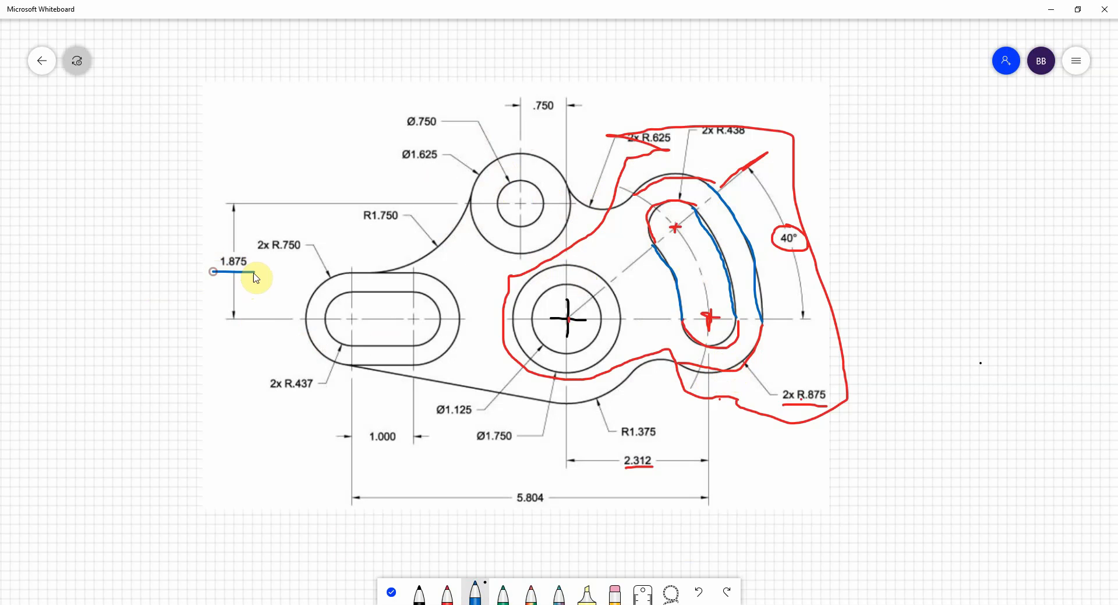
mouse_move(531, 118)
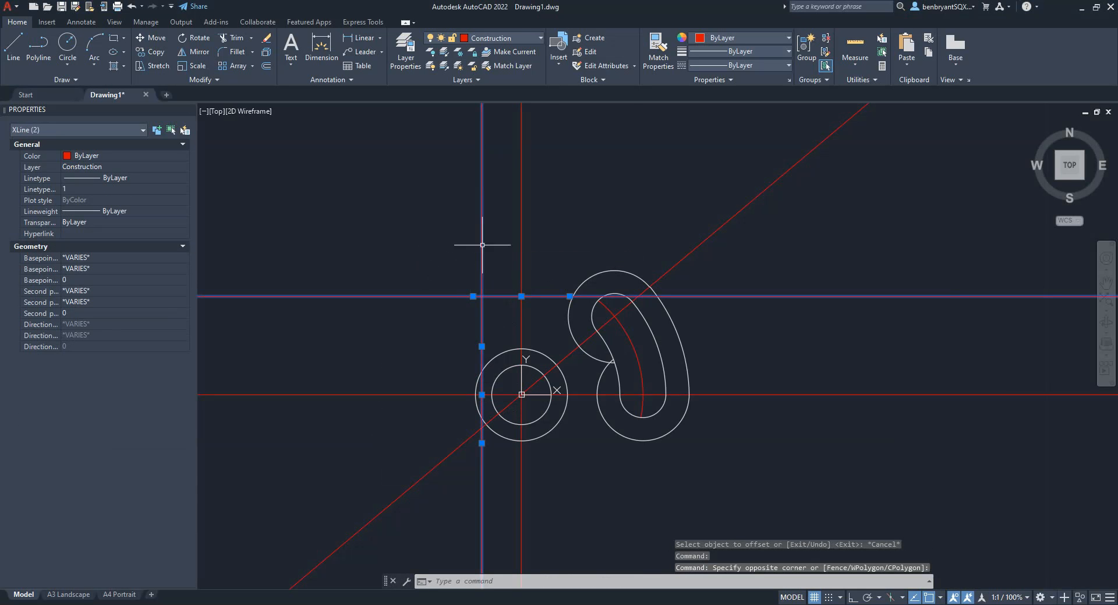
Put the two new guide lines on layer vision and turn layer Construction off
click(540, 38)
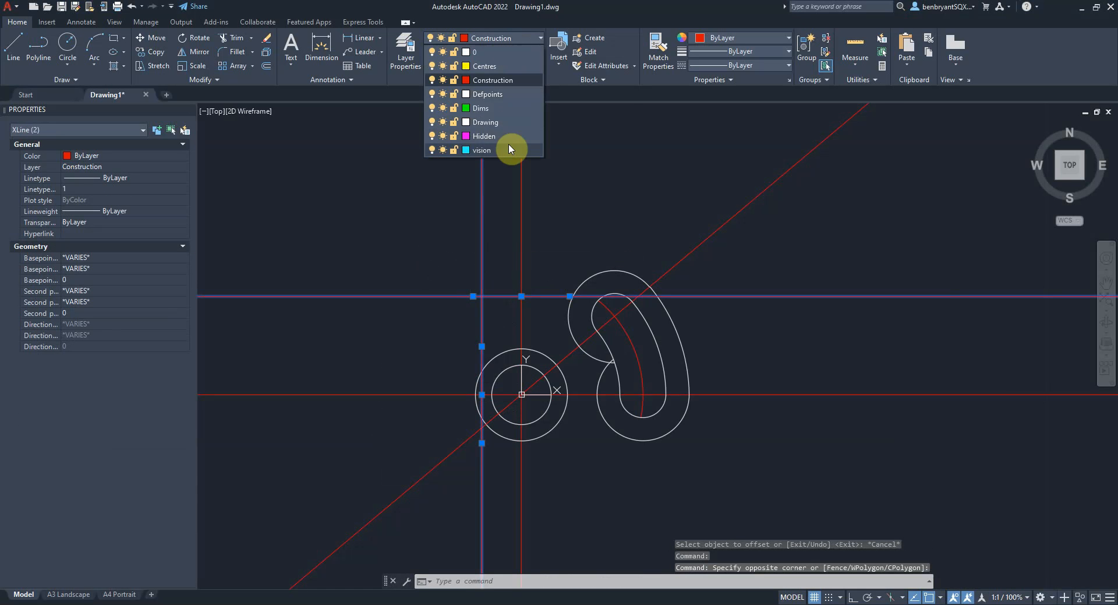
click(482, 150)
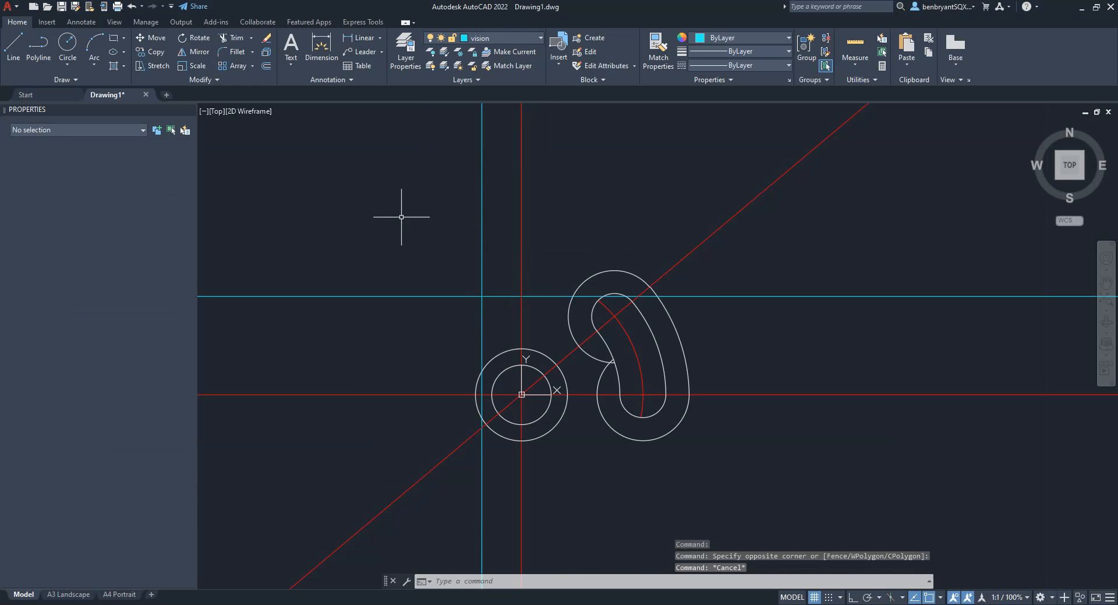
click(539, 38)
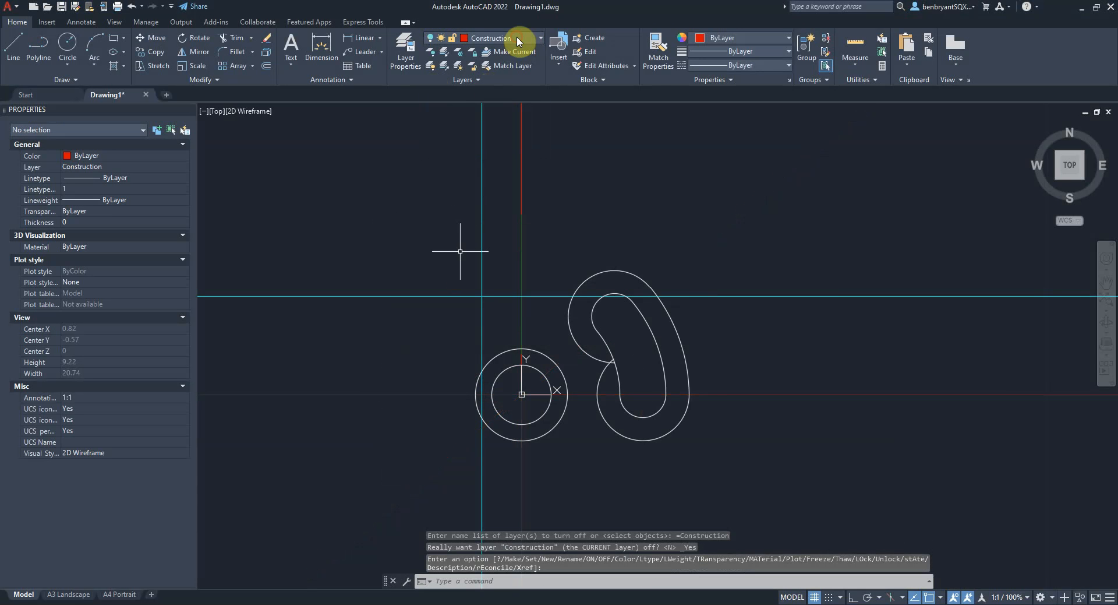
click(539, 37)
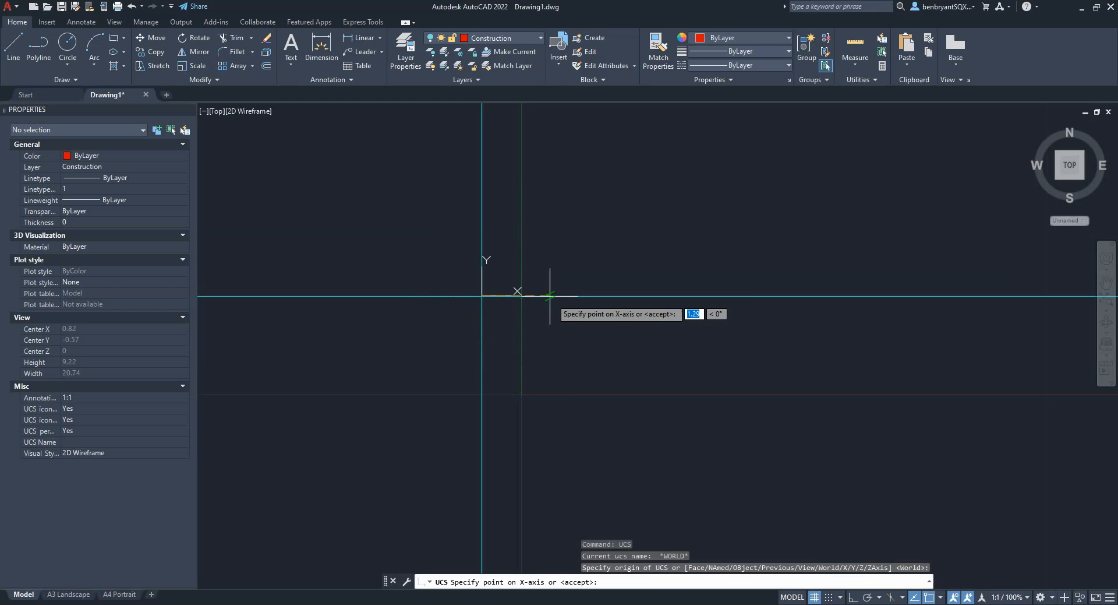
Set the UCS origin at the guide intersection and draw the 1.625 diameter circle on layer vision
click(548, 291)
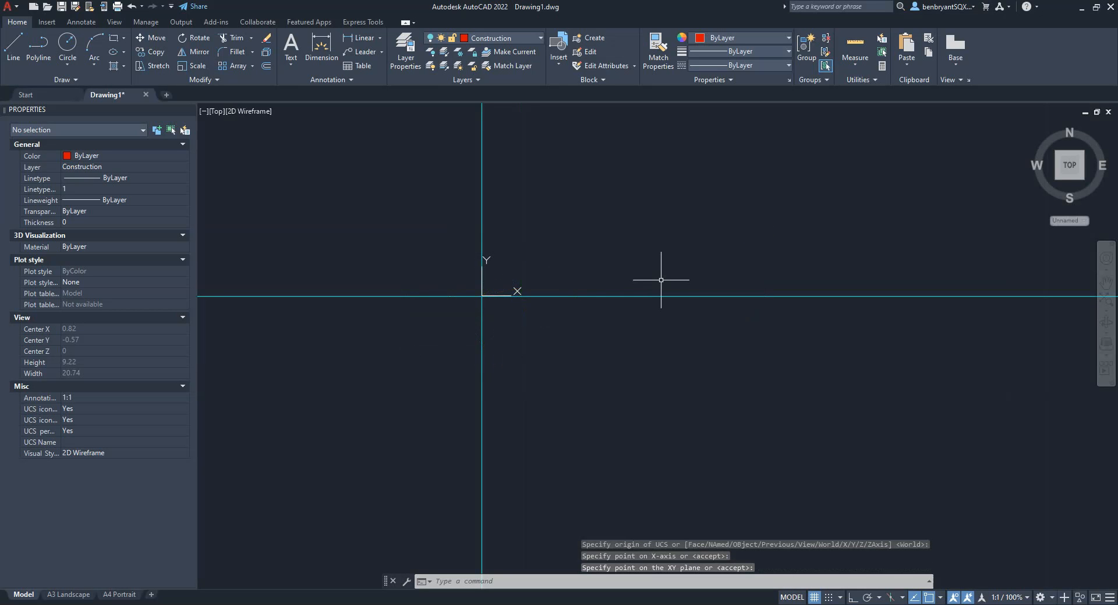
text(CIRCLE Specify radius of circle or [Diameter] <2.75>:)
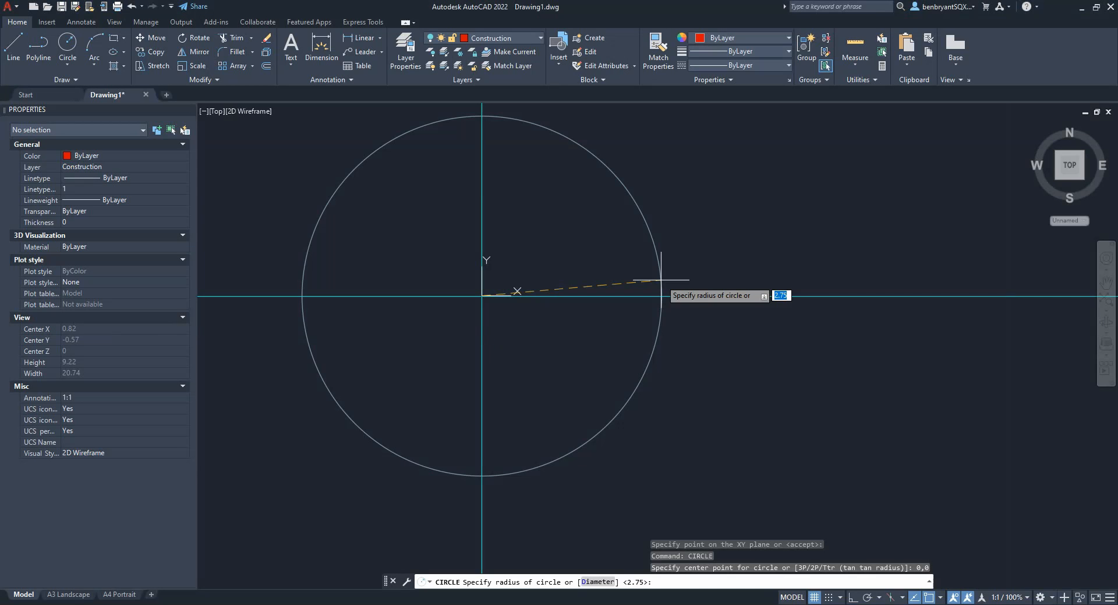
text(d)
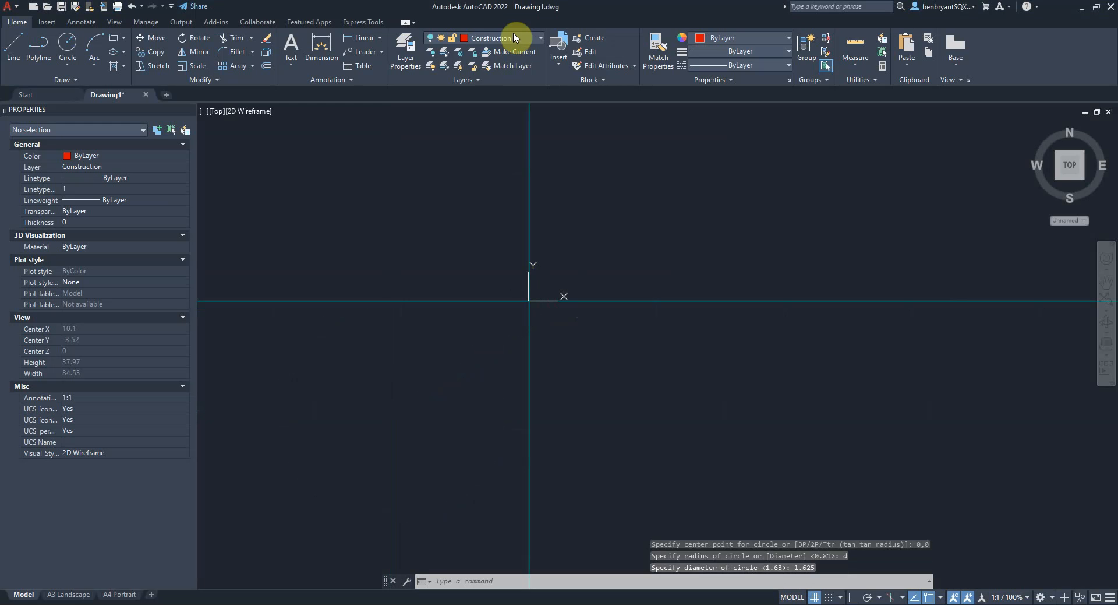
click(544, 37)
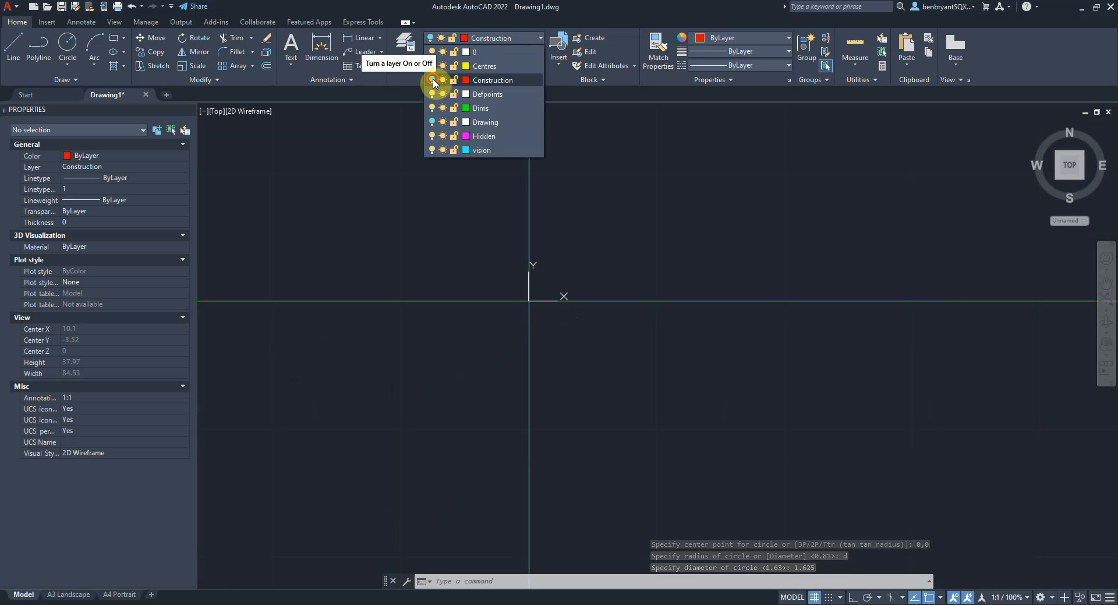
click(431, 80)
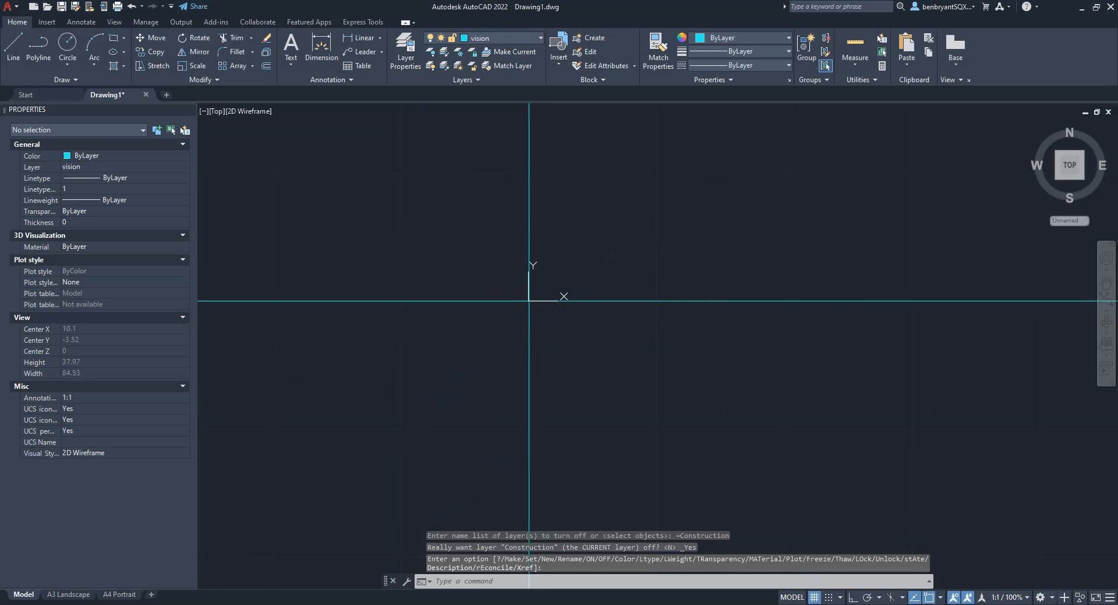
click(68, 50)
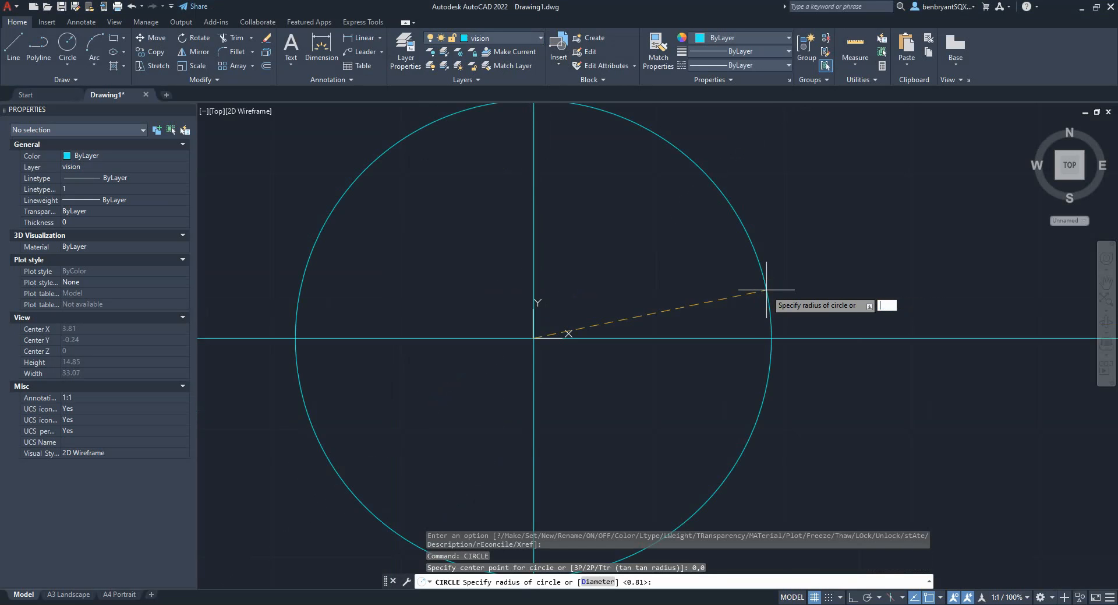
Draw the .750 diameter circle at 0,0 and turn layer Drawing back on
text(d)
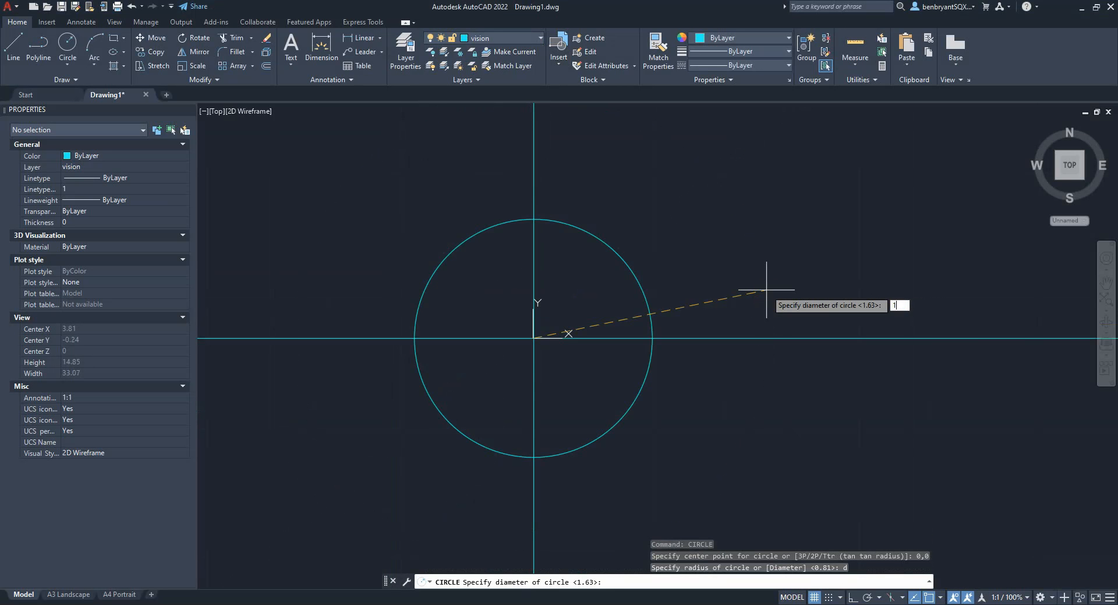
key(Return)
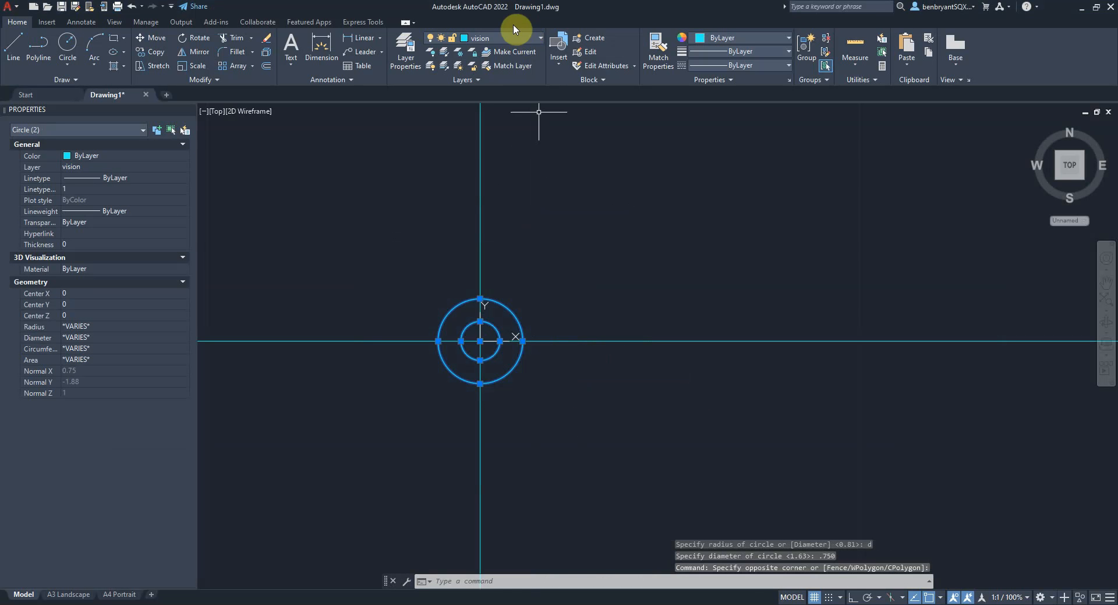
click(540, 37)
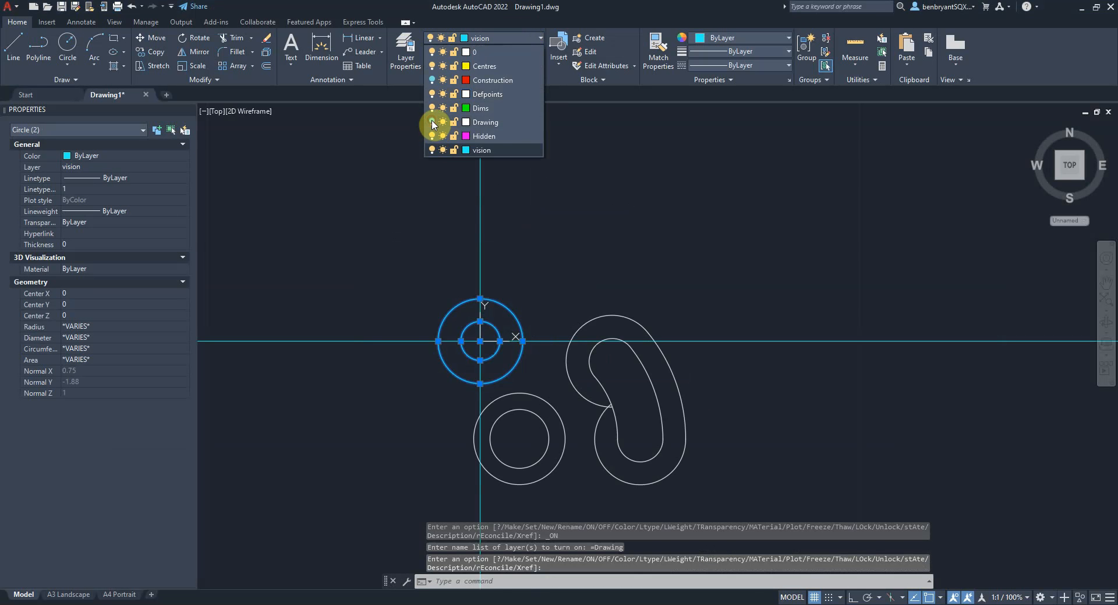
key(Escape)
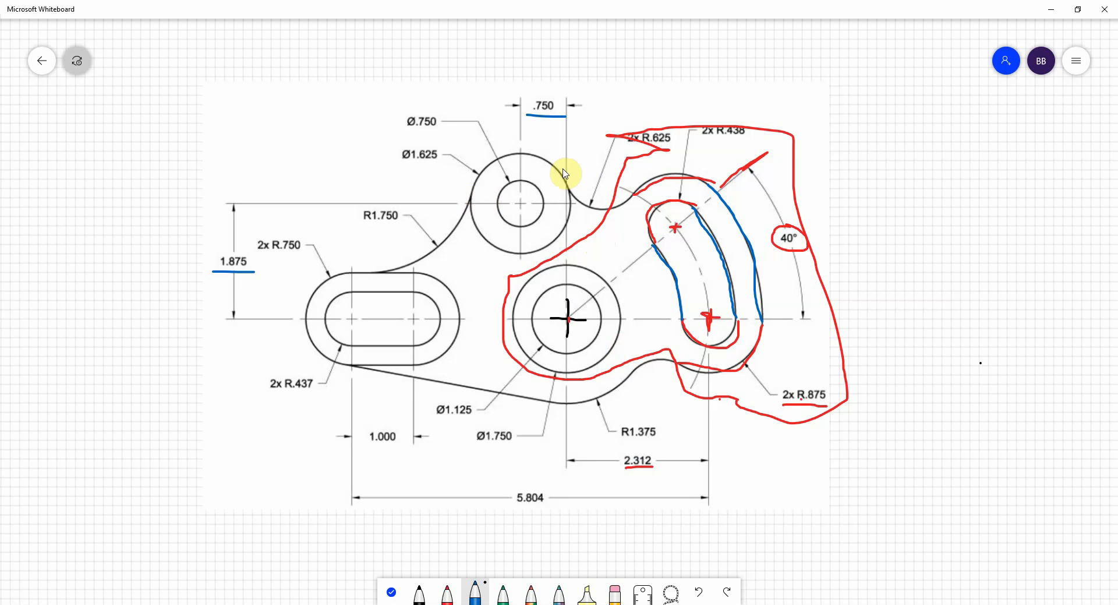
mouse_move(513, 169)
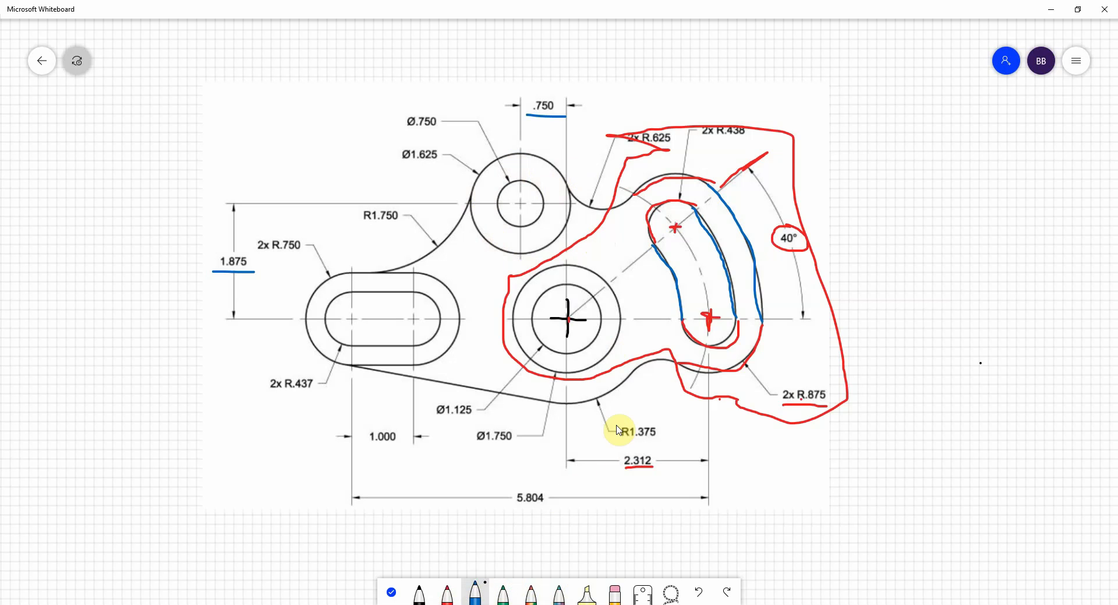
Review the reference sketch dimensions and switch back to the AutoCAD window
click(474, 592)
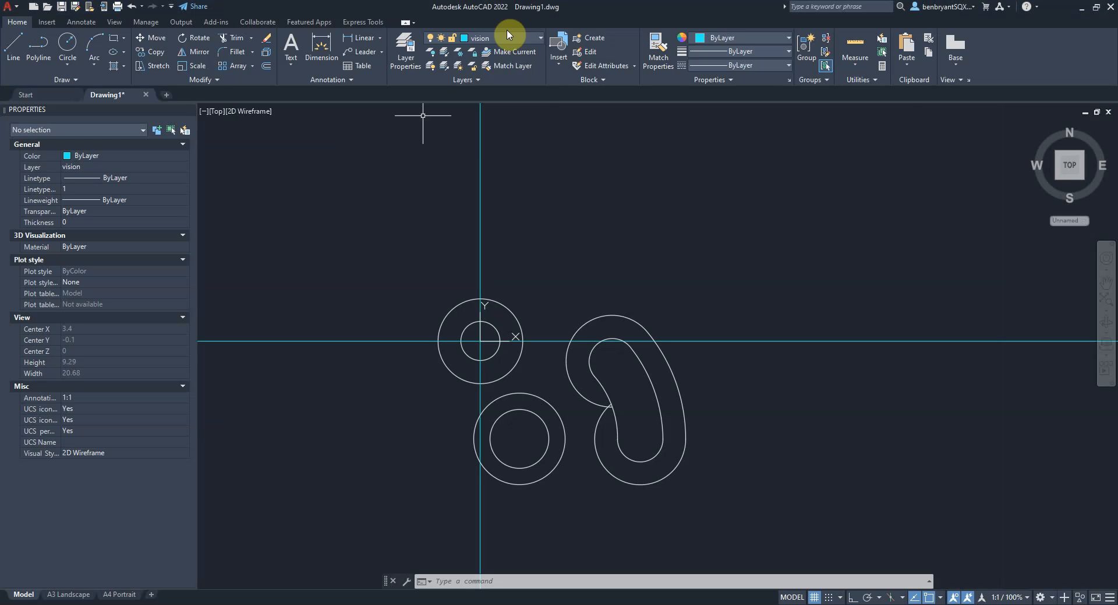
Turn layer Construction on and offset the vertical xline by 2.312 and 5.804
click(540, 38)
text(2.3)
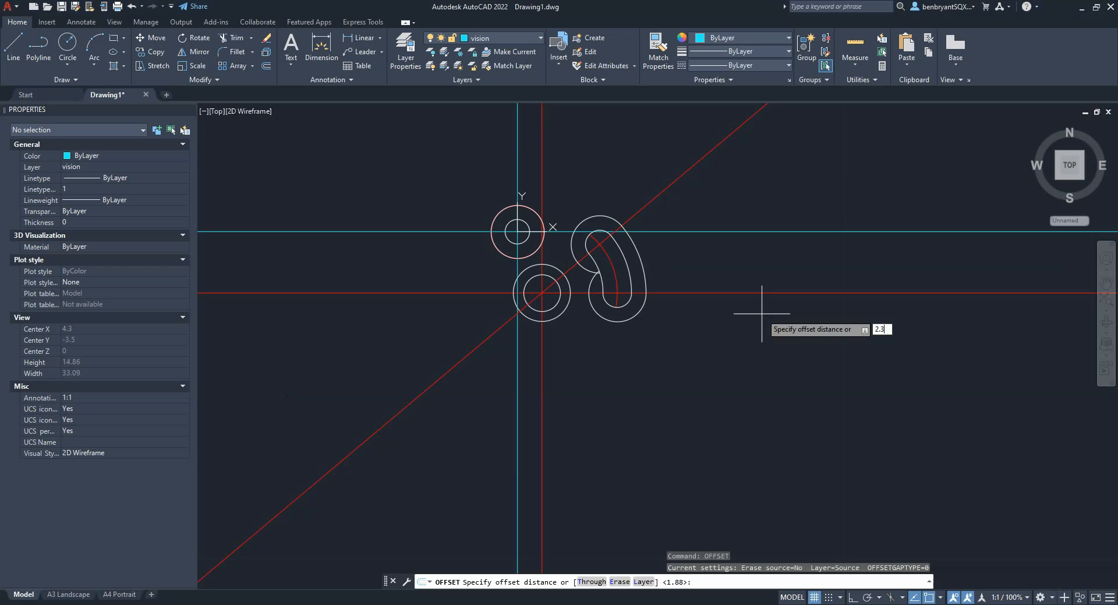
text(12)
key(Return)
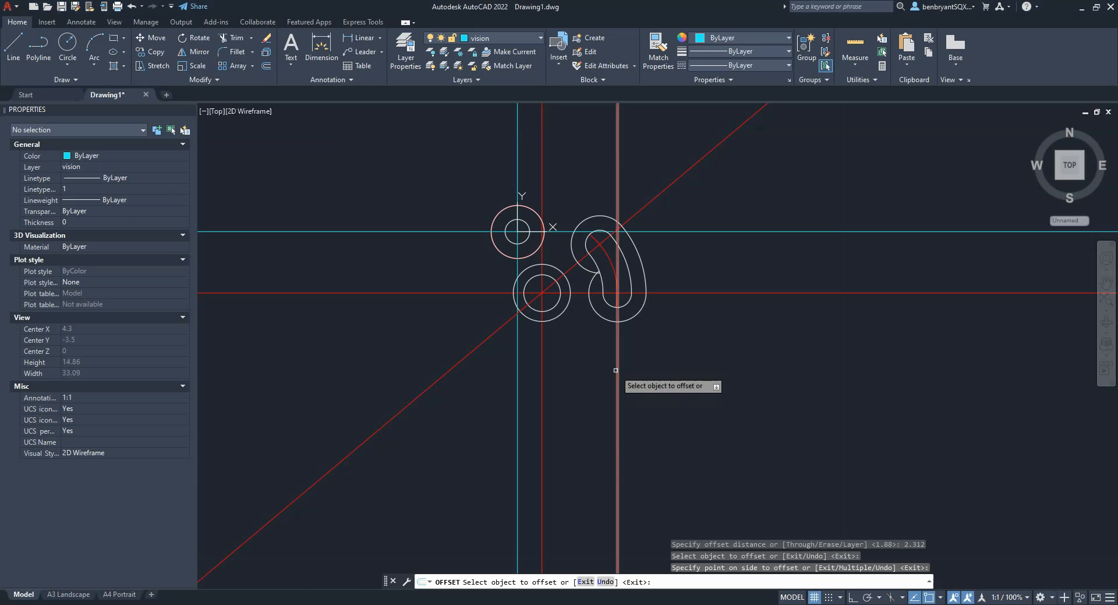
text(5.804)
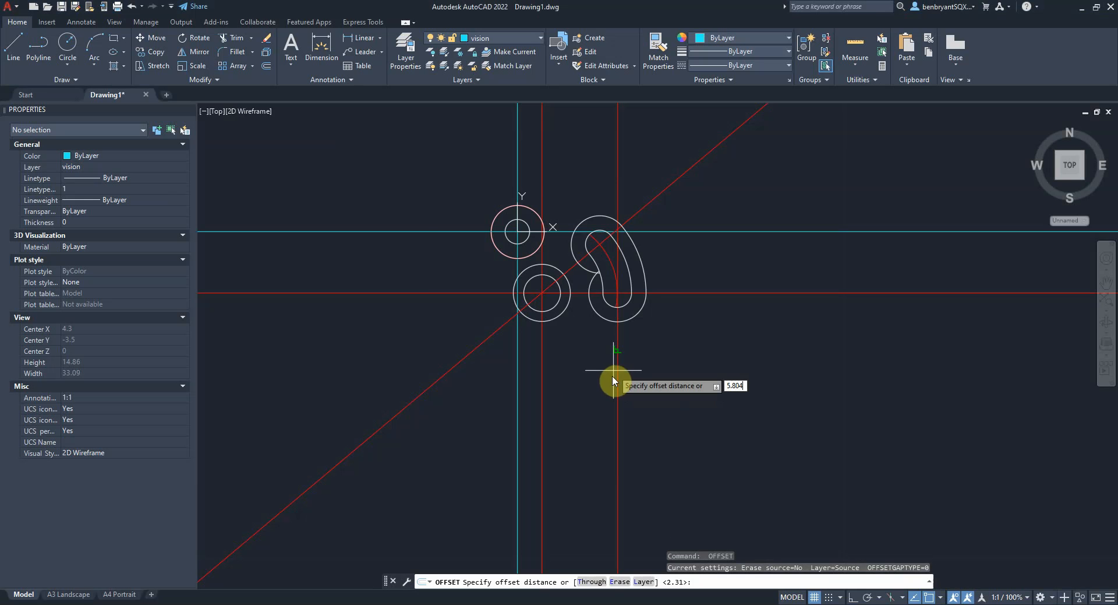
key(Return)
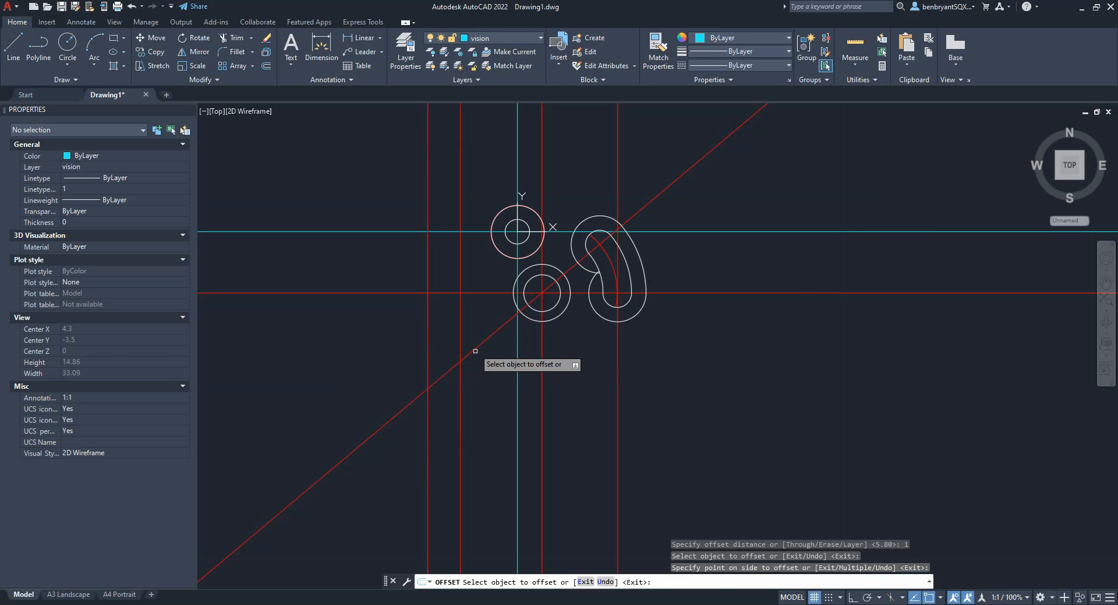
key(Escape)
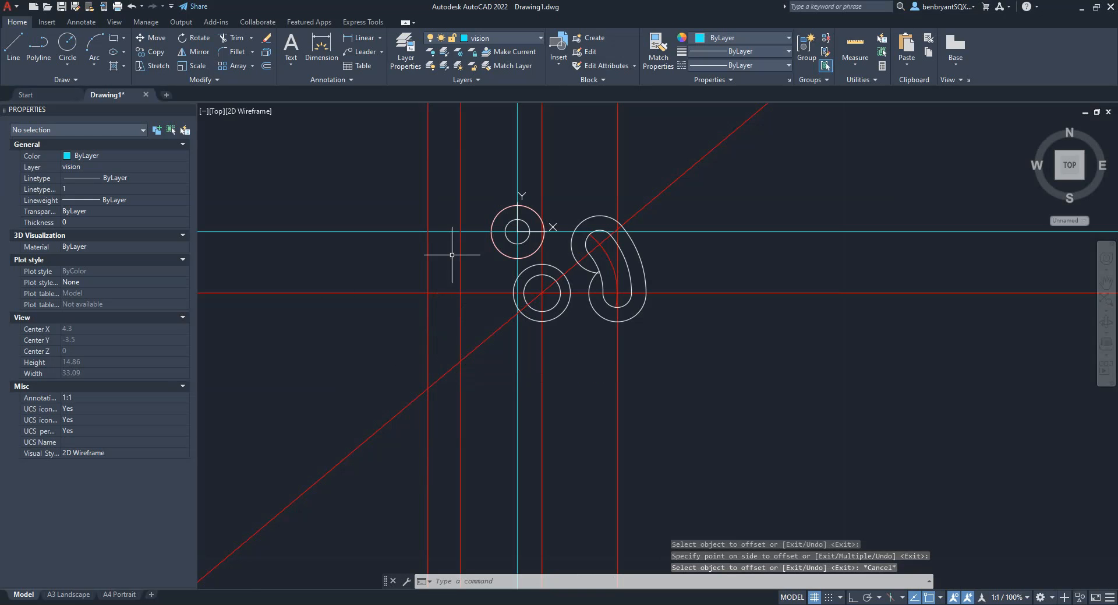
scroll(up, 3)
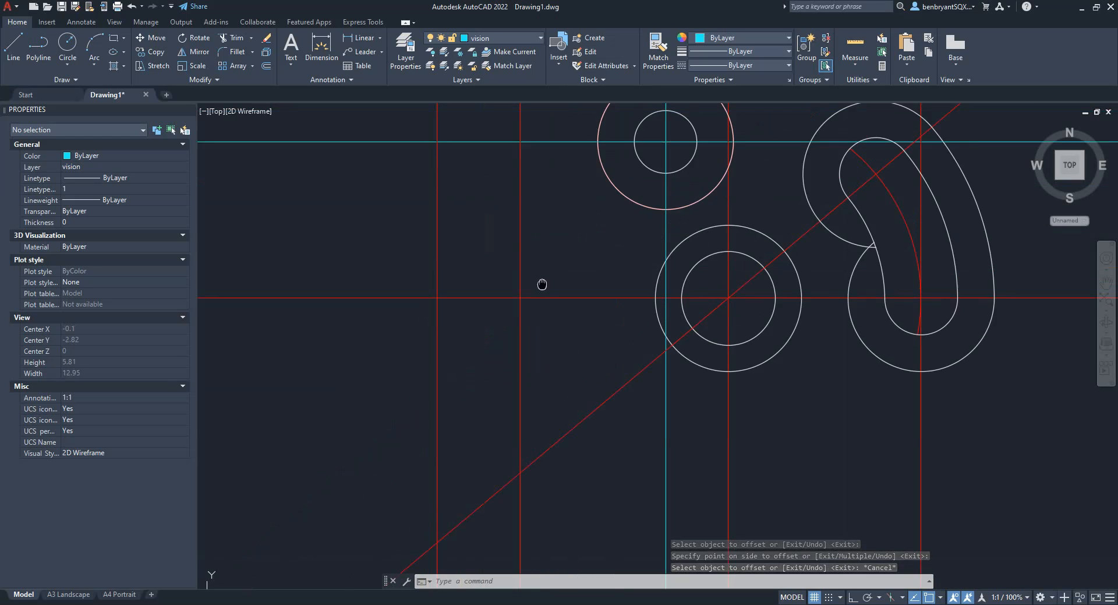
Move three construction lines to layer Dims and turn the Drawing layer off
click(444, 348)
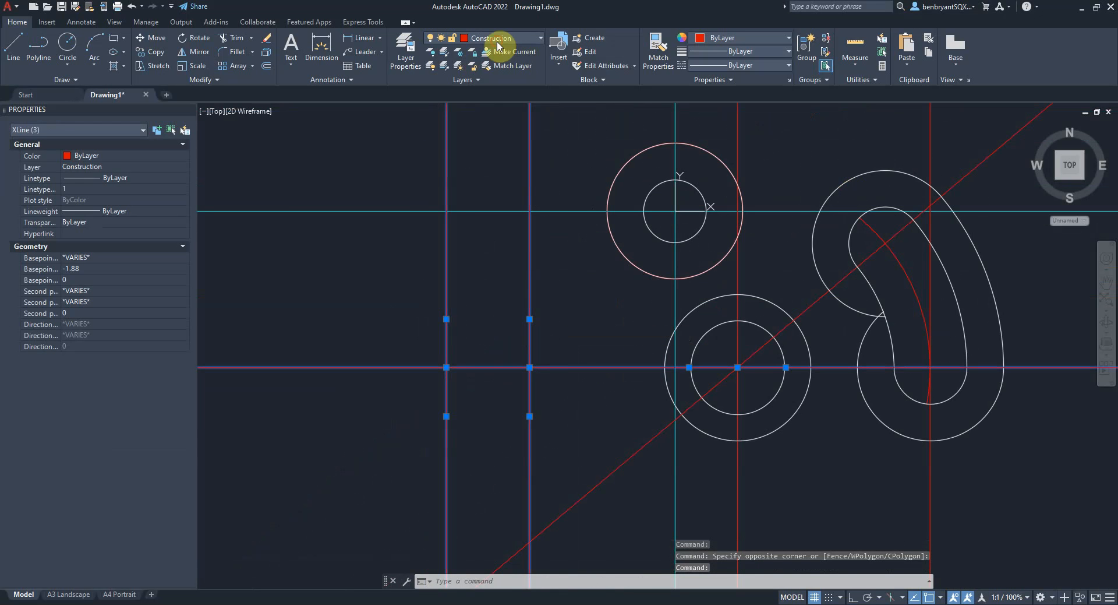
click(539, 37)
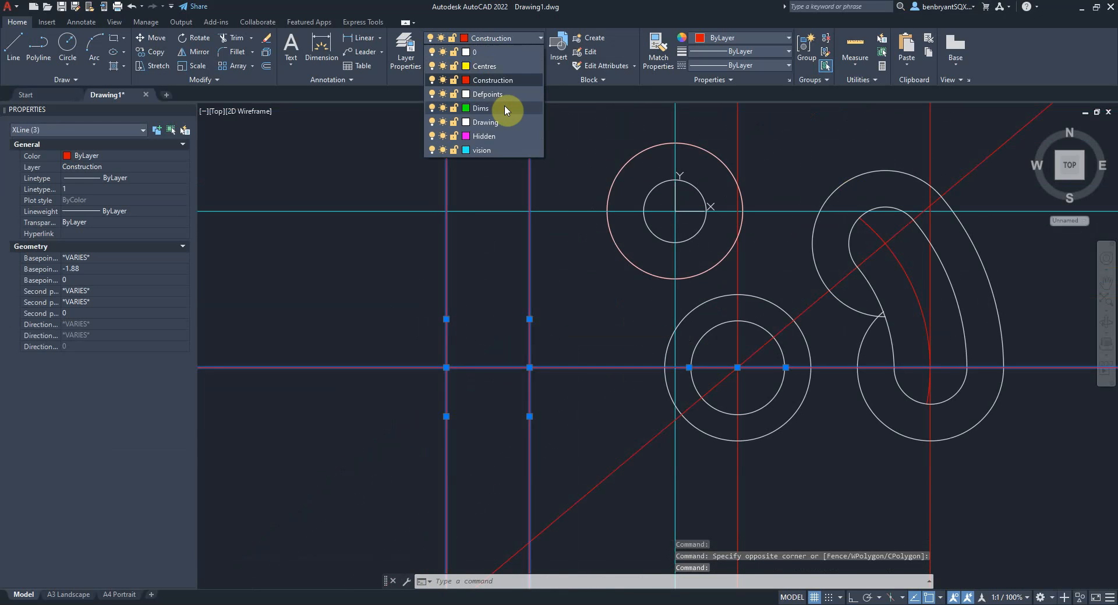
click(481, 107)
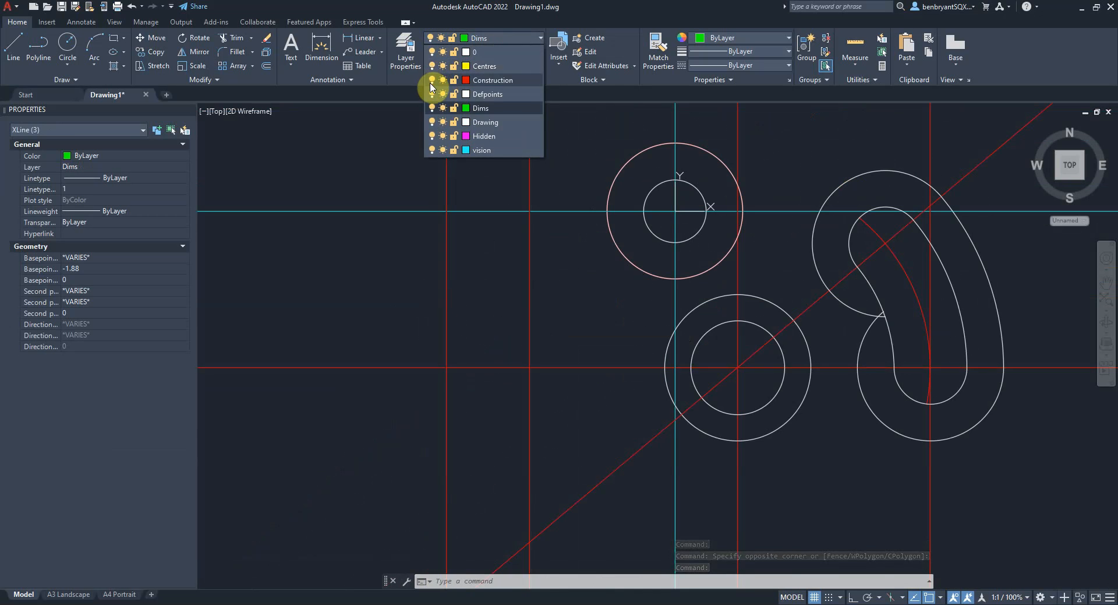
click(430, 122)
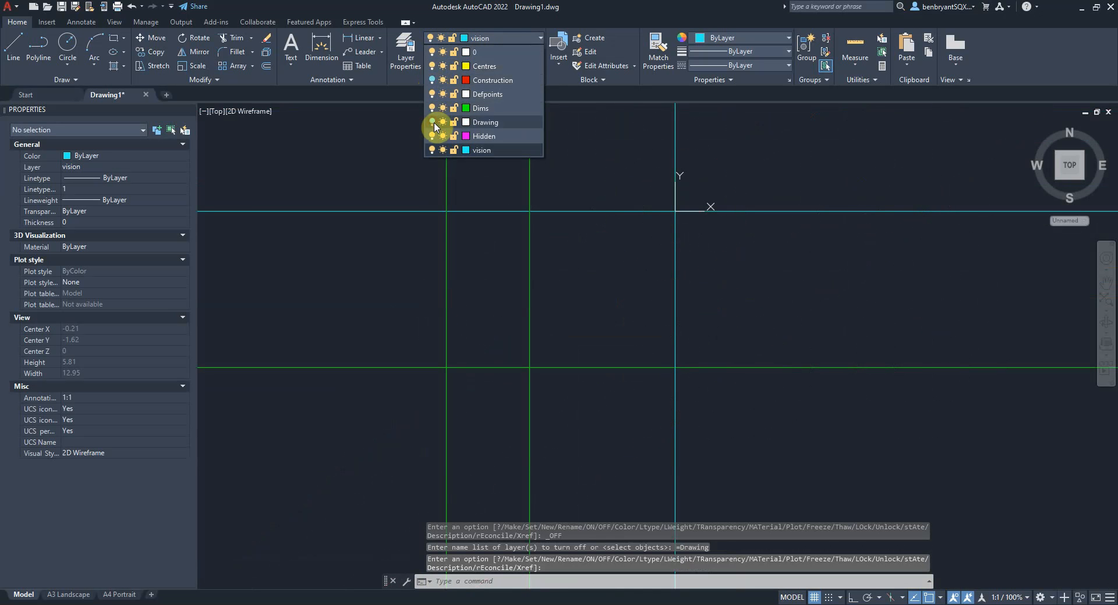
mouse_move(430, 156)
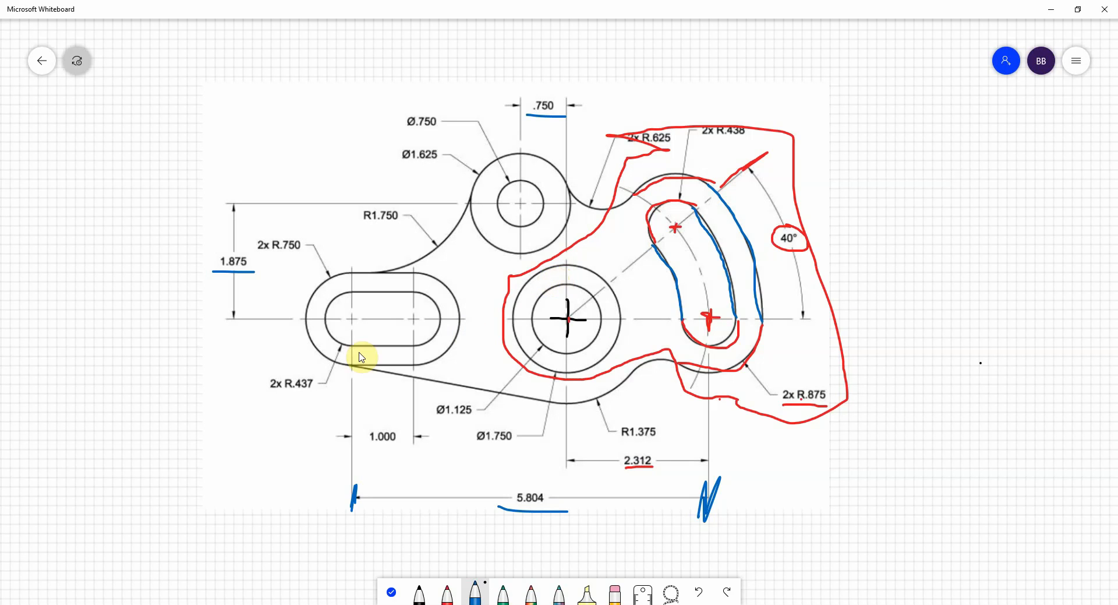
mouse_move(347, 324)
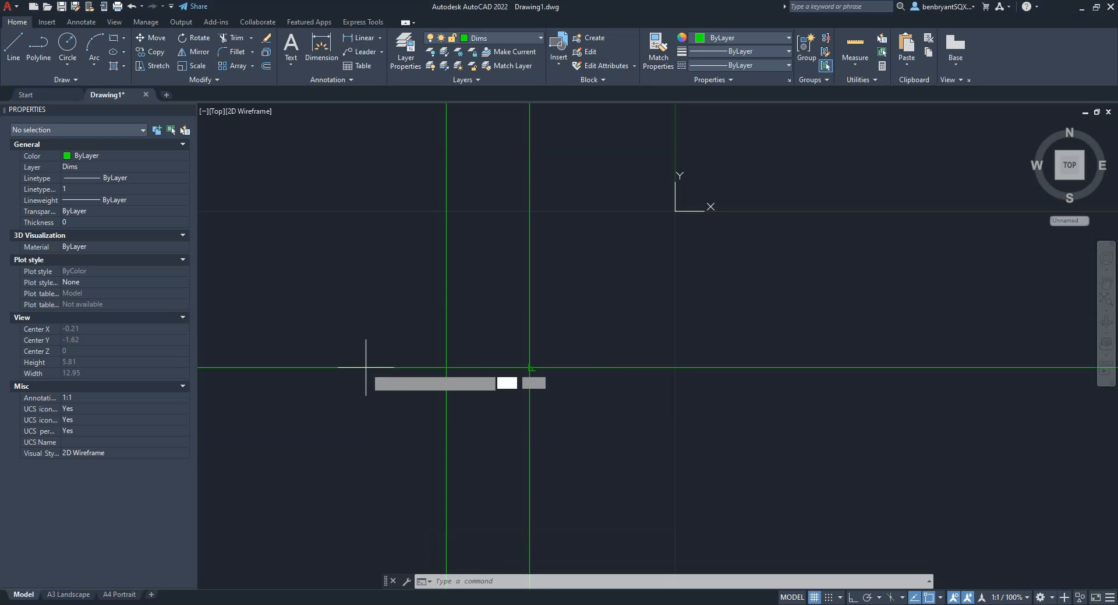
Draw two concentric circles at the left intersection and copy the pair to the right intersection
click(68, 50)
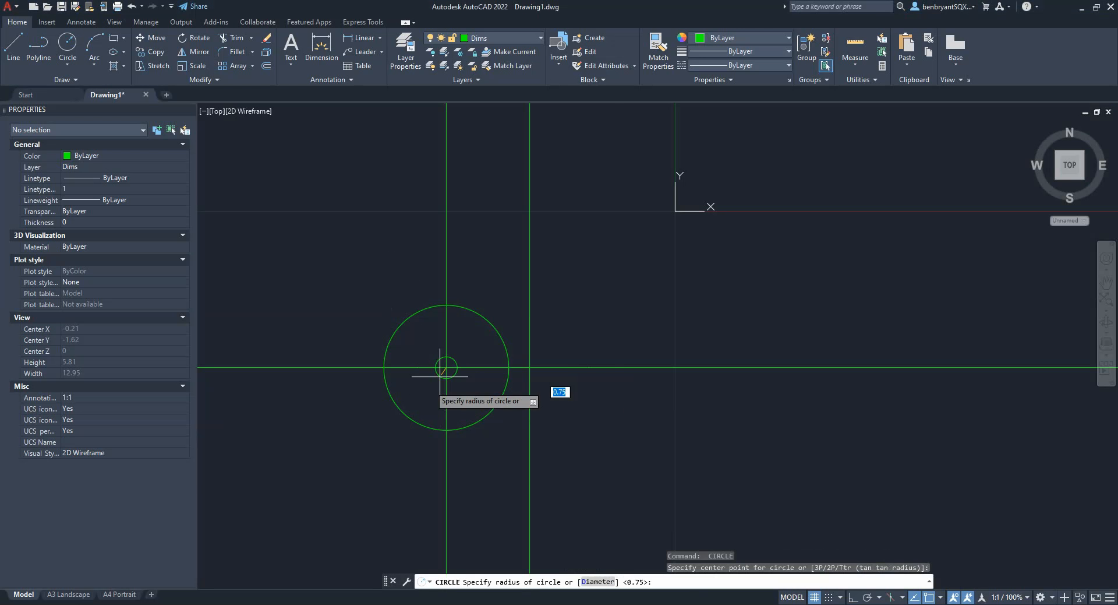
mouse_move(384, 414)
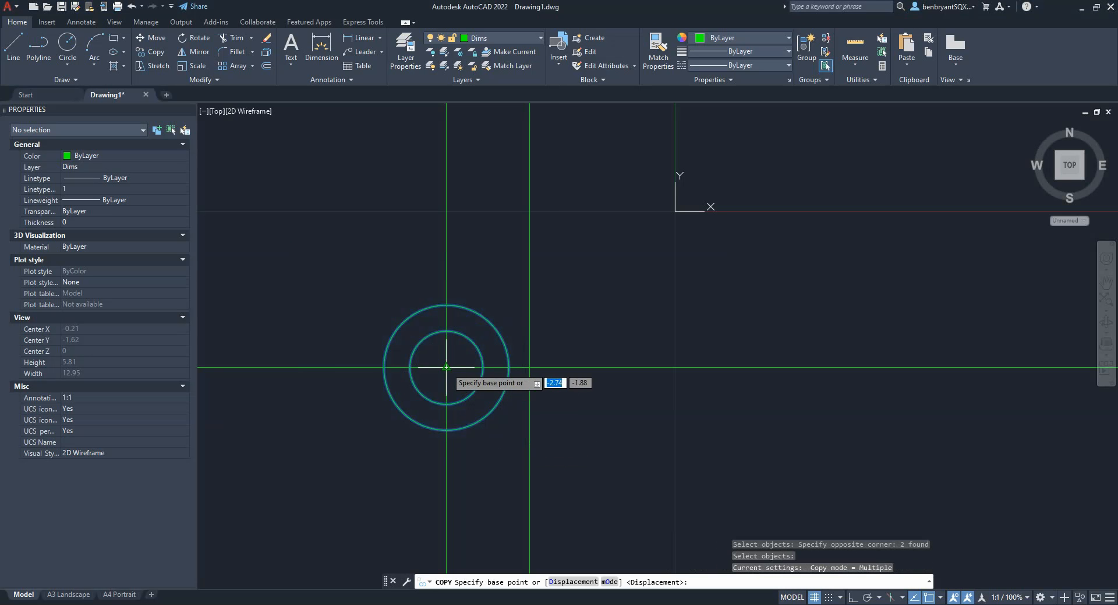
click(446, 367)
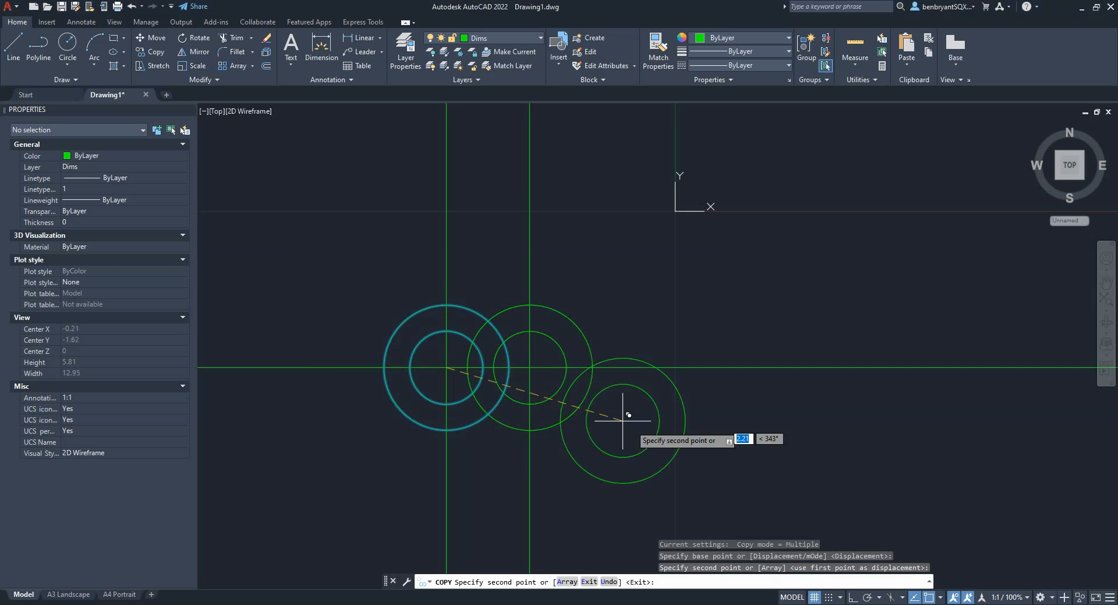
key(alt+tab)
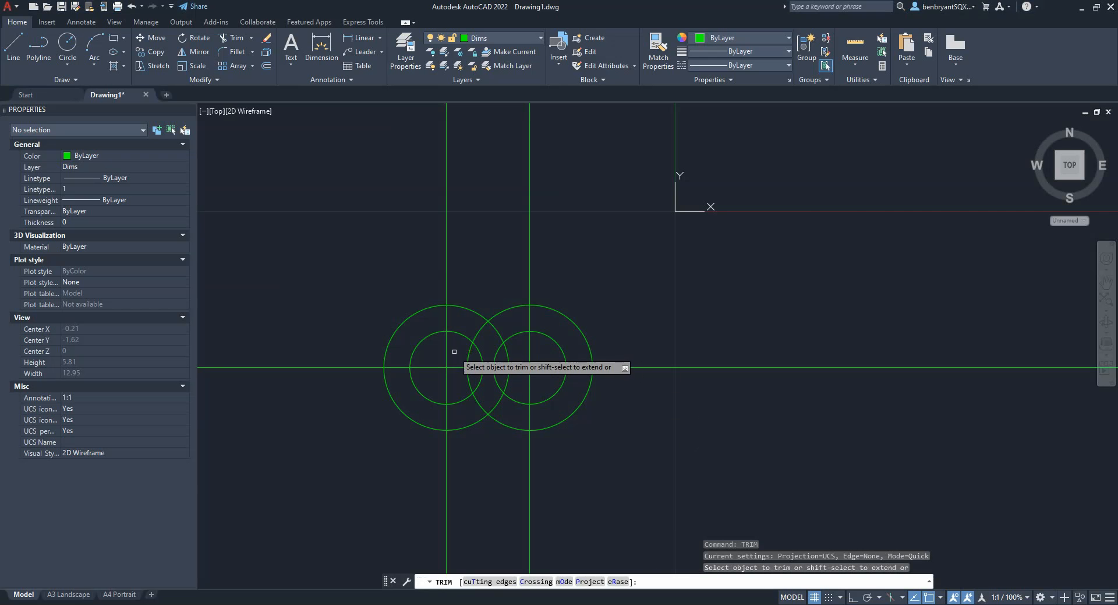
key(Escape)
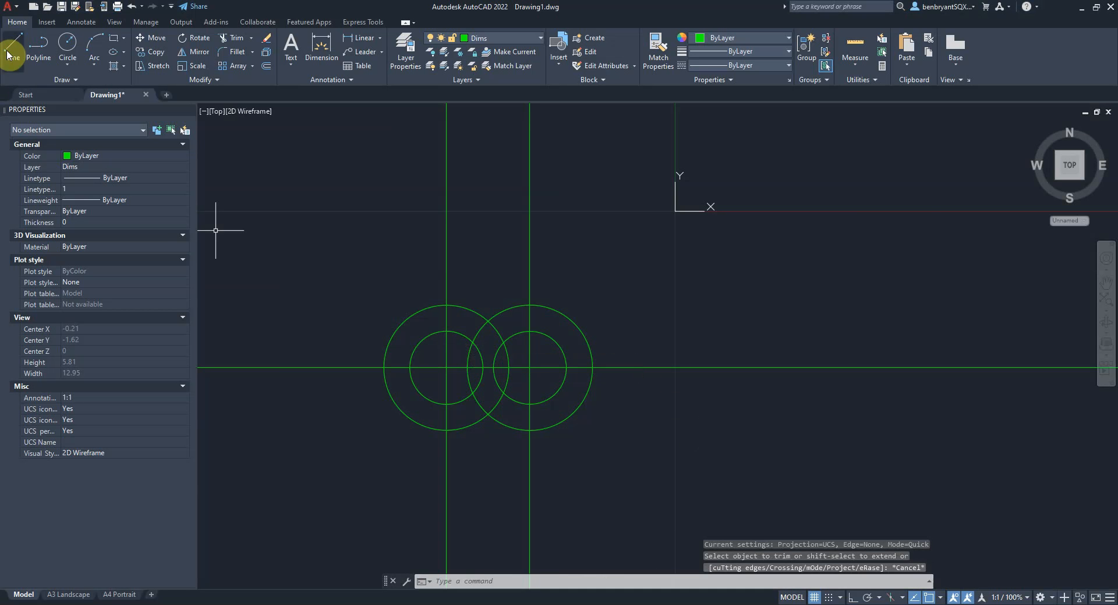
Draw tangent lines between the circle quadrants and start a trim fence across the inner arcs
click(446, 367)
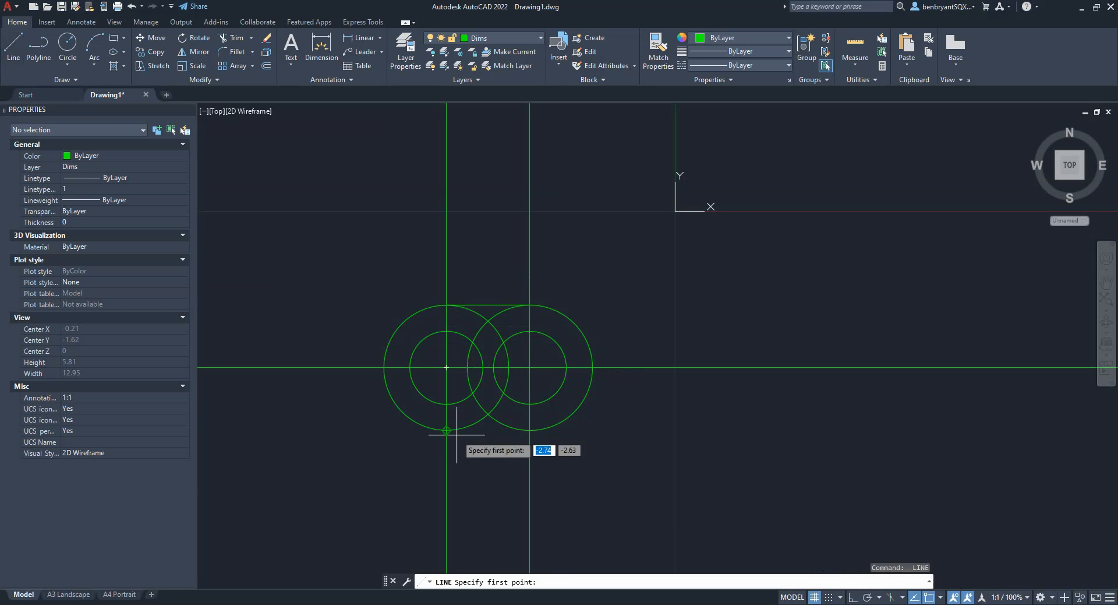
mouse_move(446, 400)
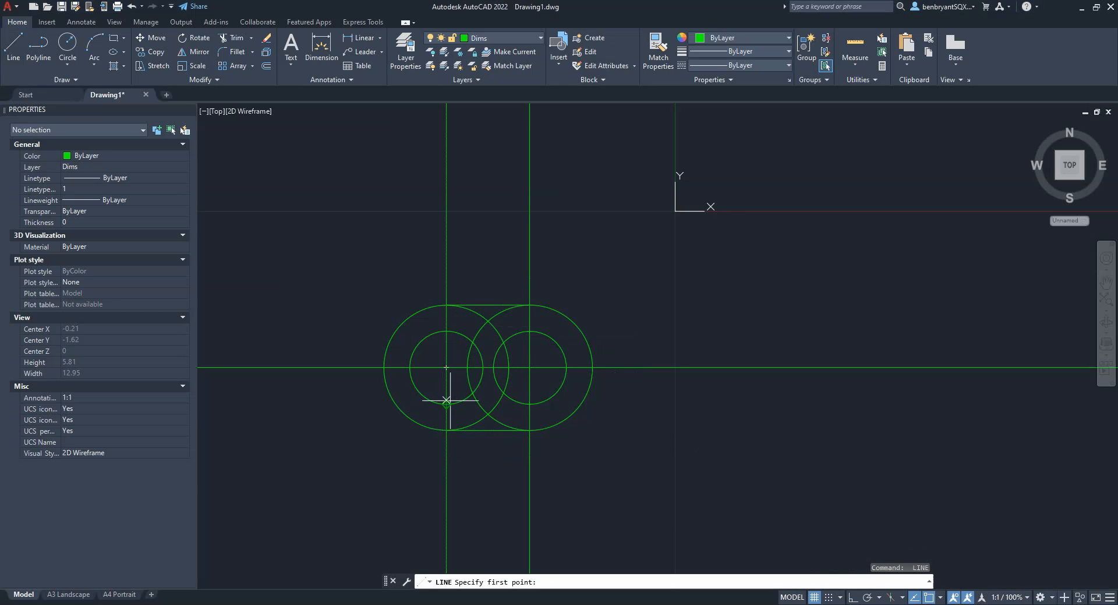
click(446, 389)
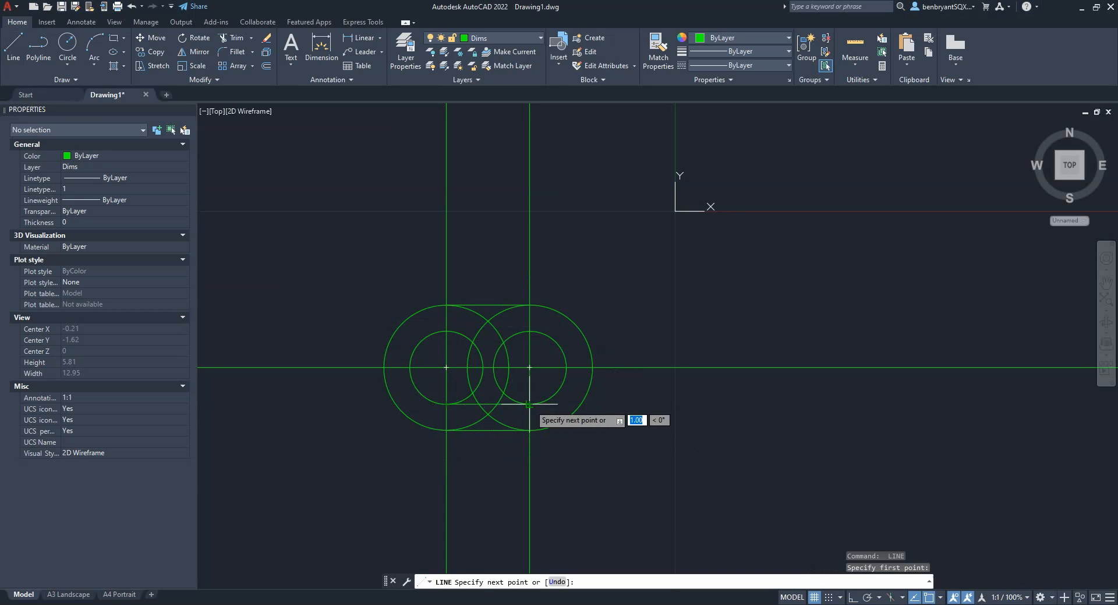
mouse_move(529, 329)
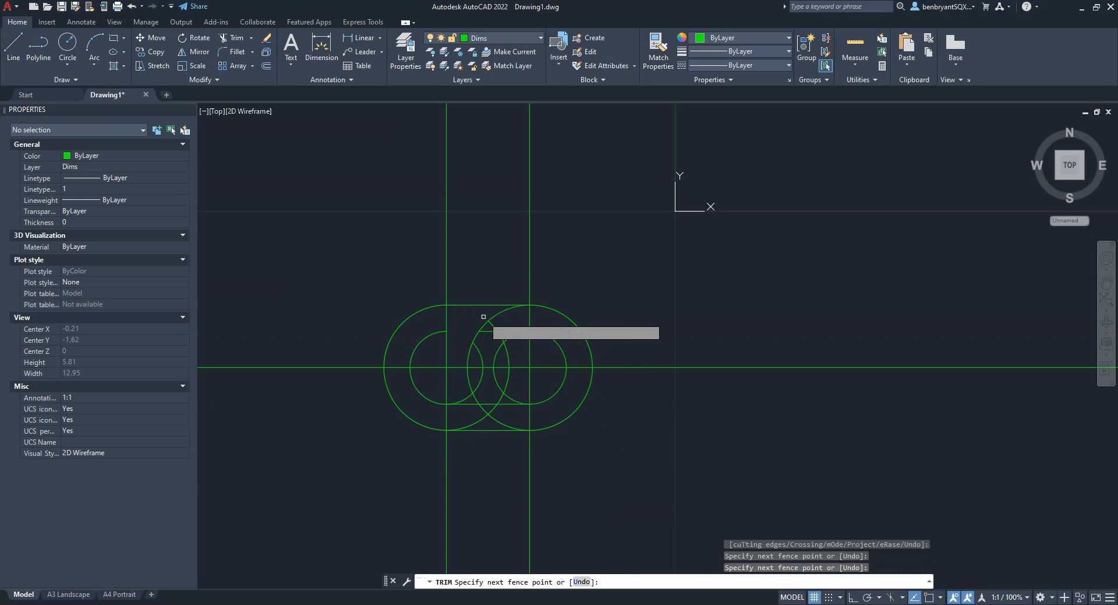
click(484, 317)
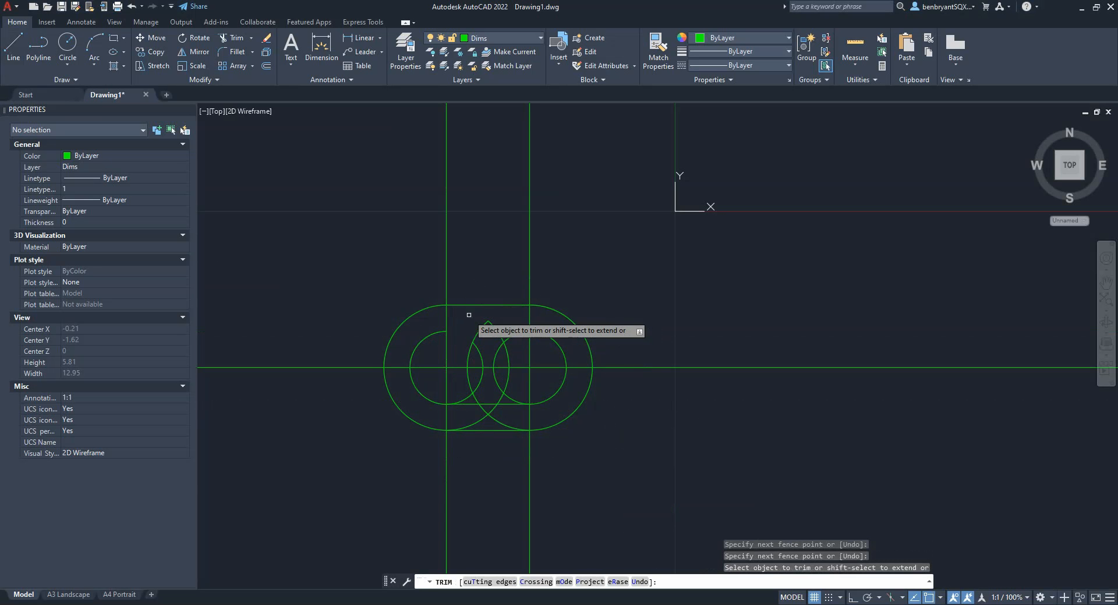
Trim away the overlapping inner arcs to leave a clean oblong slot outline
click(488, 414)
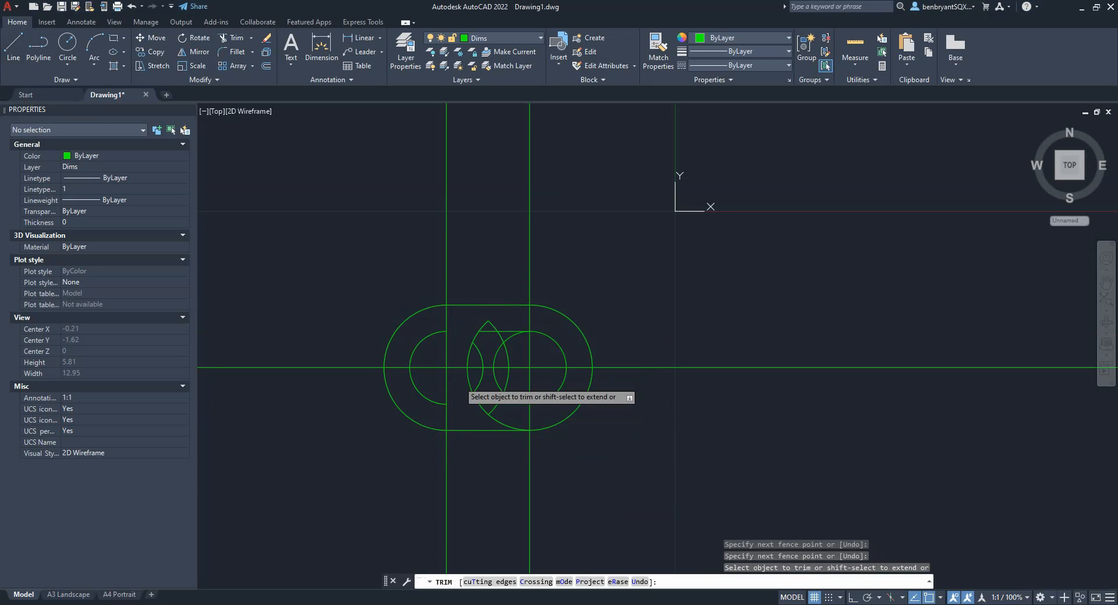
click(510, 414)
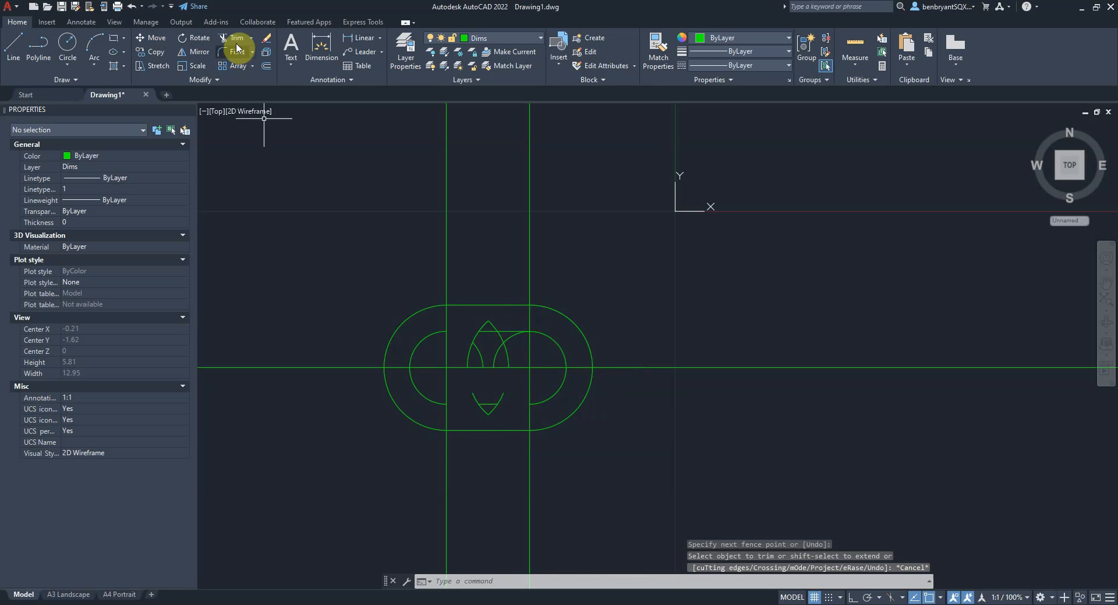
click(499, 368)
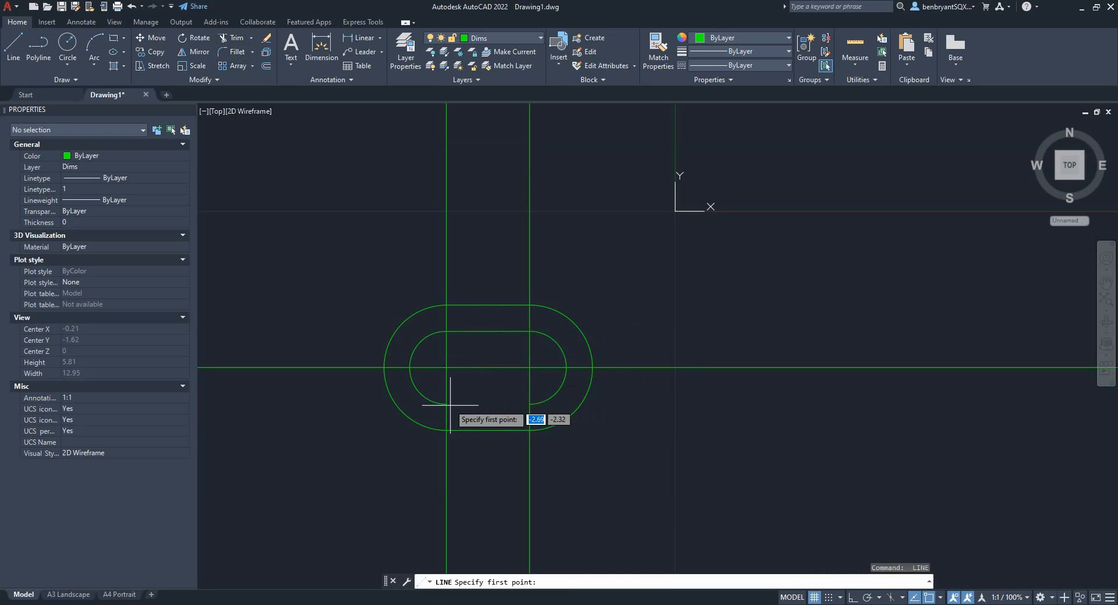
click(450, 389)
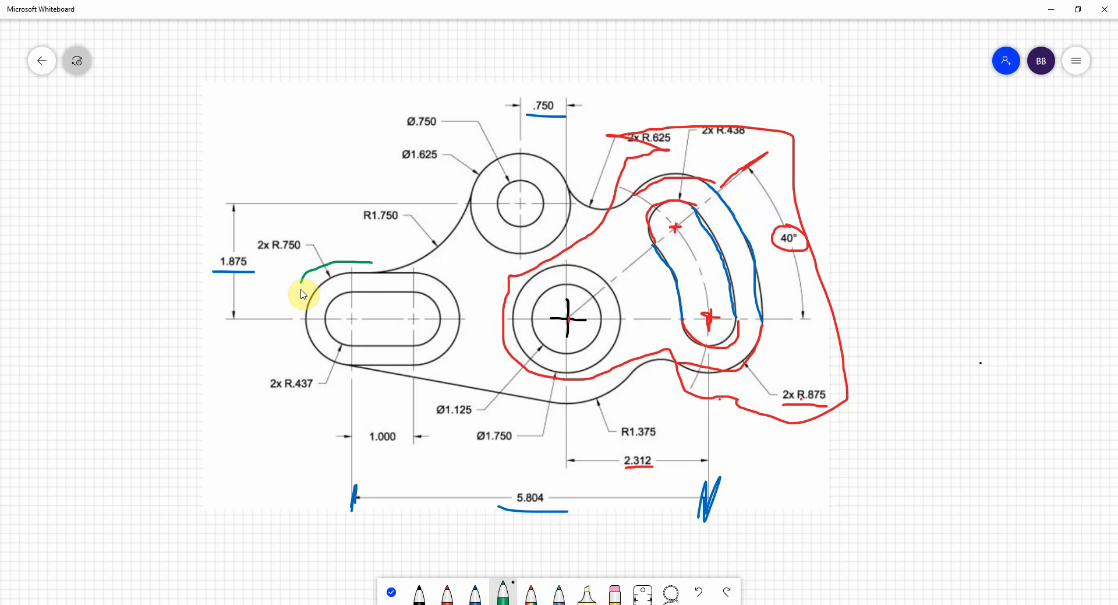
Ring the left slot in green and the top circular boss in blue as done
drag(303, 293, 413, 263)
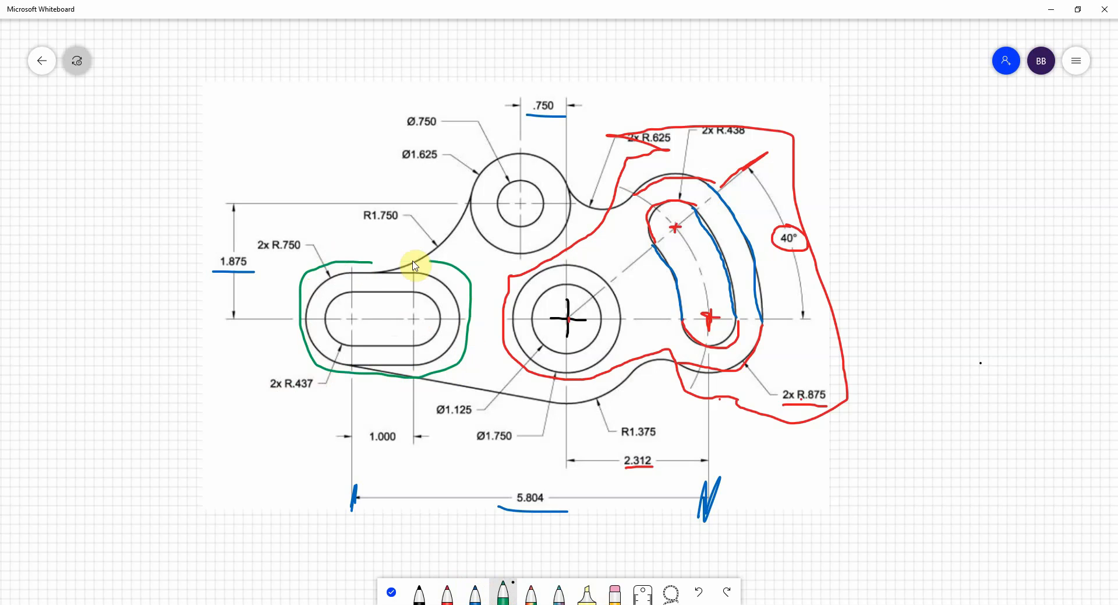
mouse_move(442, 534)
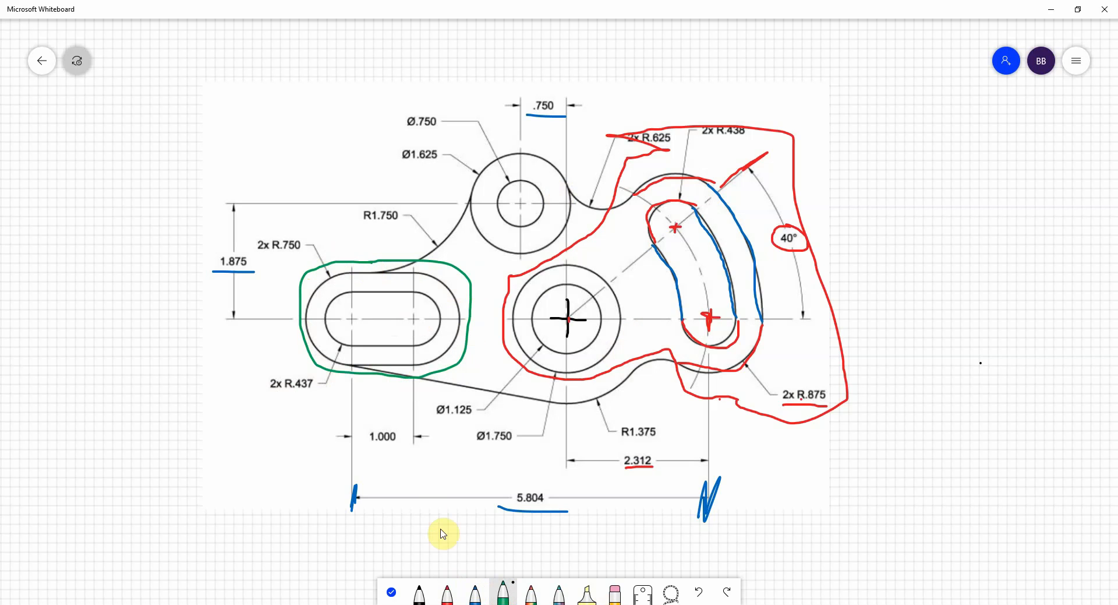
drag(510, 131, 464, 199)
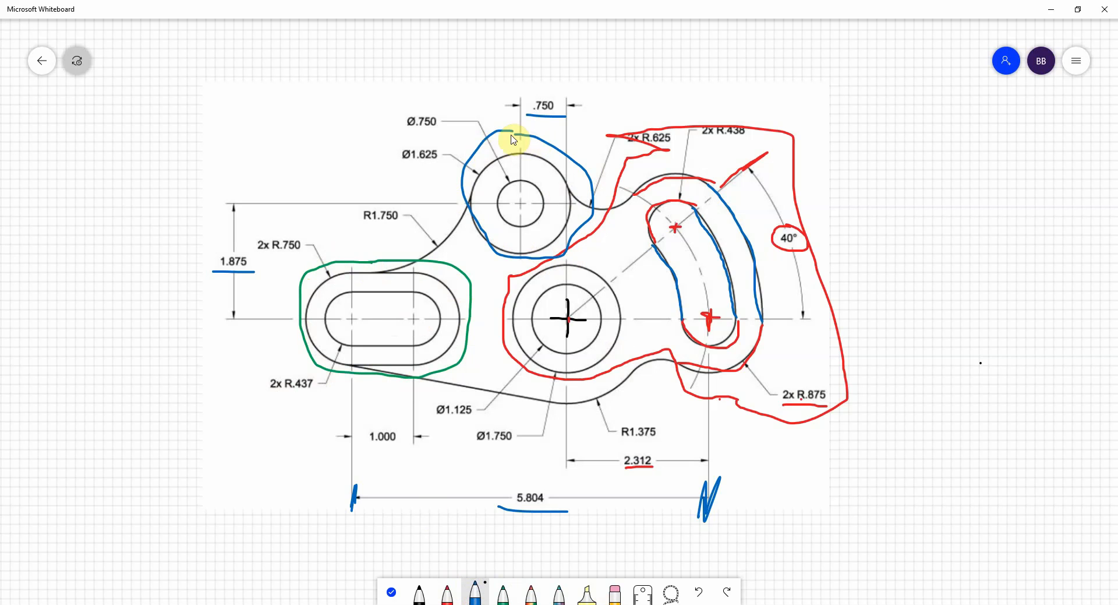
mouse_move(623, 505)
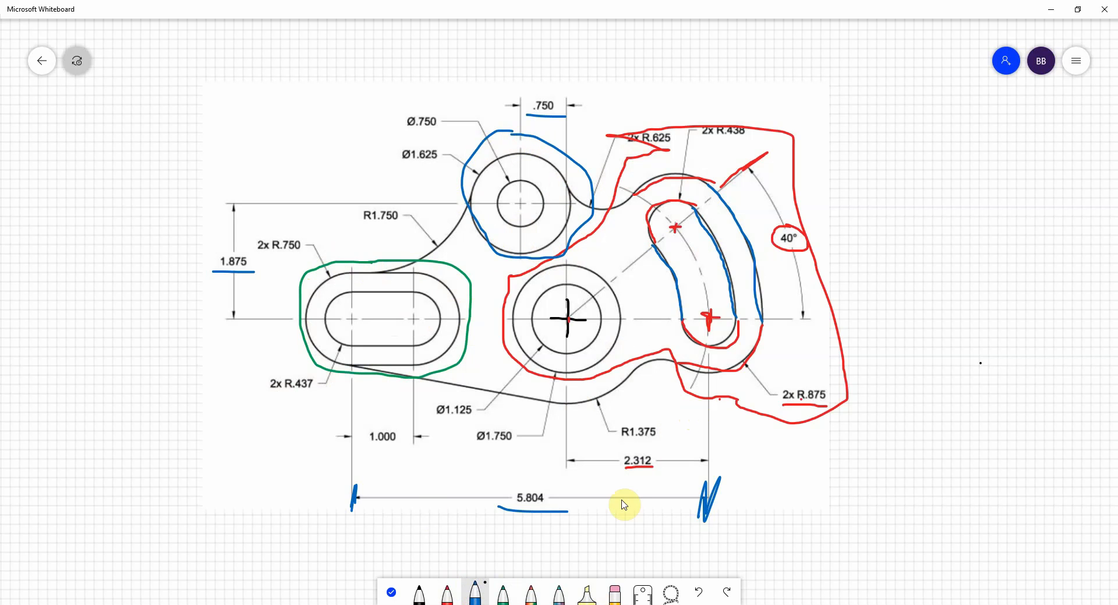
mouse_move(609, 481)
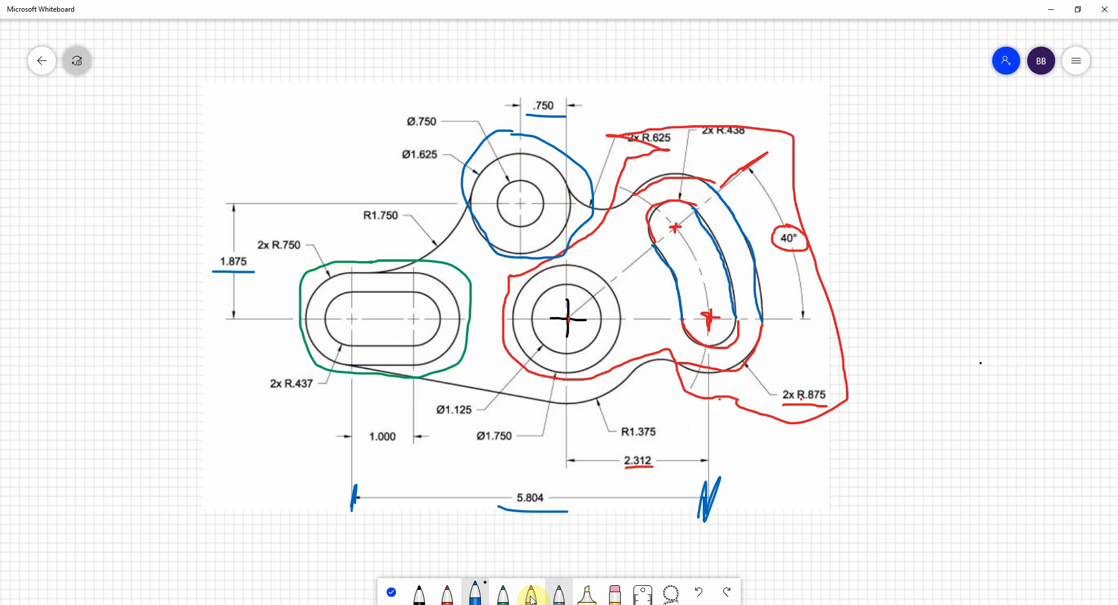
drag(605, 419, 663, 420)
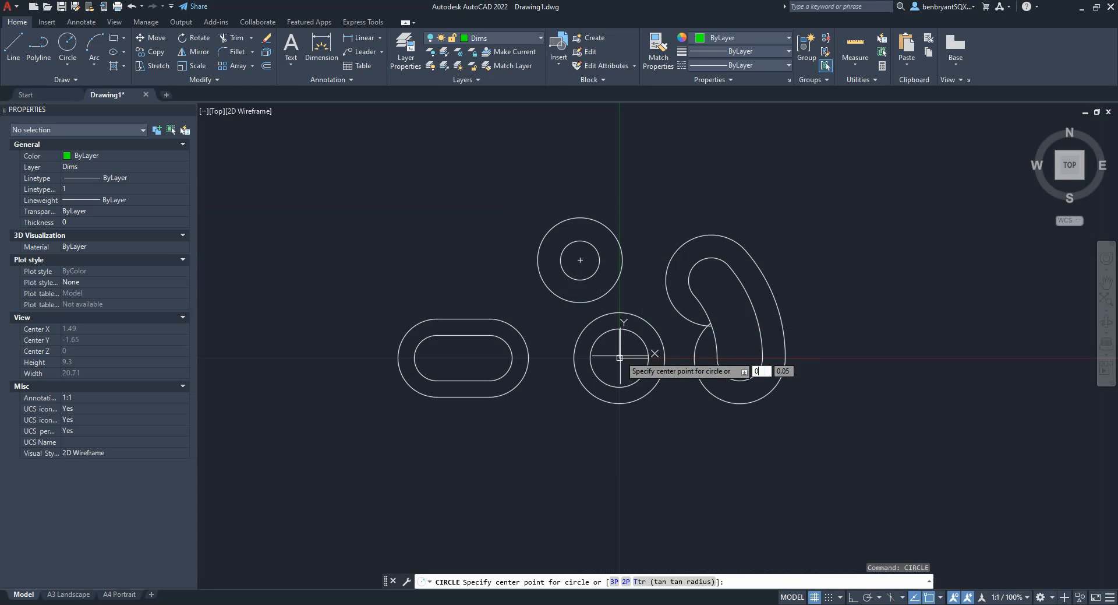
Draw an R1.375 circle around the centre hole and put it on the Drawing layer
click(618, 356)
text(1.375)
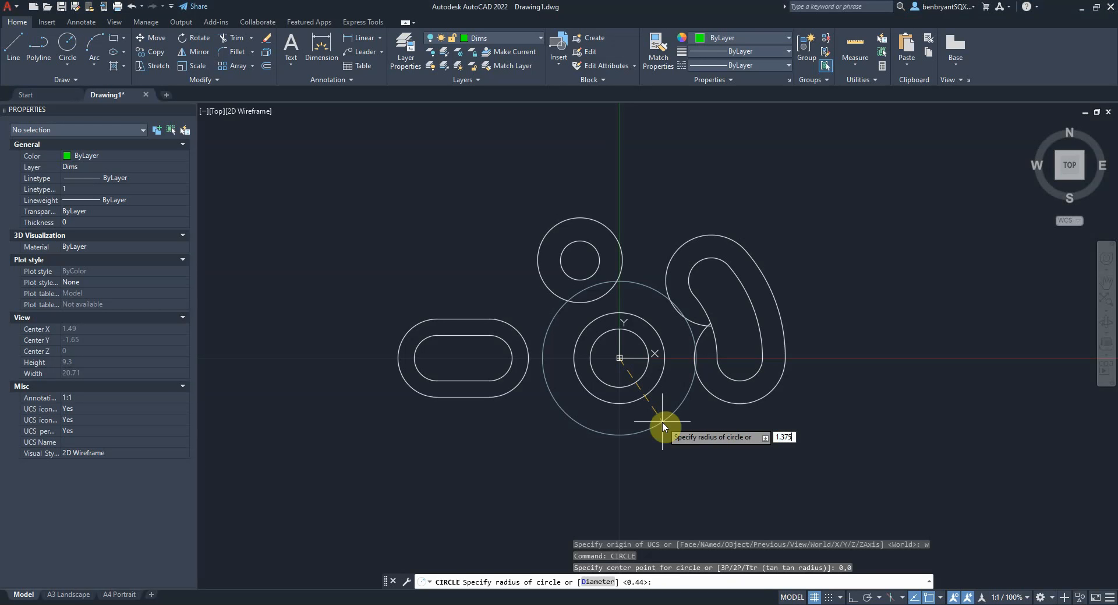
click(541, 37)
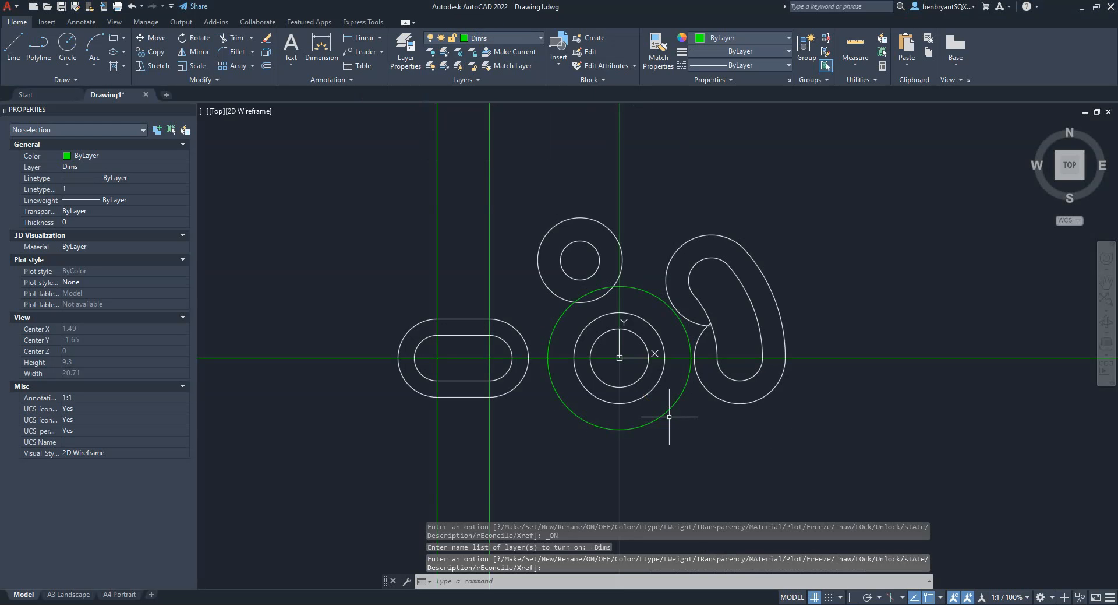
mouse_move(669, 412)
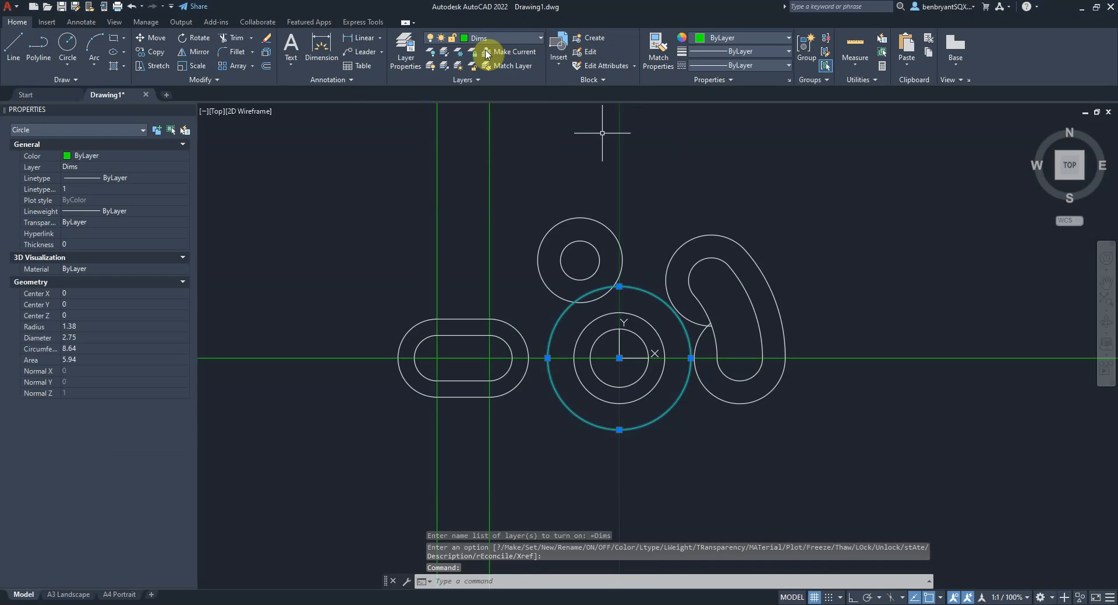
click(500, 38)
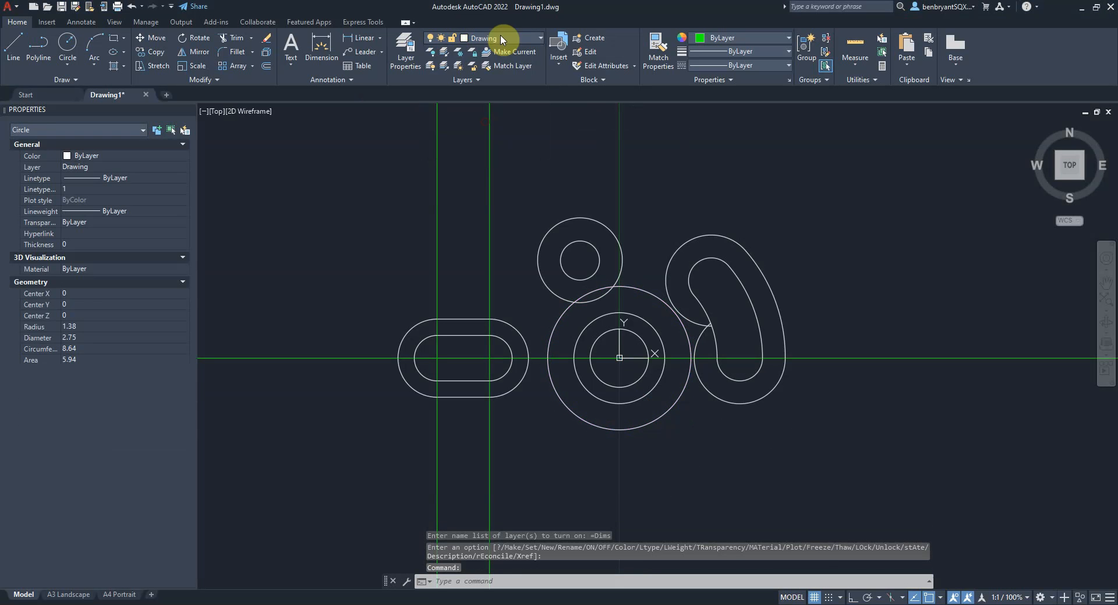
click(431, 37)
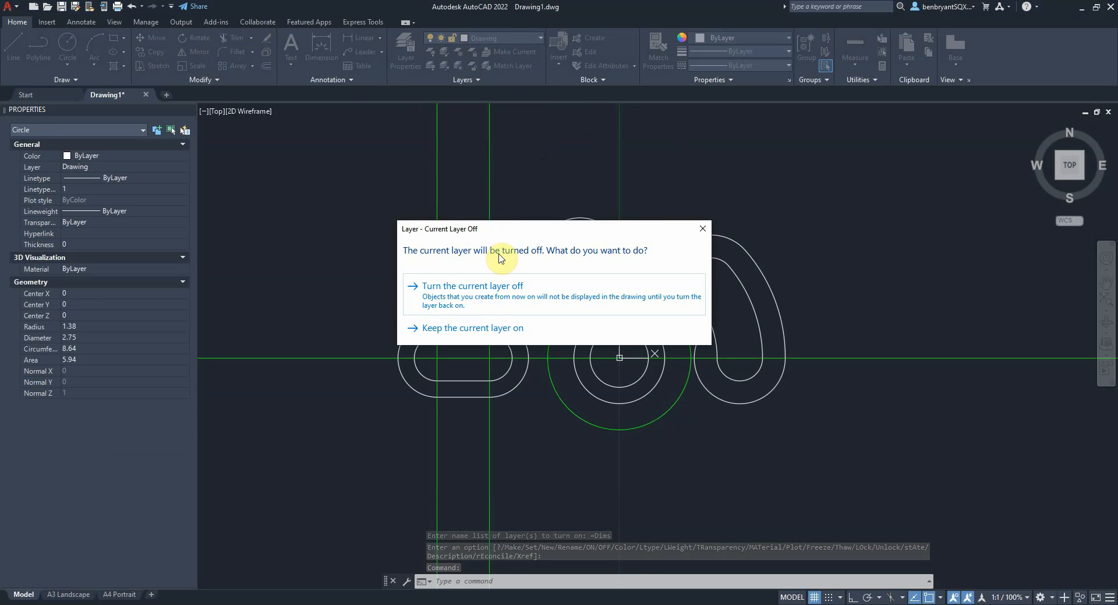
click(472, 286)
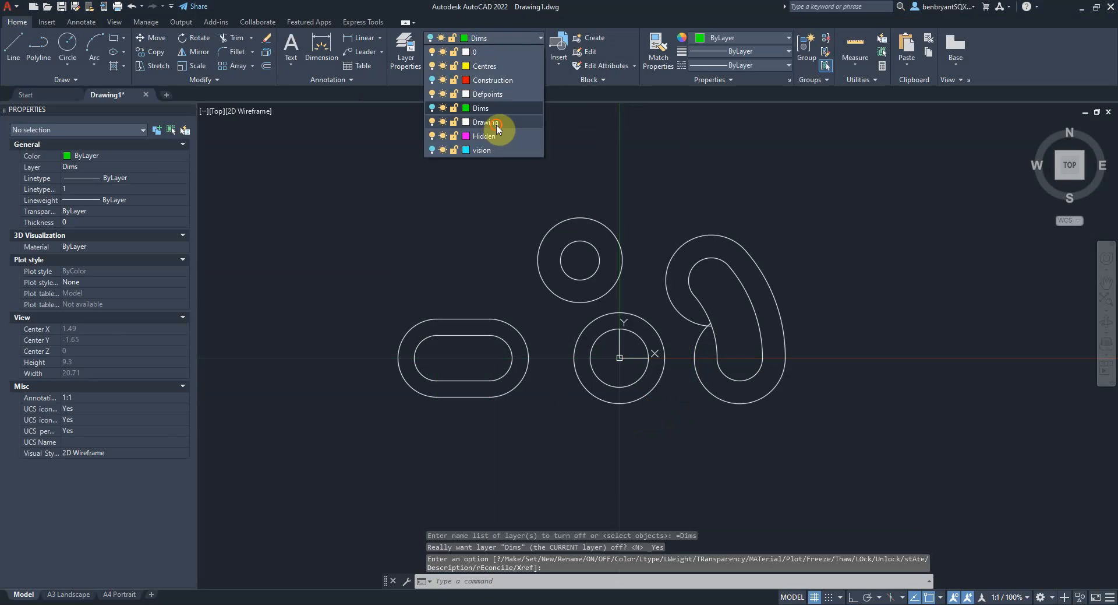
click(487, 121)
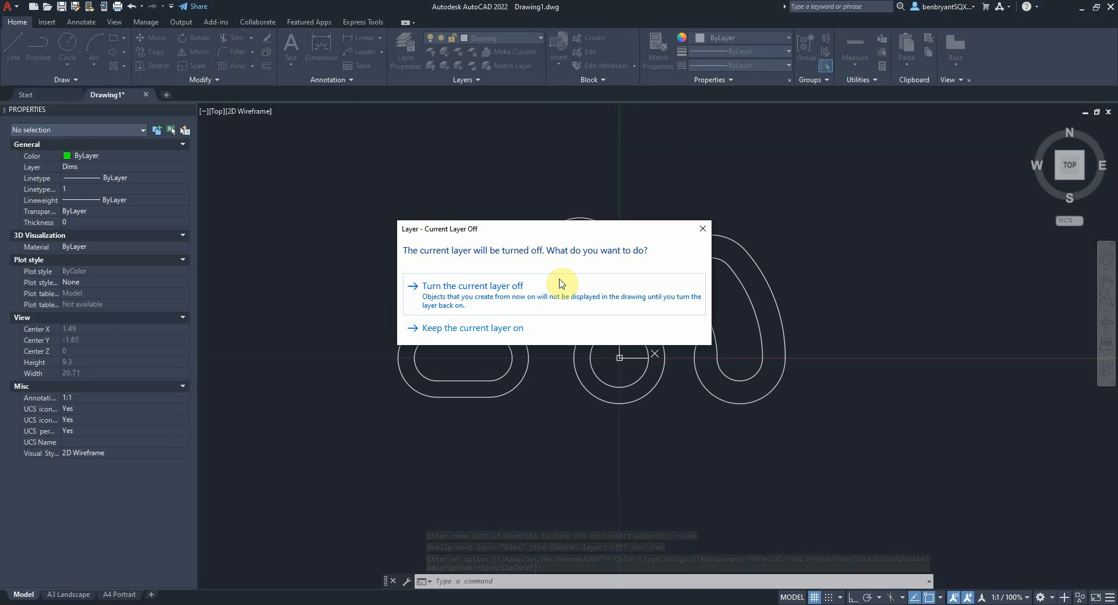
click(474, 327)
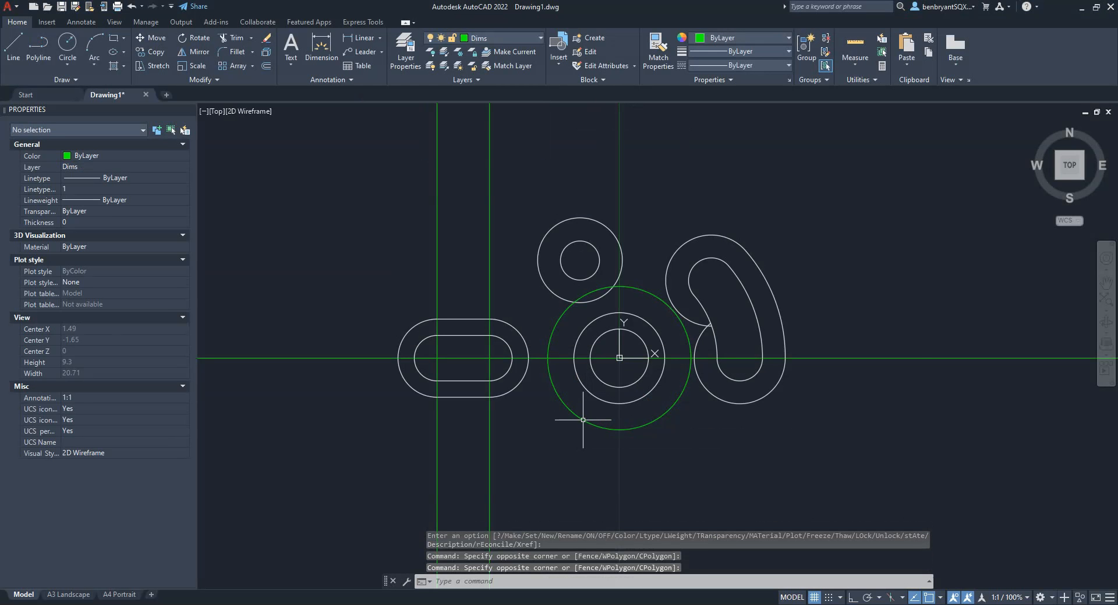
Make Dims the current layer and hide the layer holding the green guide lines
click(542, 37)
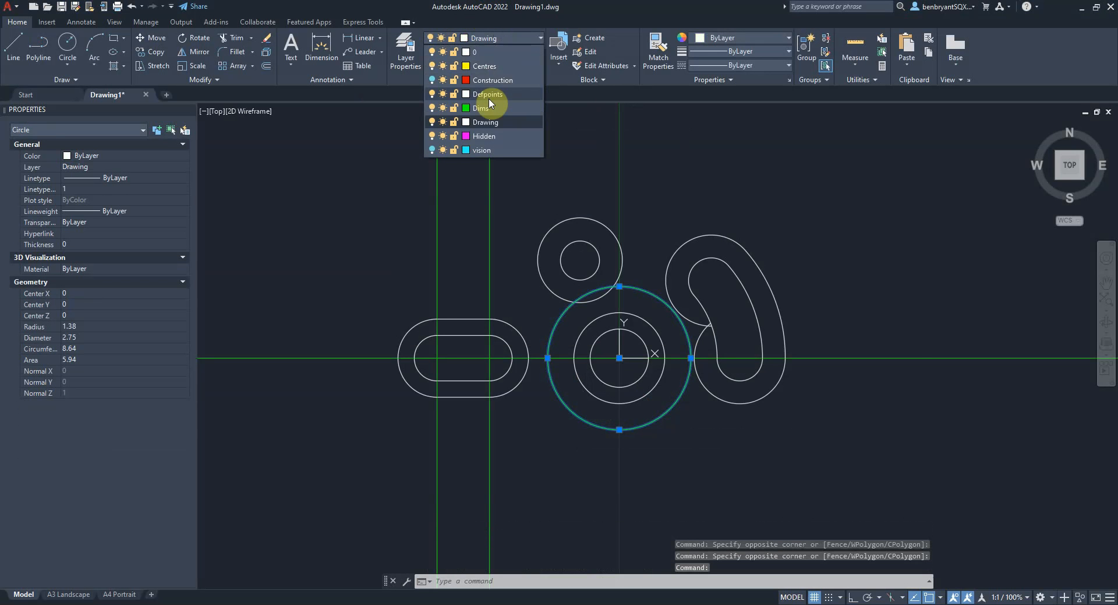
click(484, 107)
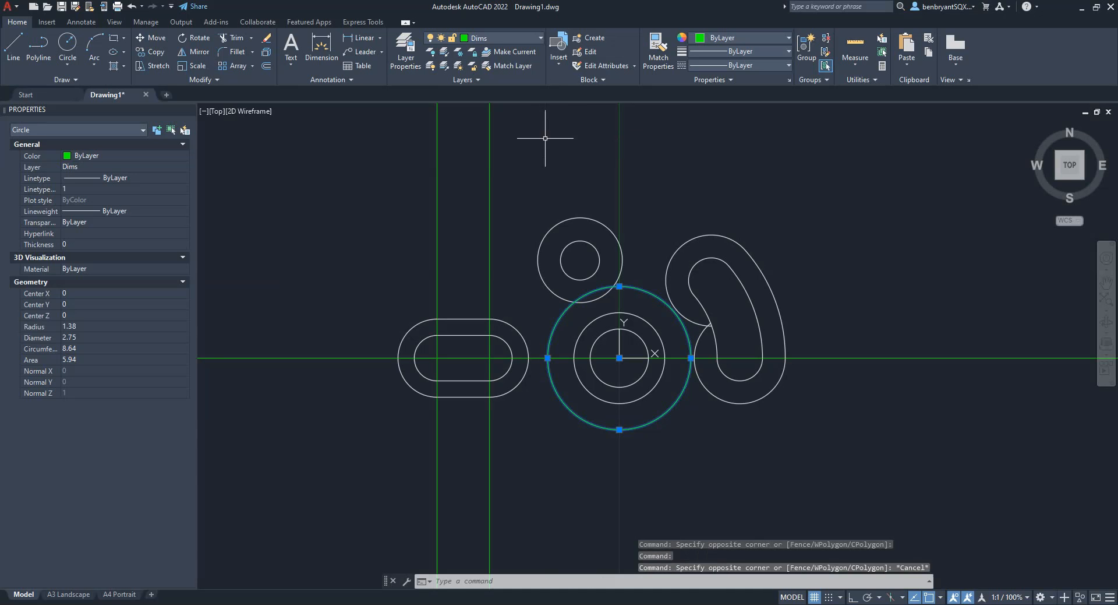
click(539, 37)
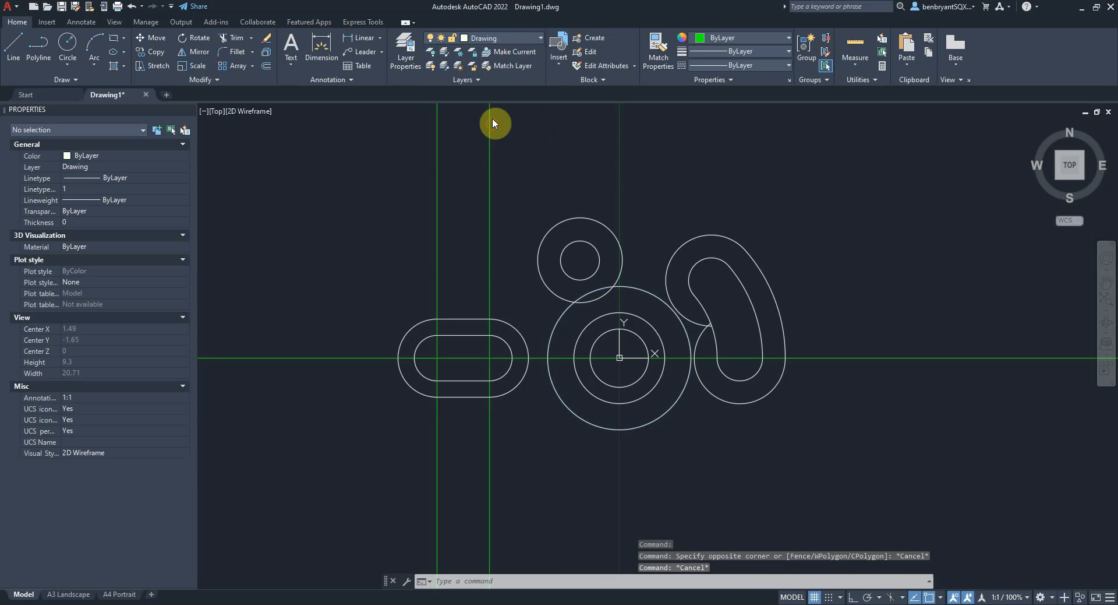
click(544, 37)
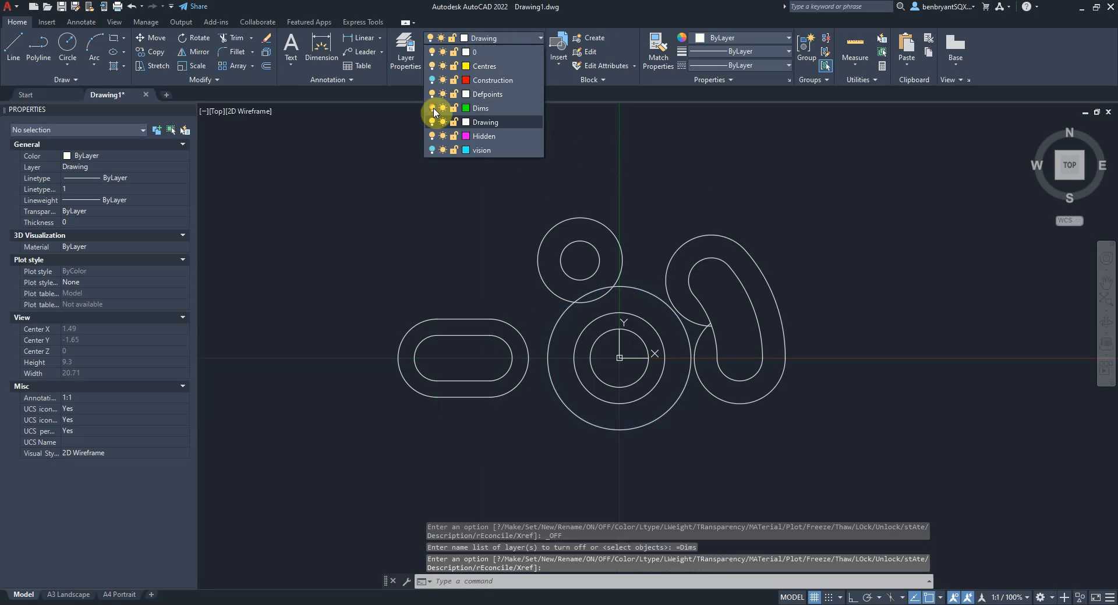
click(803, 397)
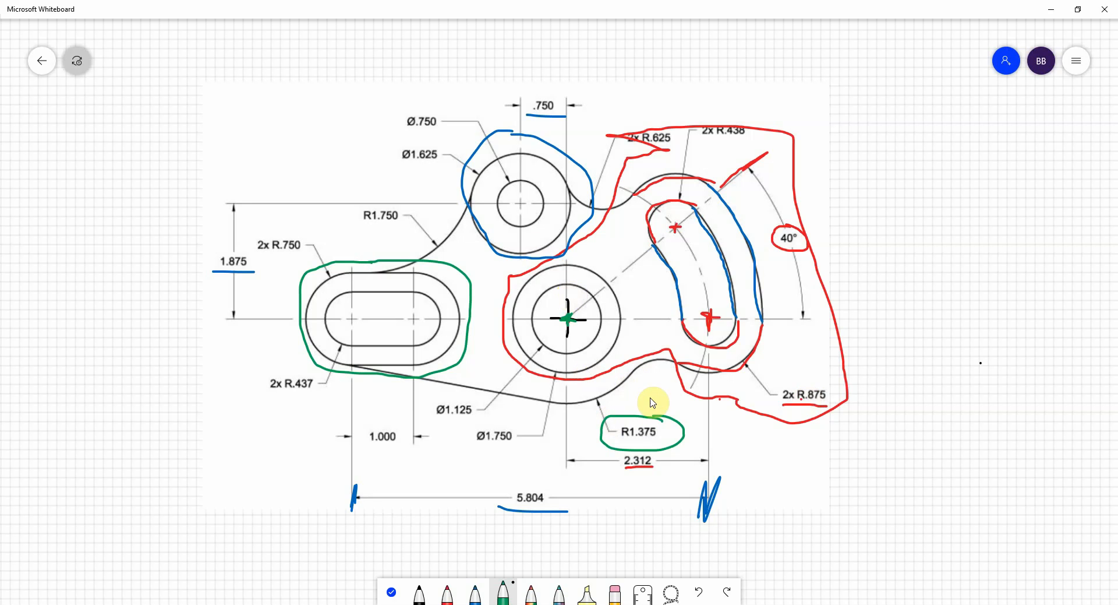
mouse_move(636, 179)
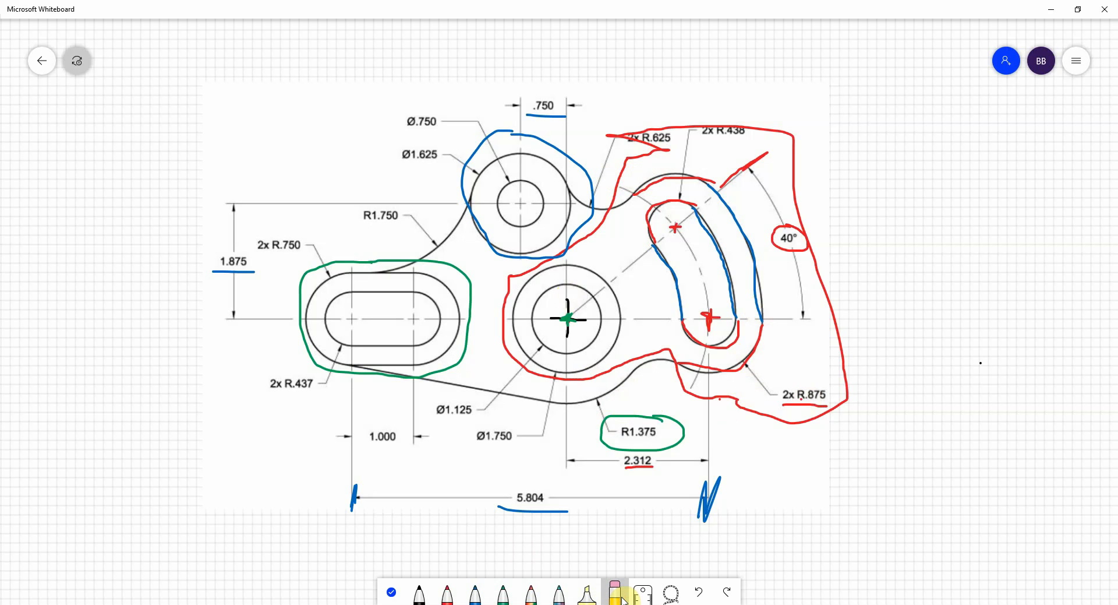
Clear all ink and the image from the board, then re-insert the clean bracket reference drawing
click(619, 593)
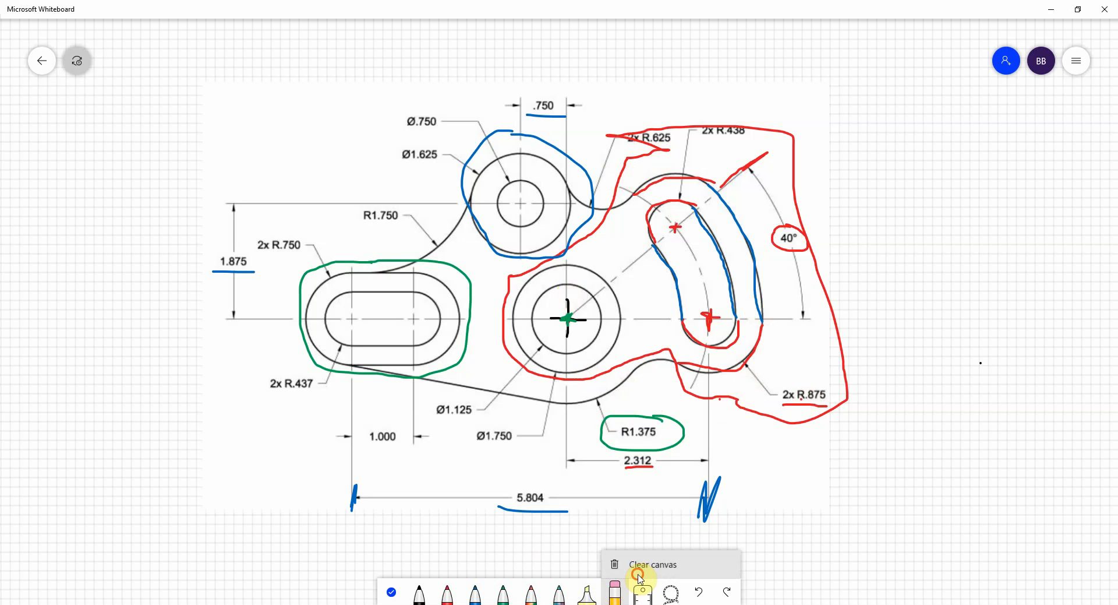
click(650, 564)
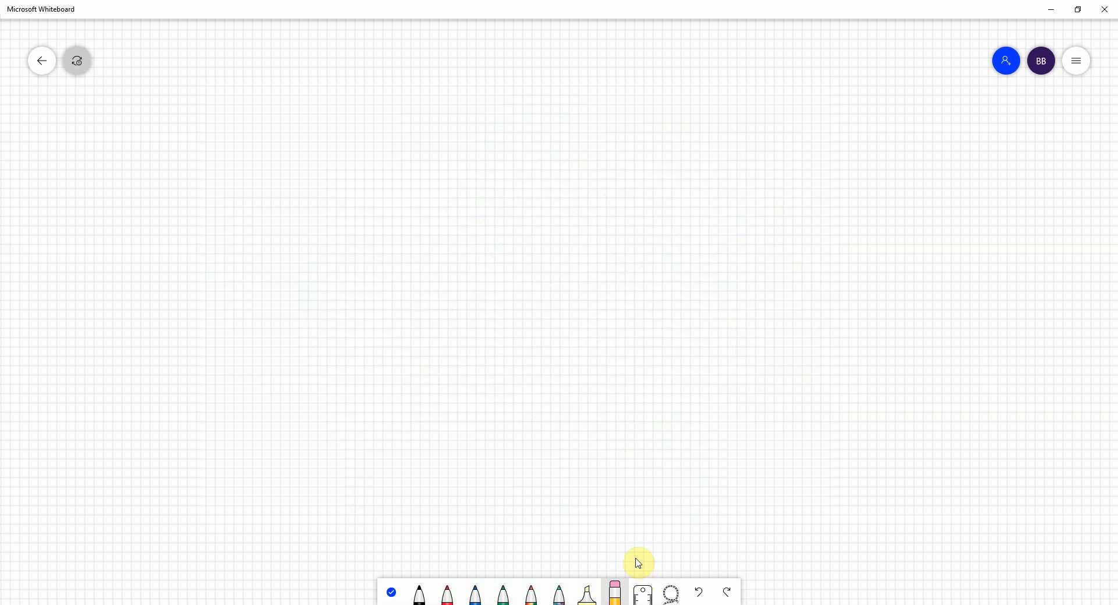
mouse_move(607, 519)
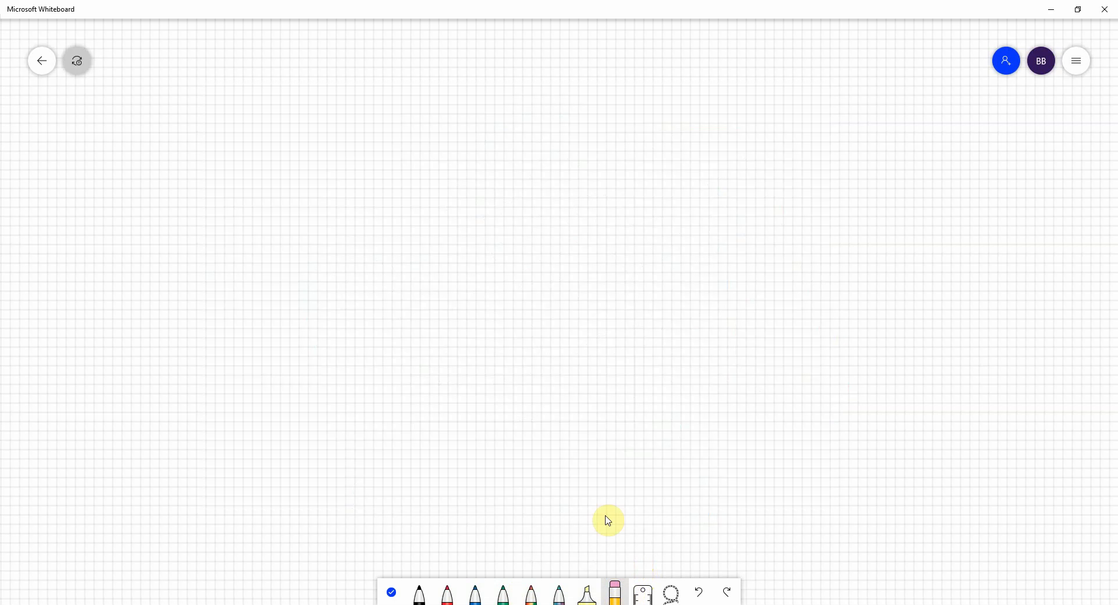
mouse_move(37, 85)
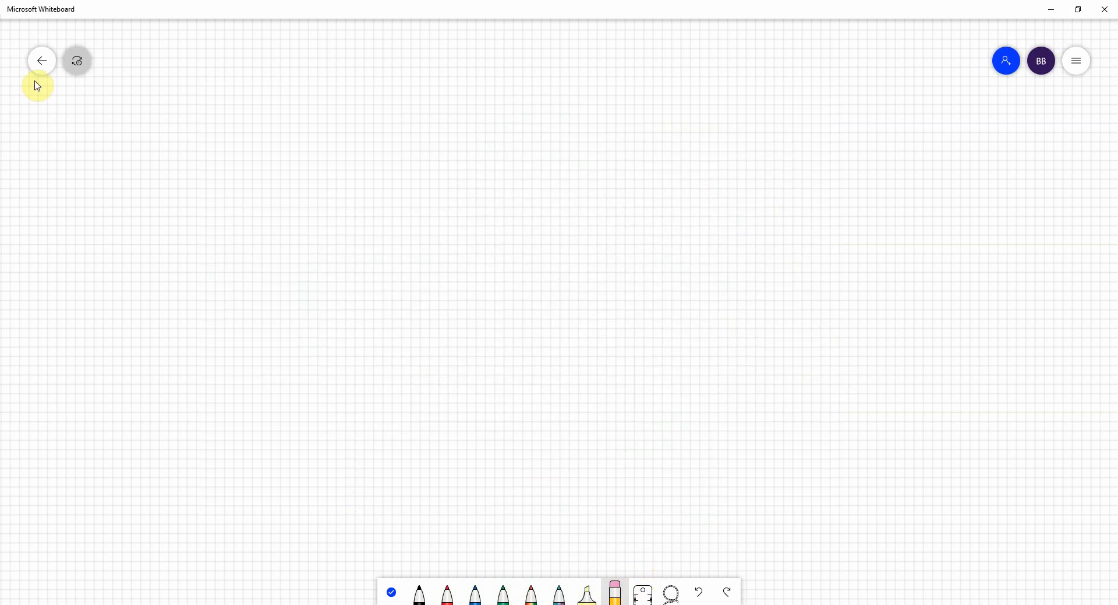
click(1075, 61)
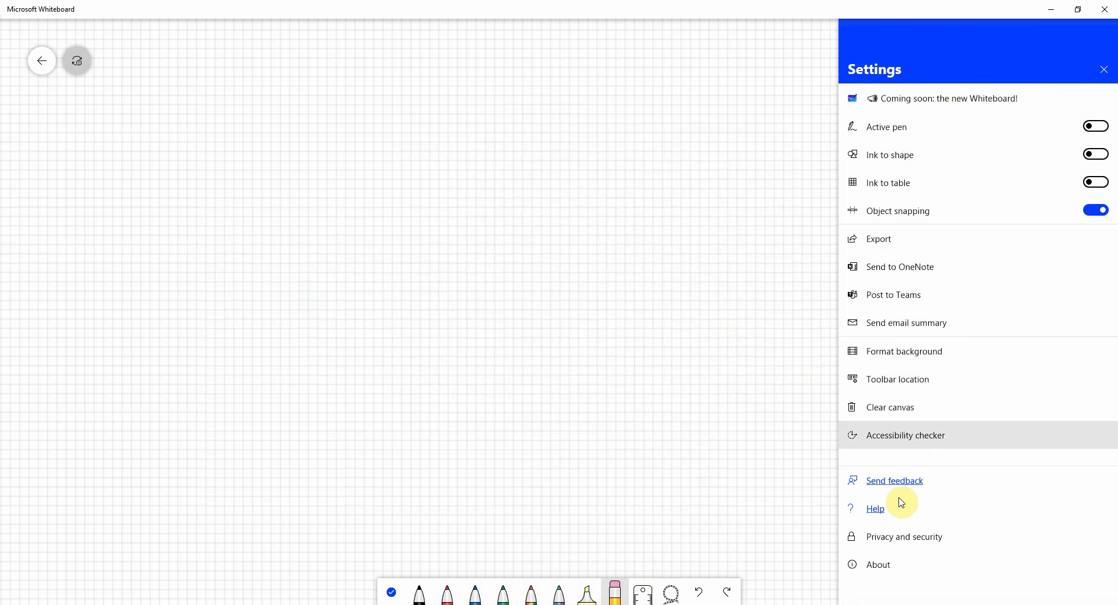
click(1105, 68)
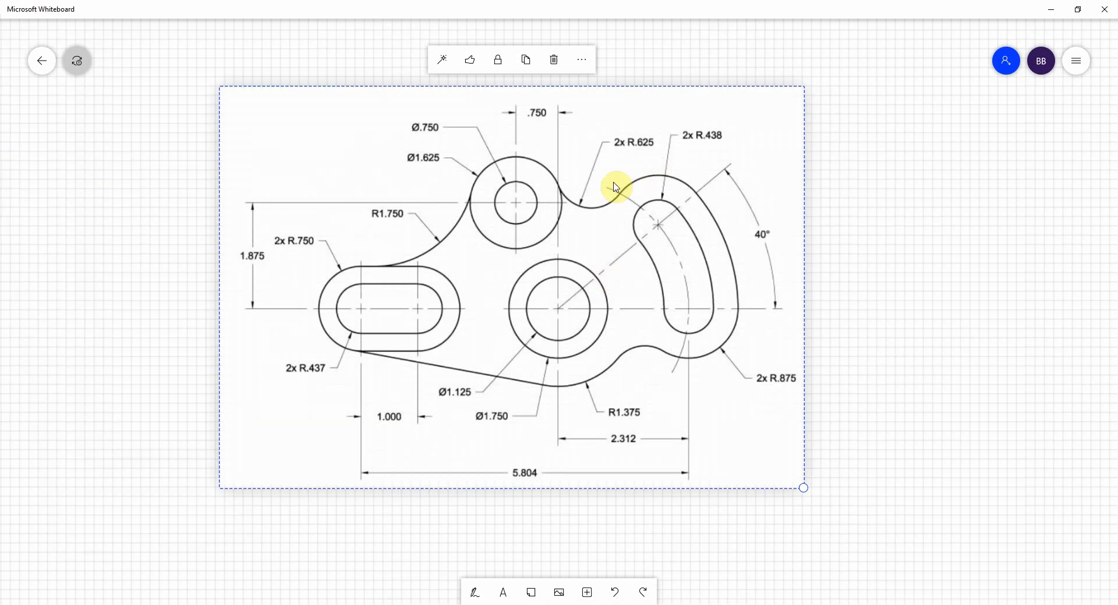
mouse_move(642, 154)
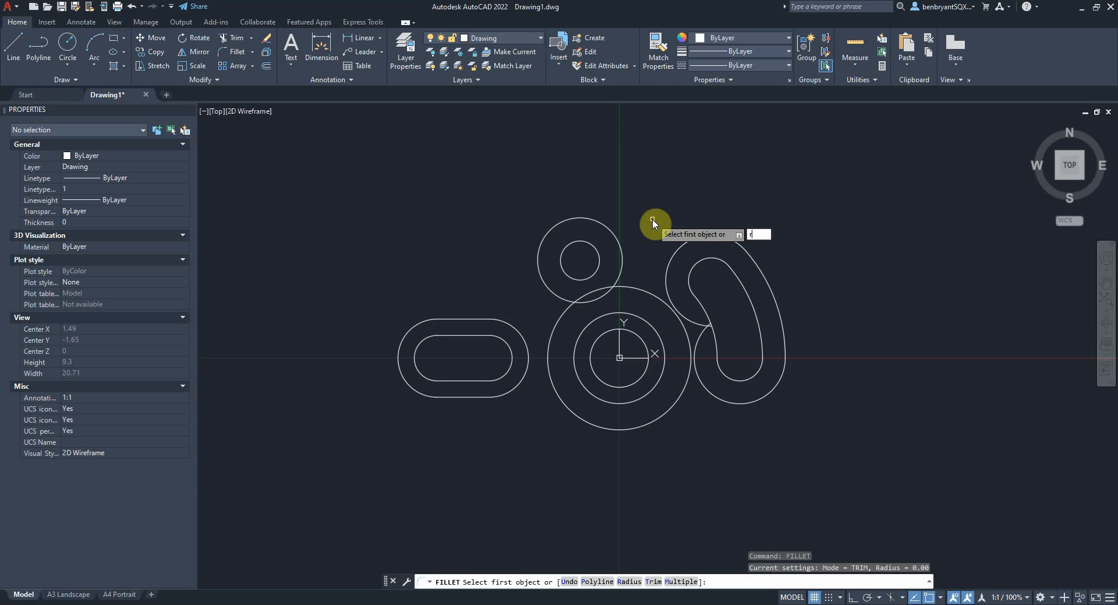
Start the .625 fillet radius option and check the reference drawing on the whiteboard
text(r)
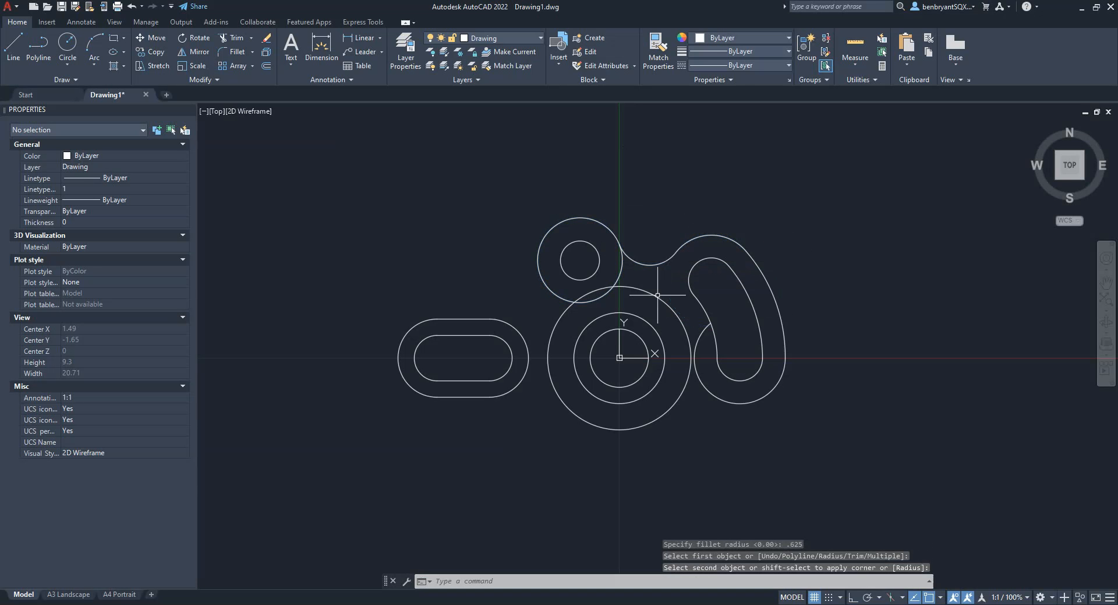
click(713, 370)
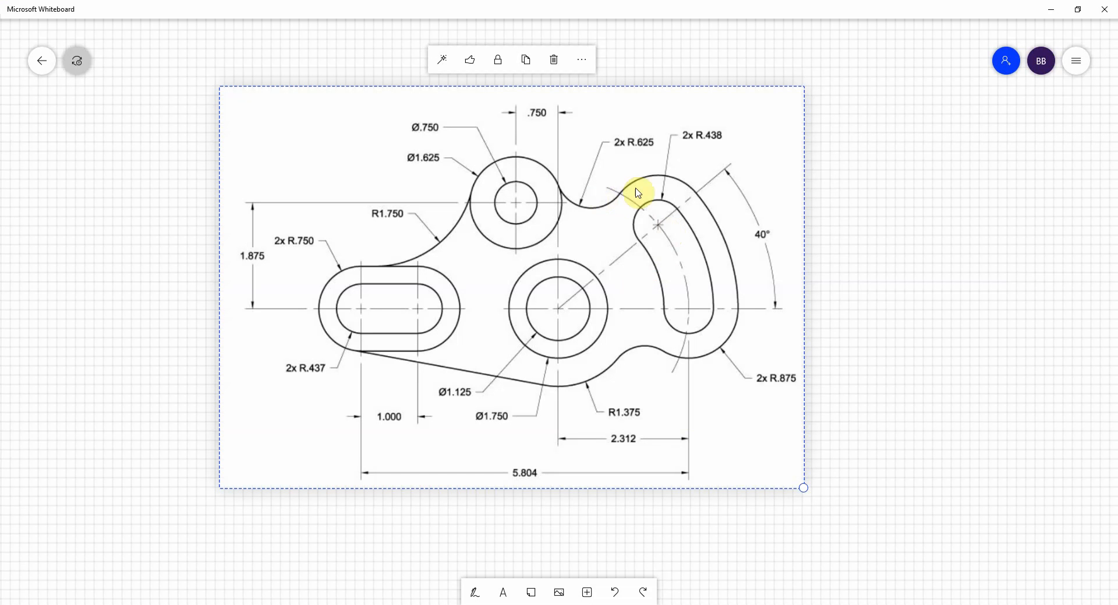
mouse_move(663, 402)
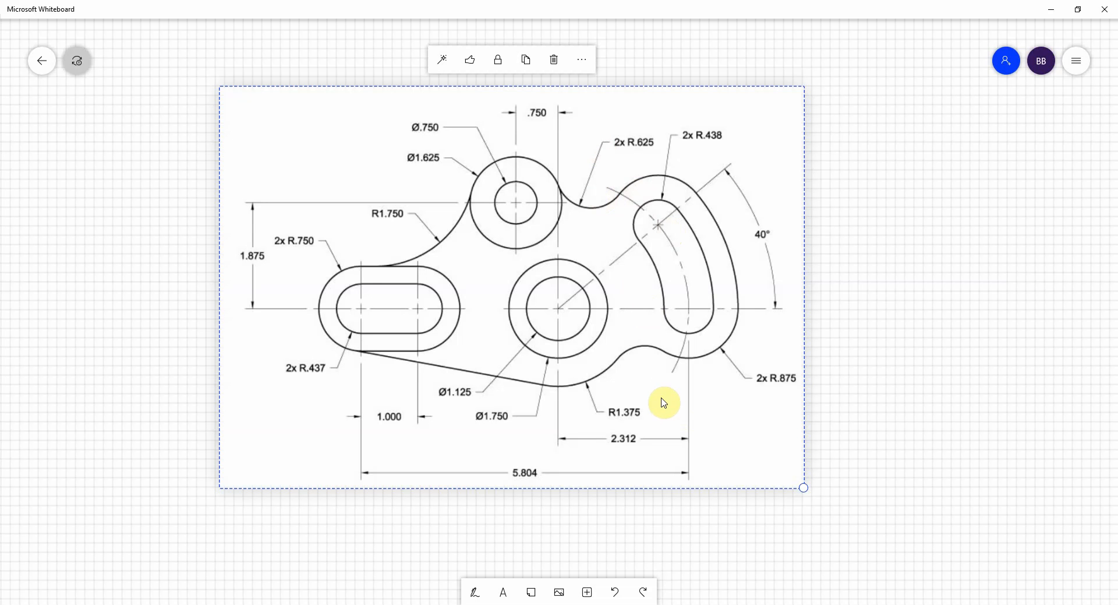
mouse_move(376, 227)
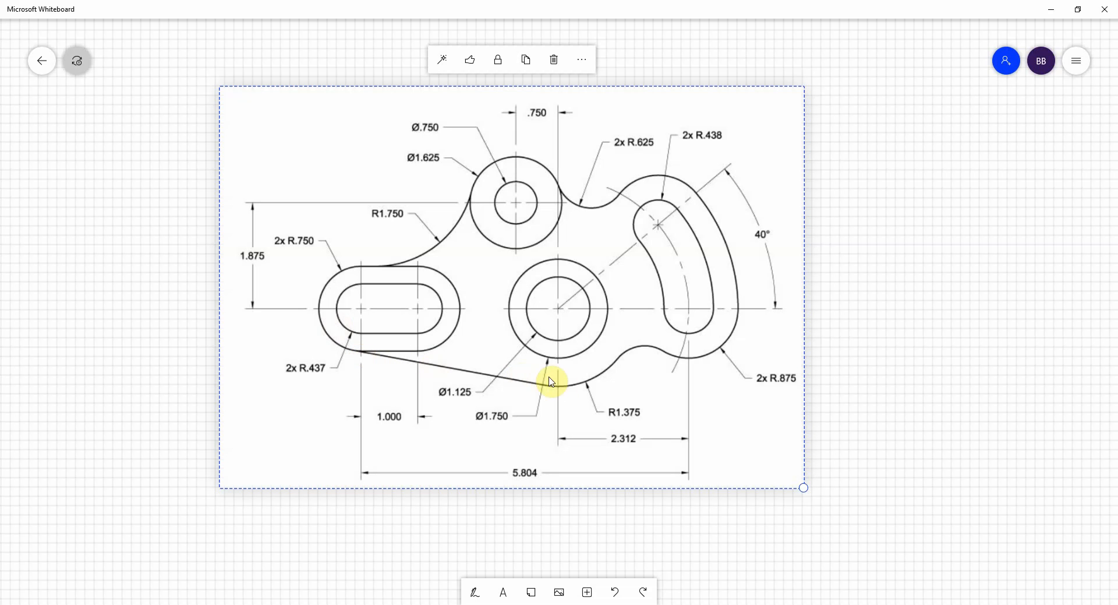
mouse_move(558, 390)
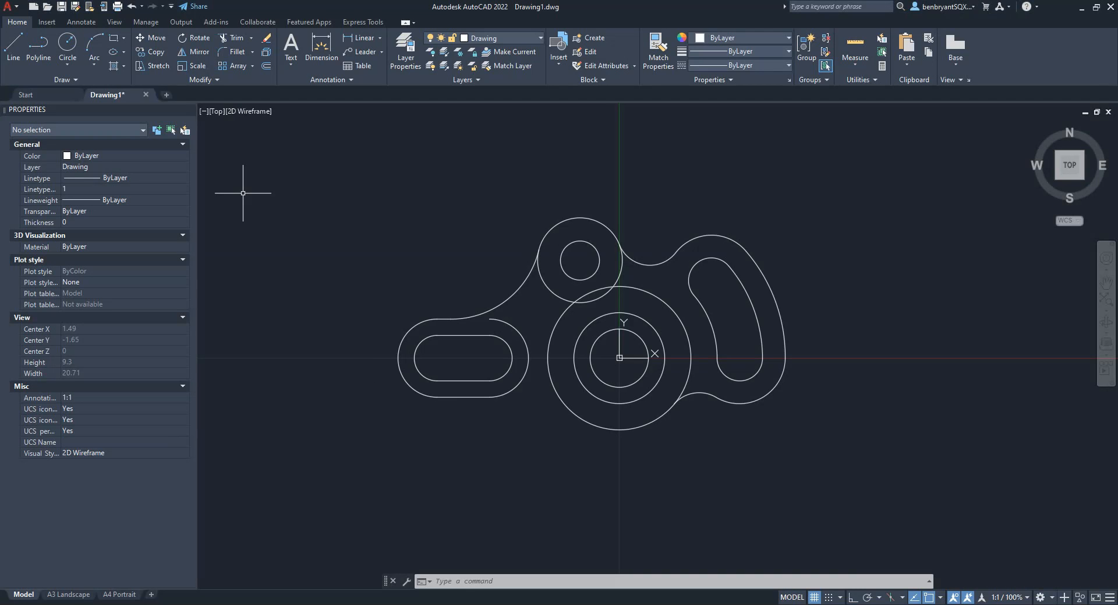
Draw the bottom edge line tangent from the left slot to the large circle and grip-adjust its left end
click(12, 50)
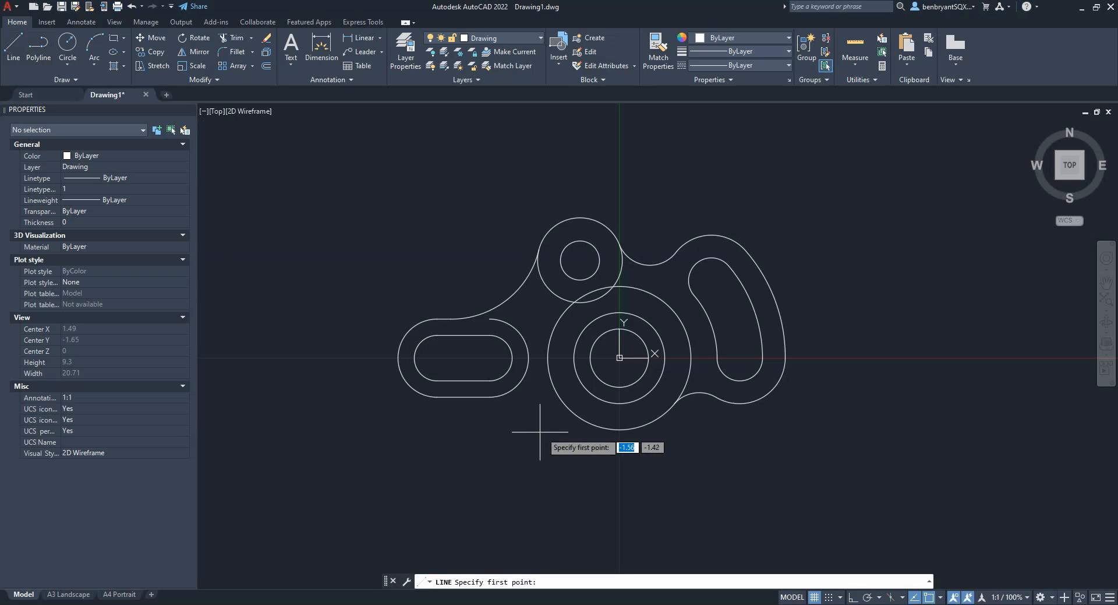
mouse_move(437, 399)
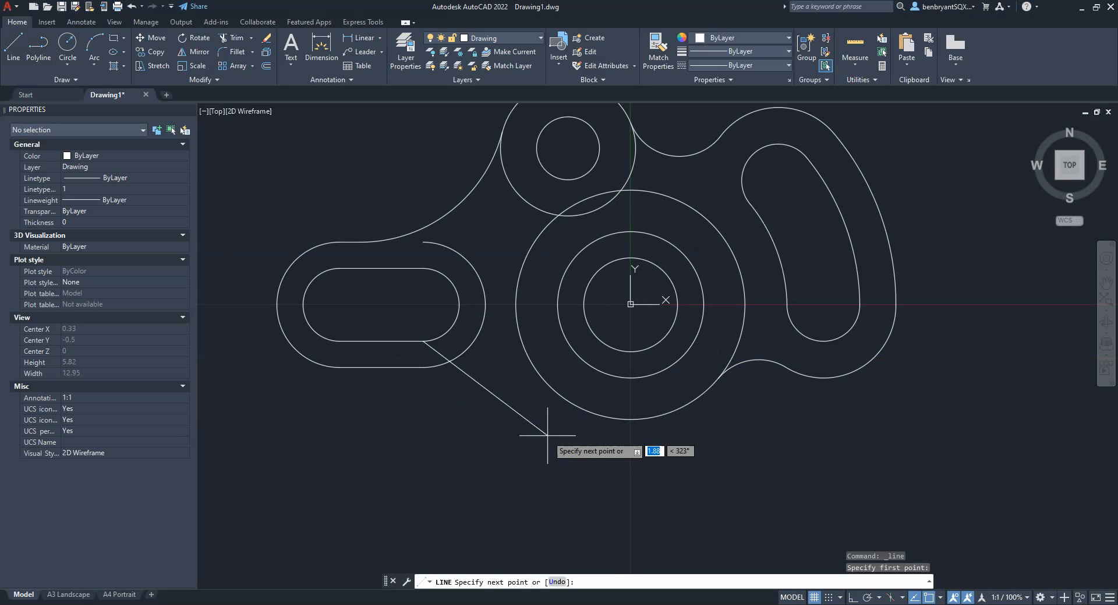
key(Escape)
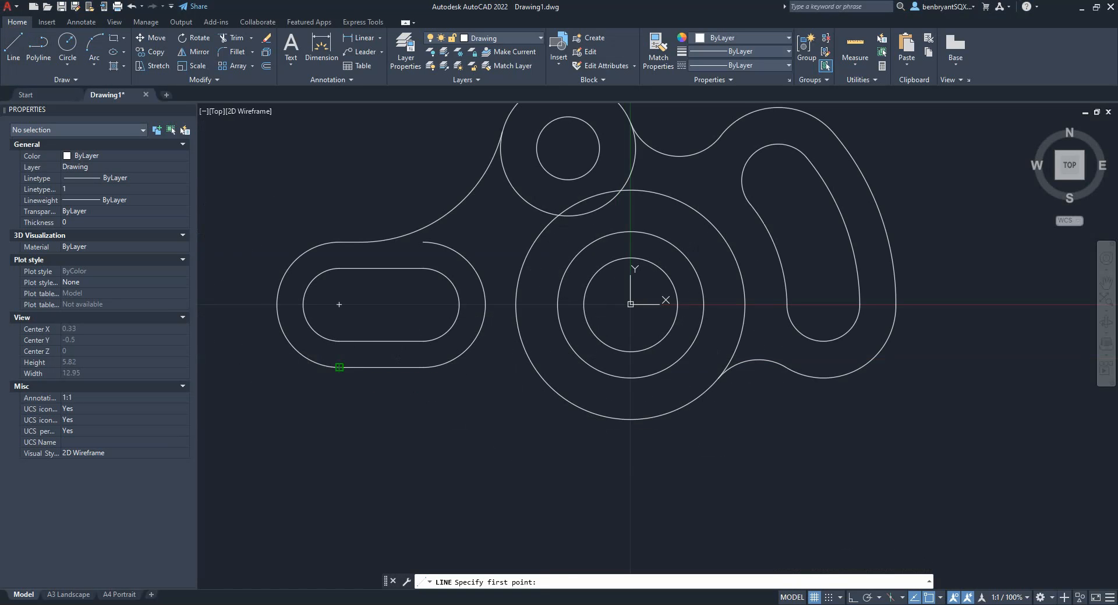
click(339, 367)
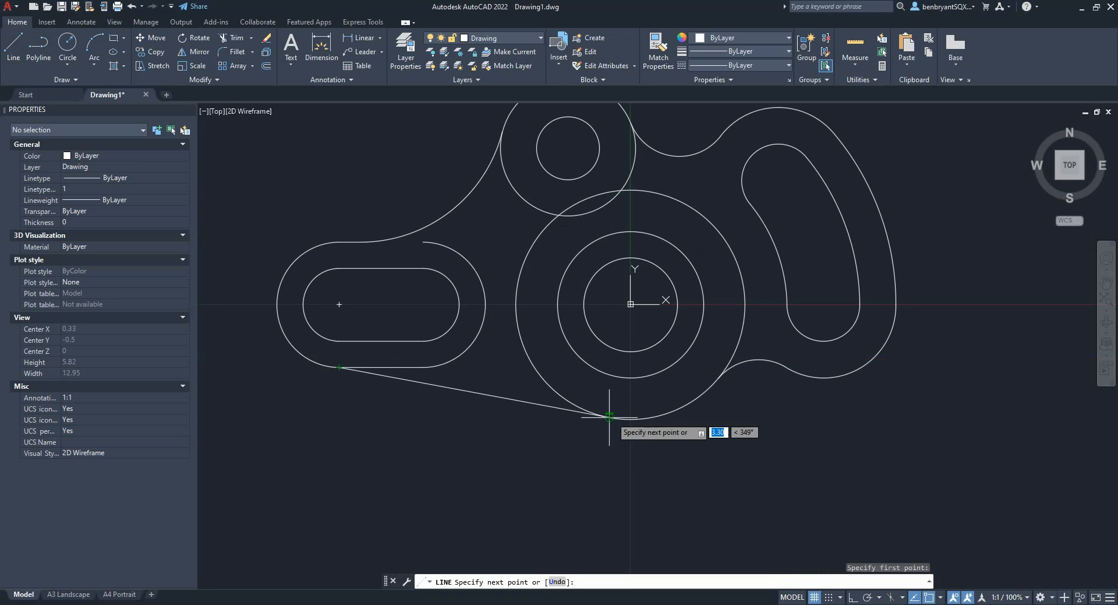
key(Escape)
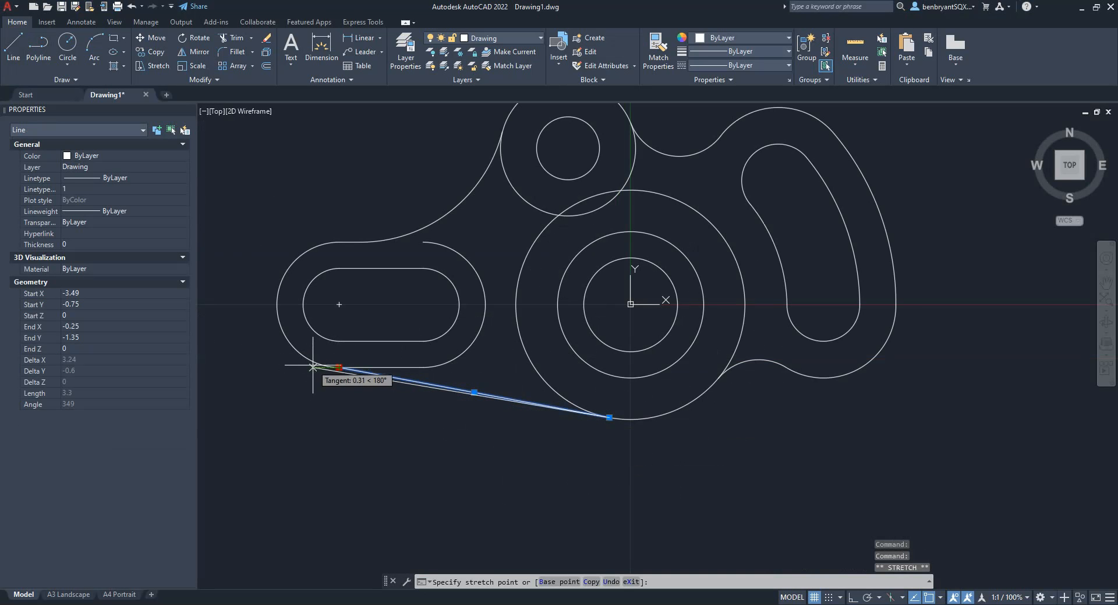
click(327, 366)
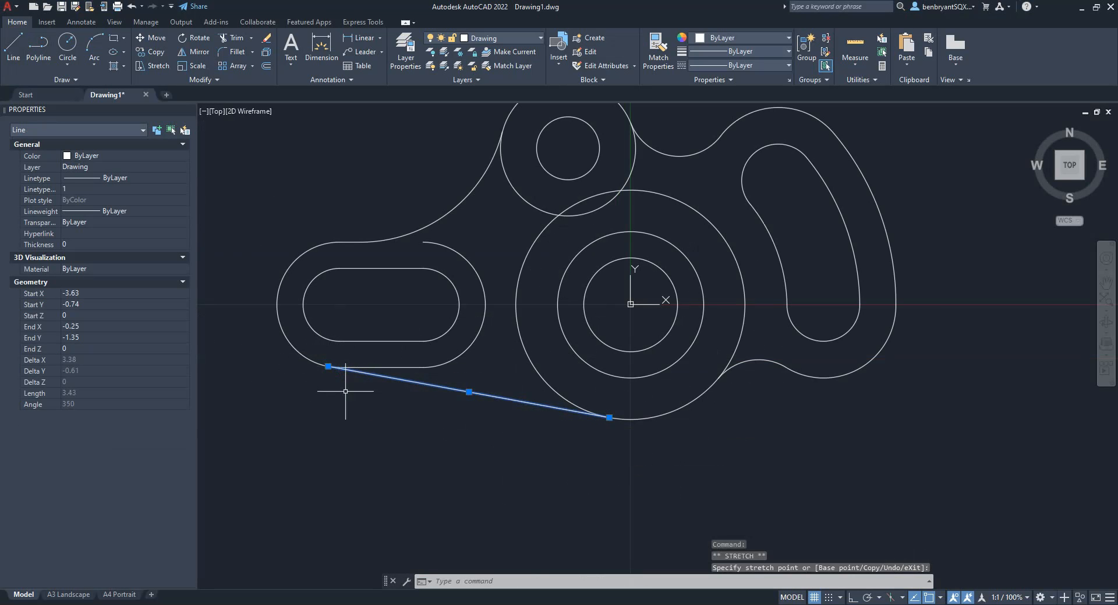
key(Escape)
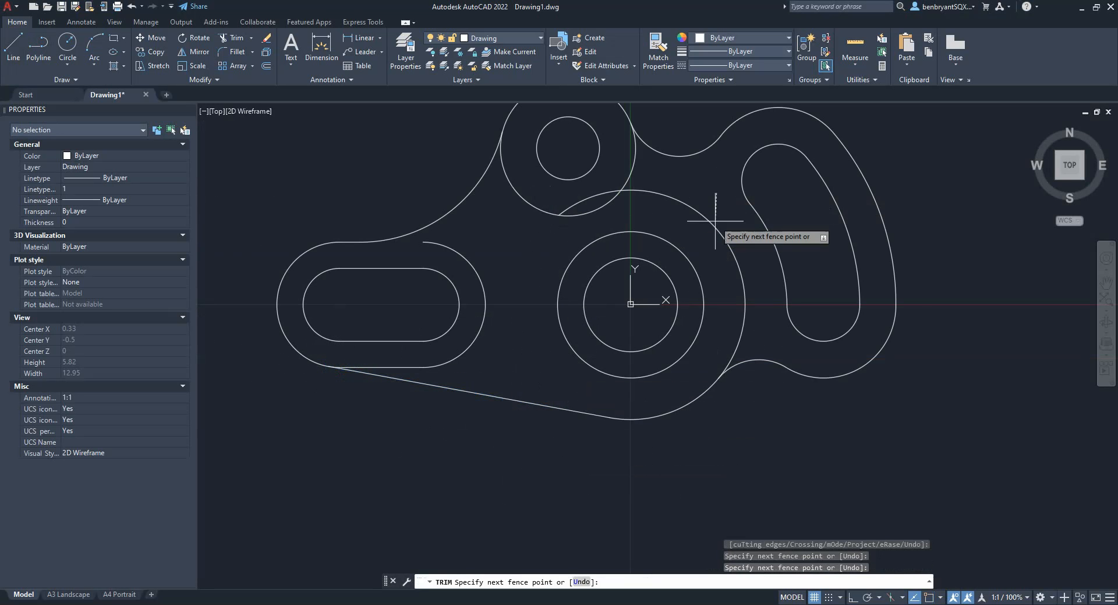
Trim the overlapping arcs inside the outline and start the next line at the top of the left slot
click(580, 199)
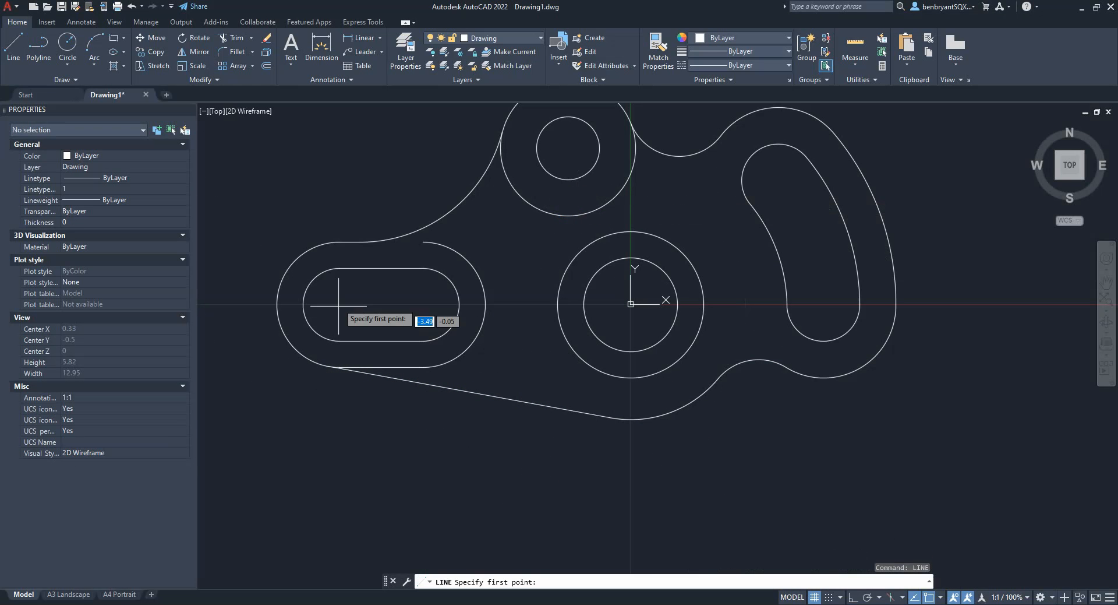
click(343, 241)
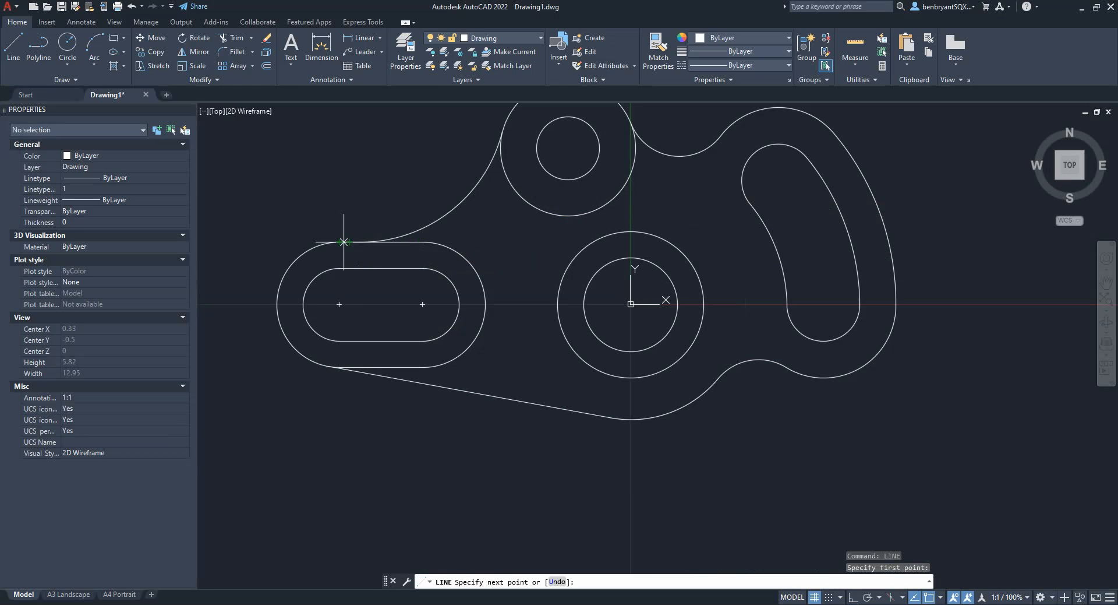